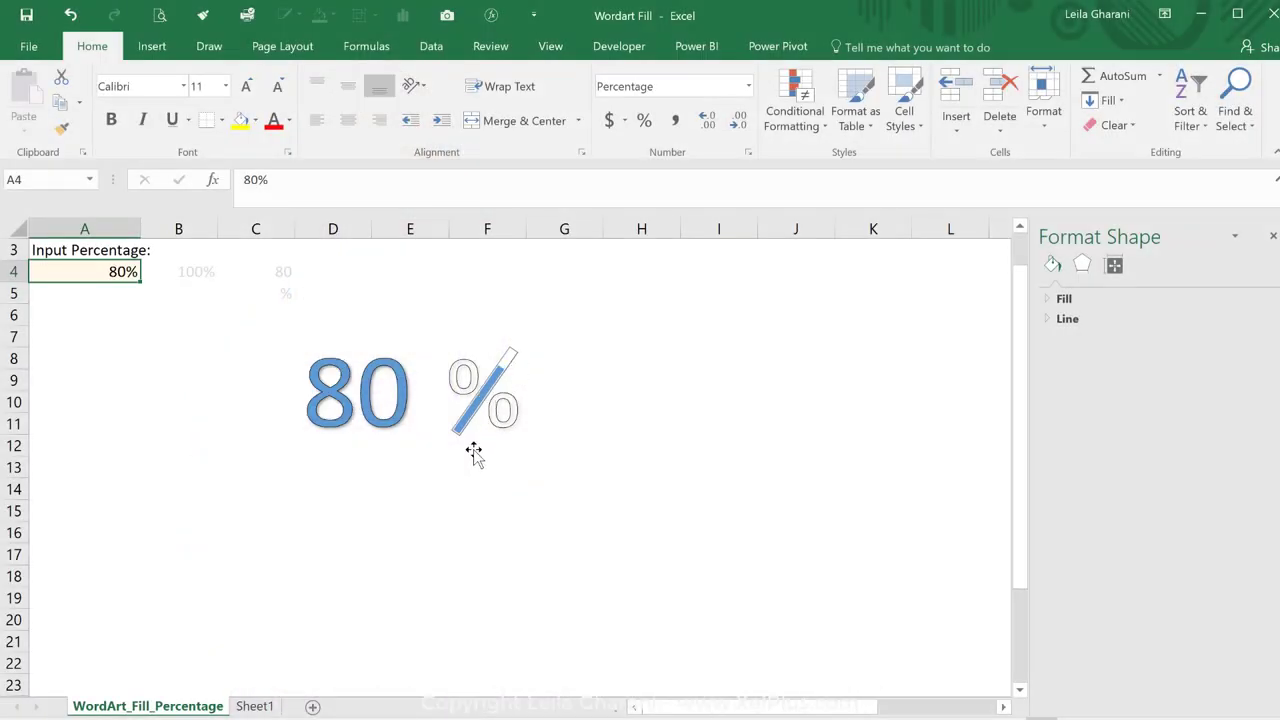
mouse_move(464, 446)
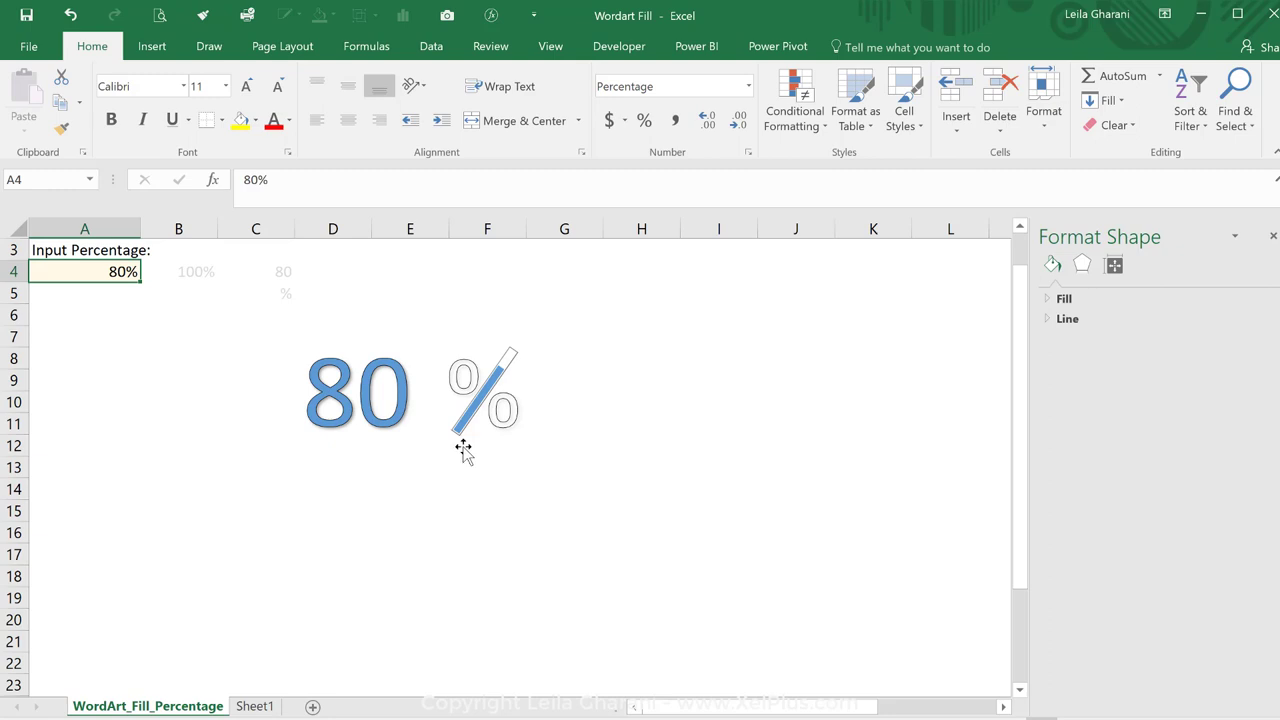
Switch to Sheet1 and select the 70% input percentage in cell A4
left_click(260, 706)
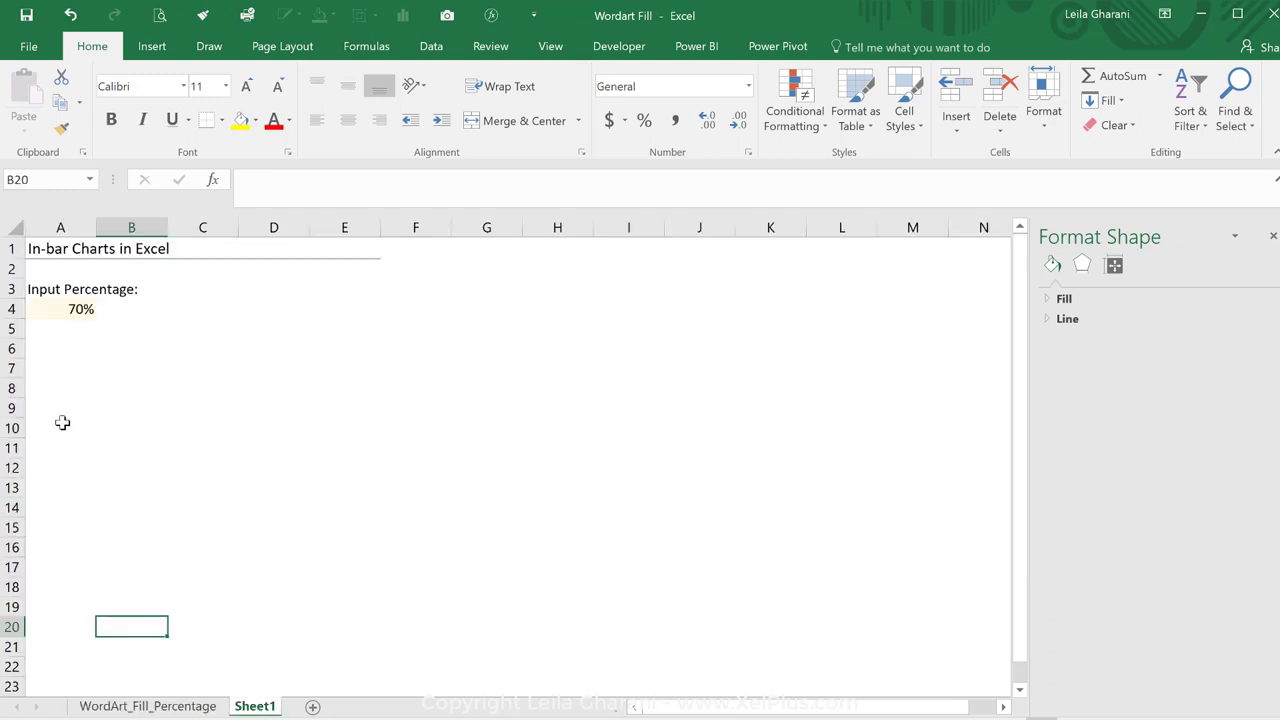
left_click(60, 309)
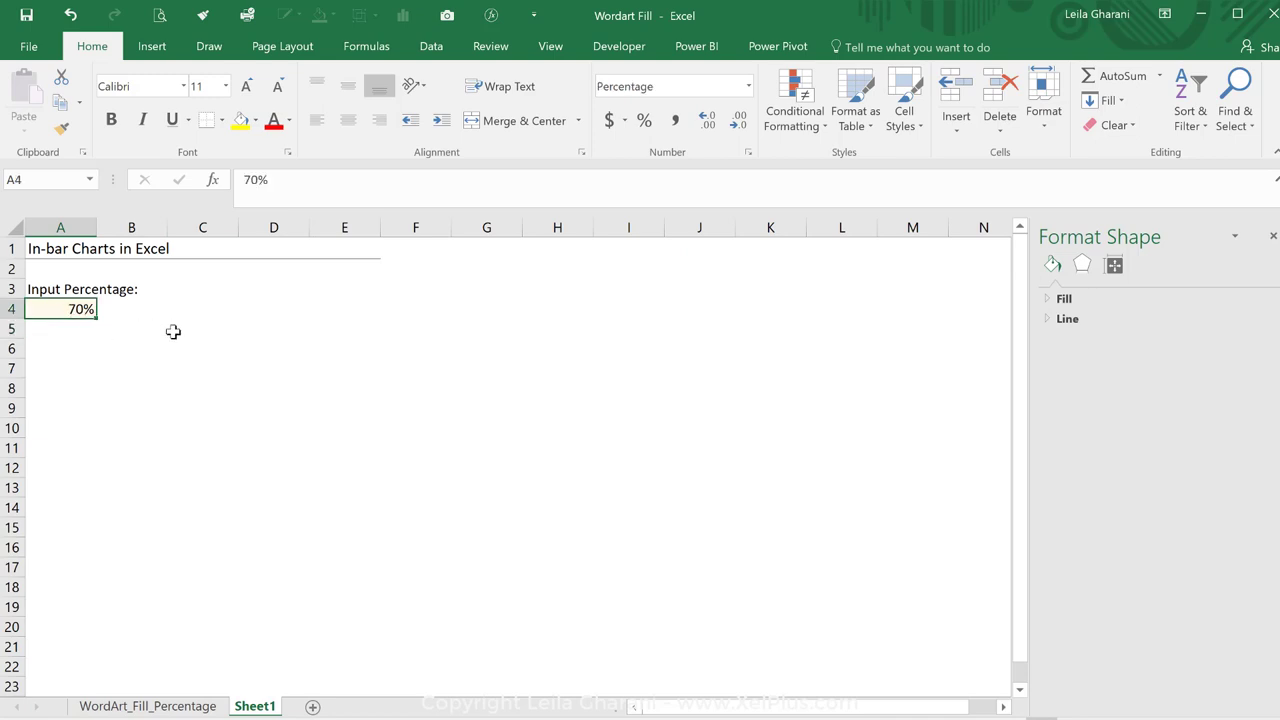
Insert a plain-style WordArt and link its text to cell A4 with an =A4 formula
left_click(152, 46)
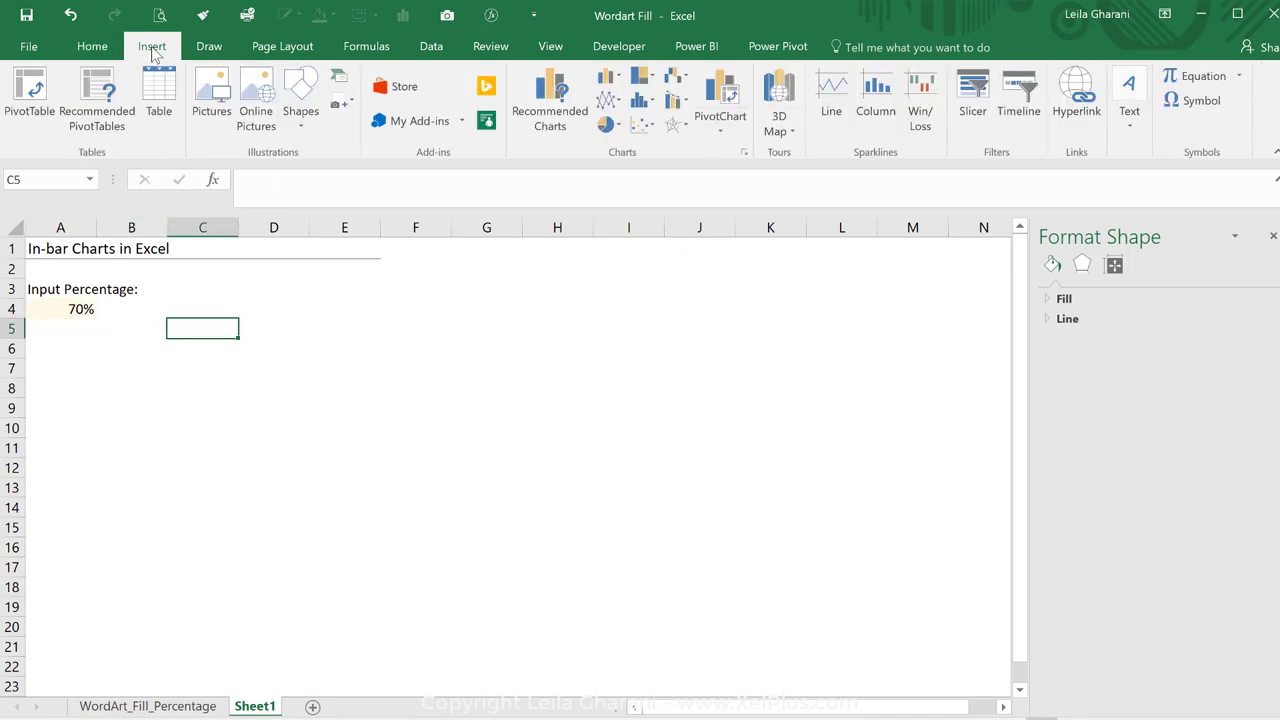
mouse_move(1129, 95)
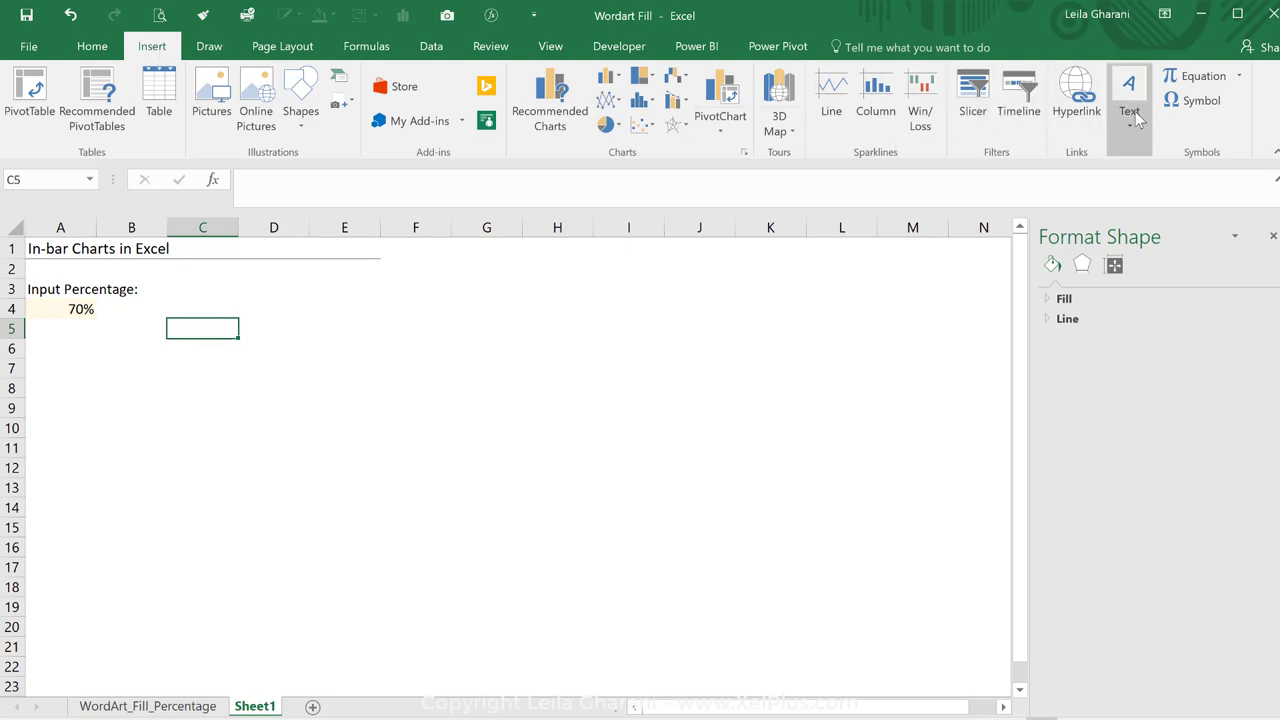
left_click(1129, 95)
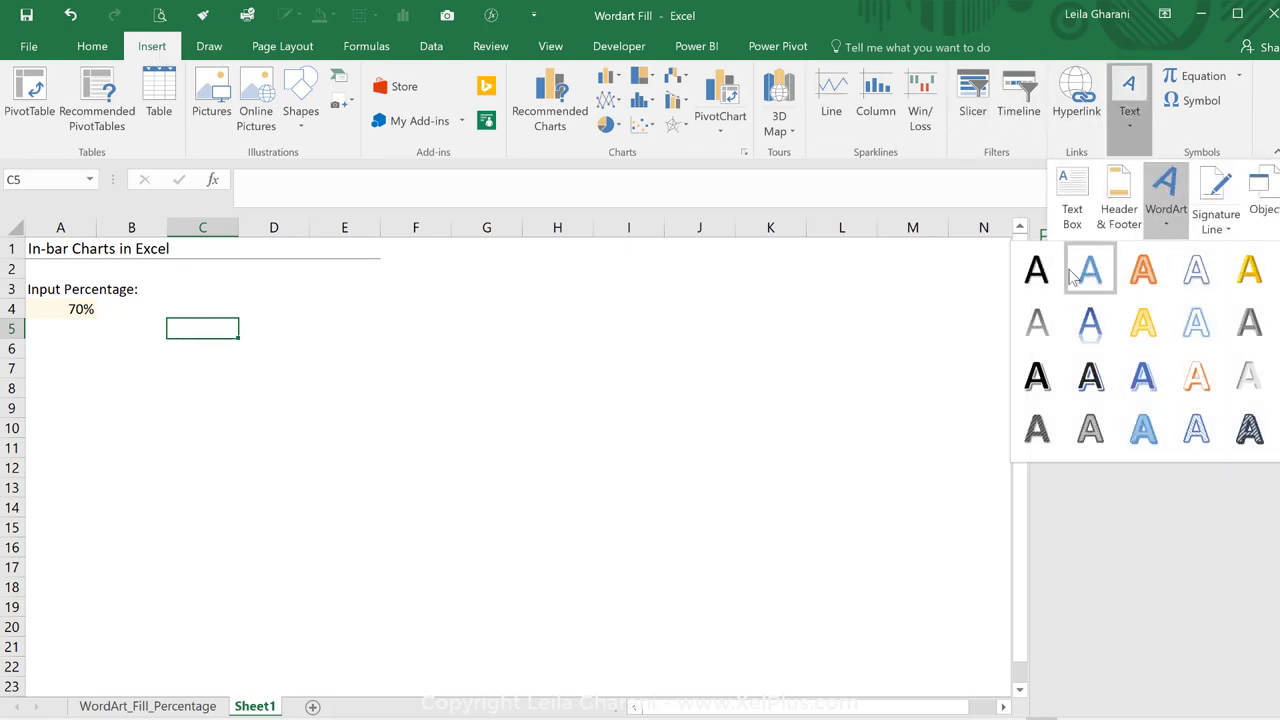
left_click(1090, 268)
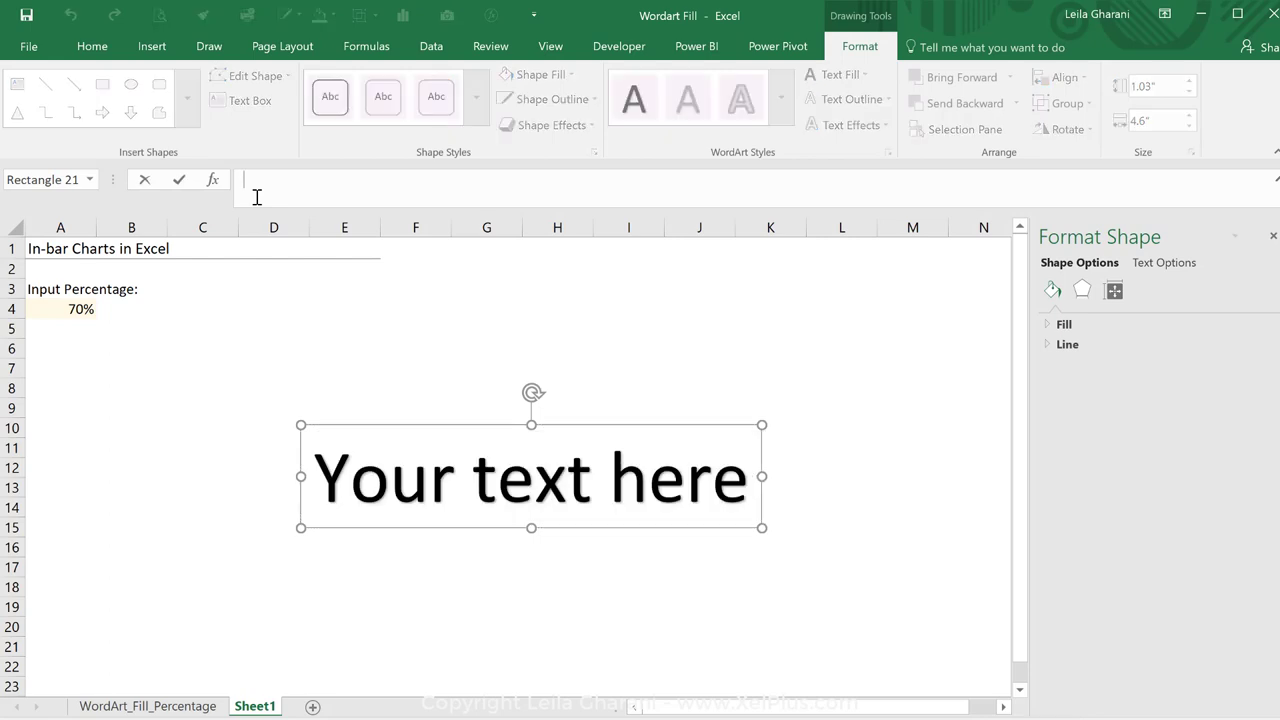
type("=")
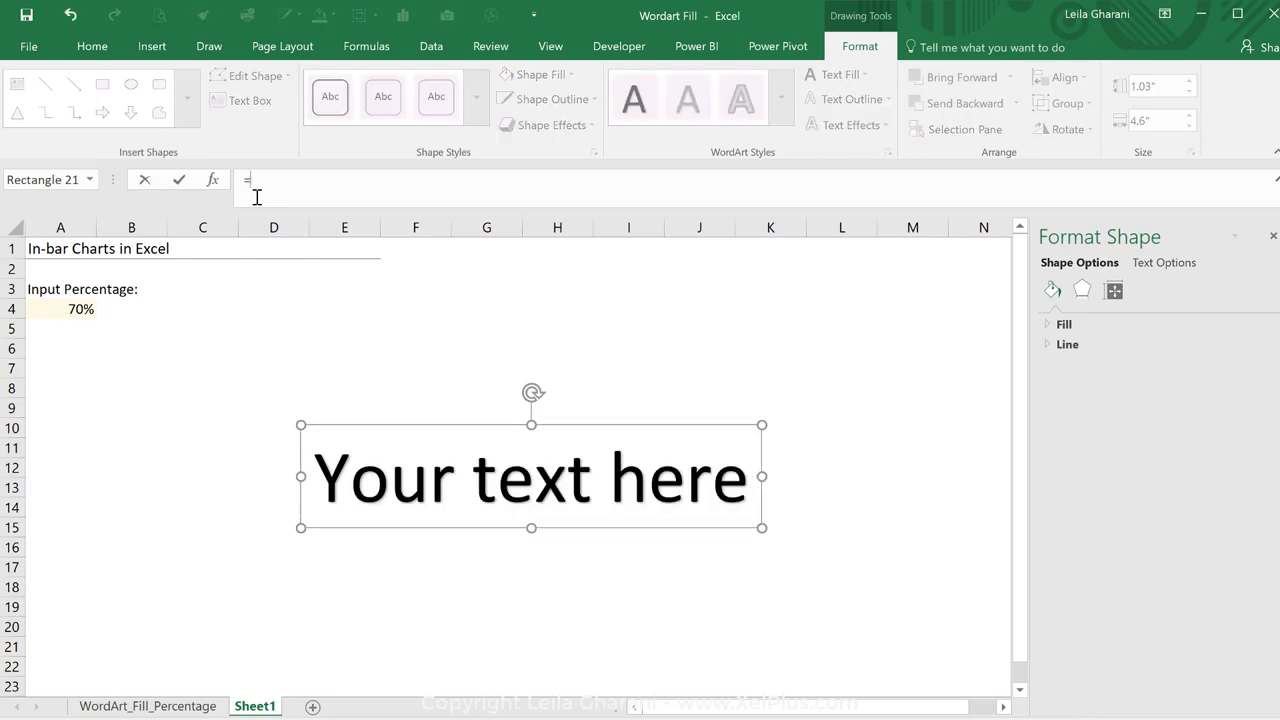
left_click(60, 309)
type("20")
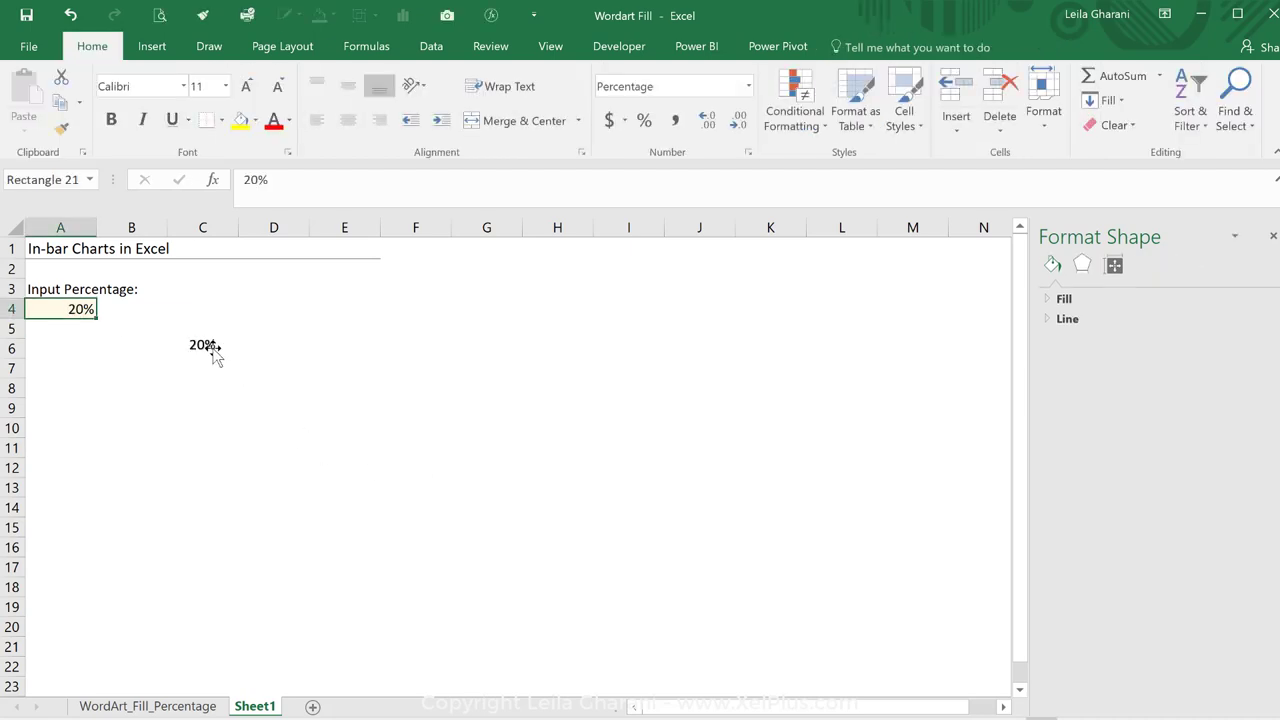
Enlarge the 20% WordArt to font size 80 and move it beside the input cell
left_click(202, 344)
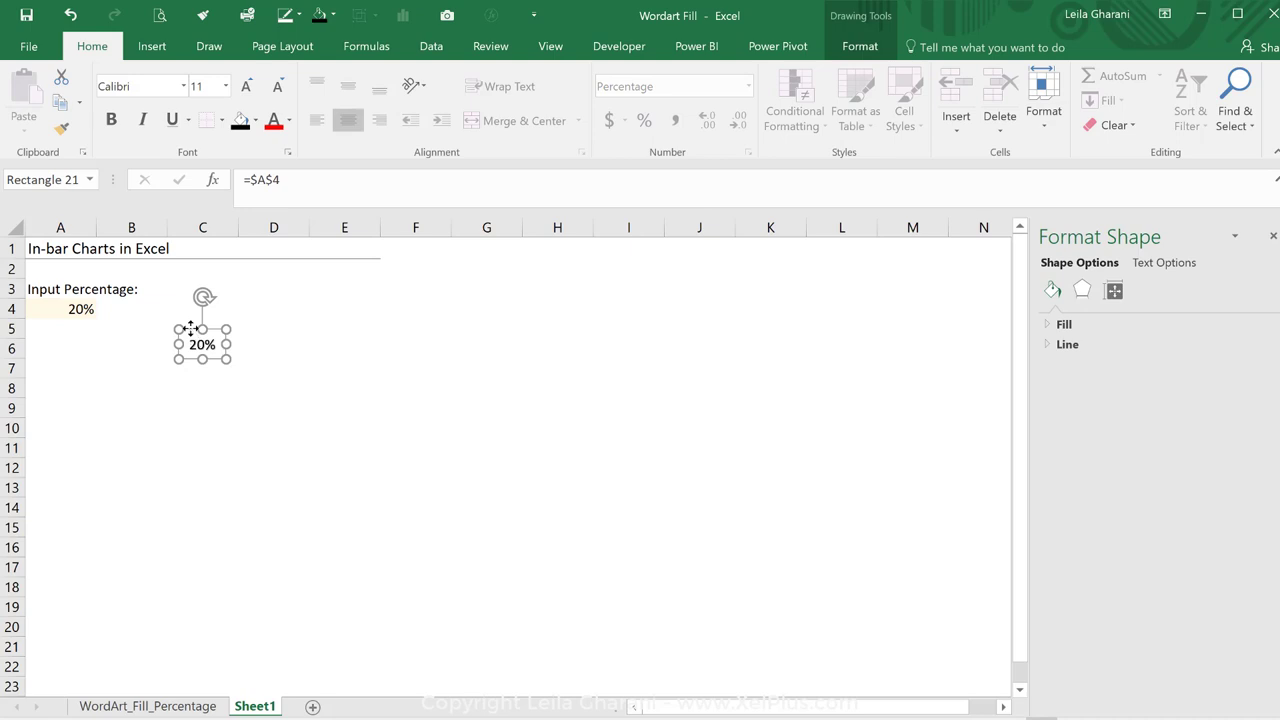
left_click(230, 86)
type("80")
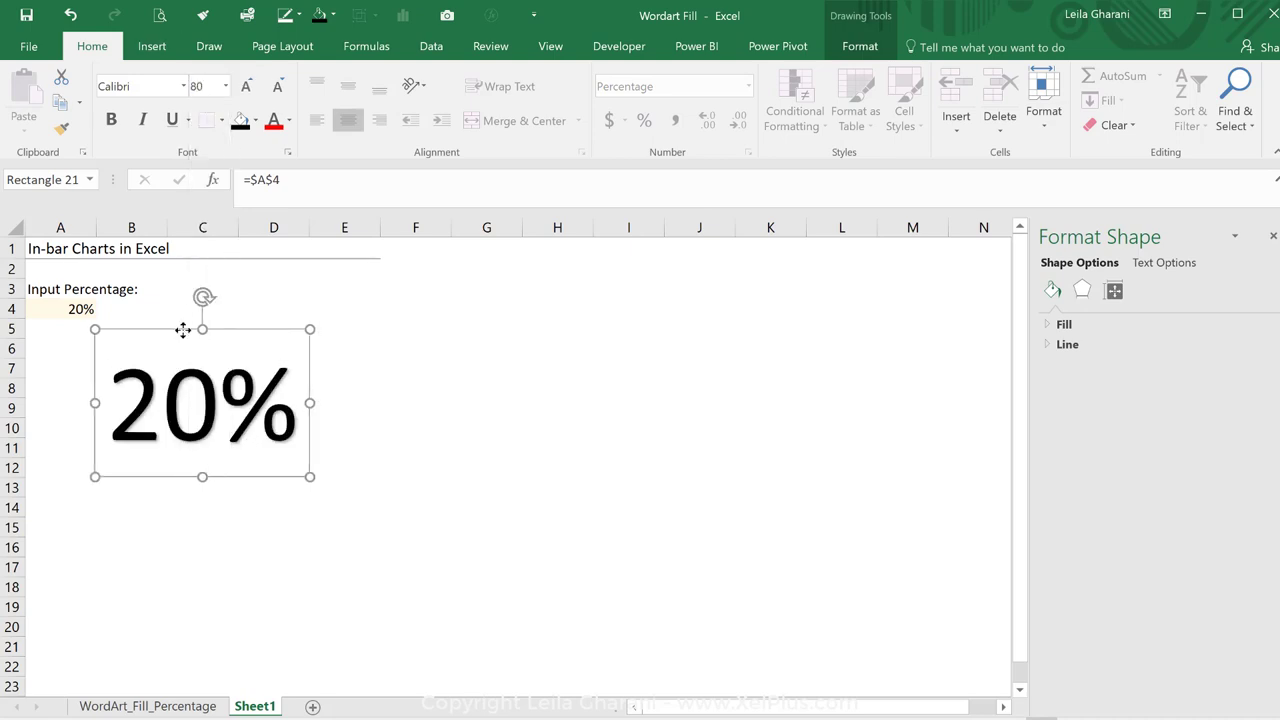
left_click_drag(183, 330, 335, 420)
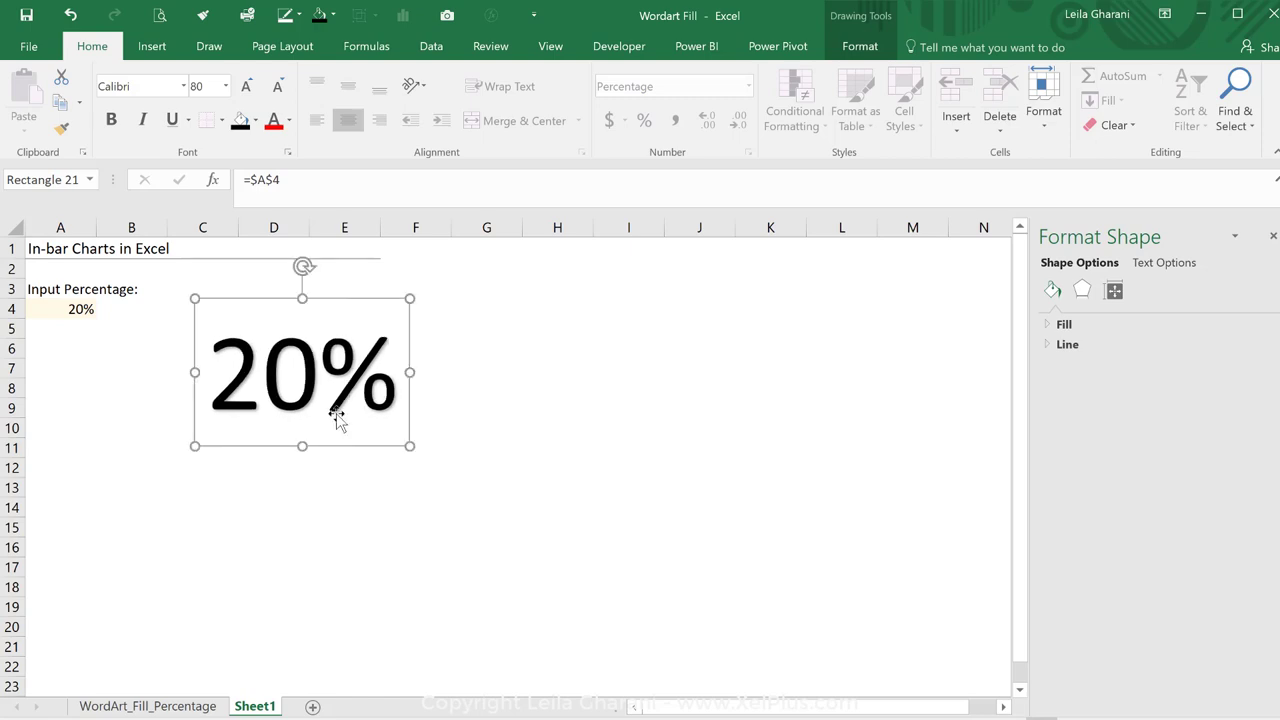
mouse_move(216, 632)
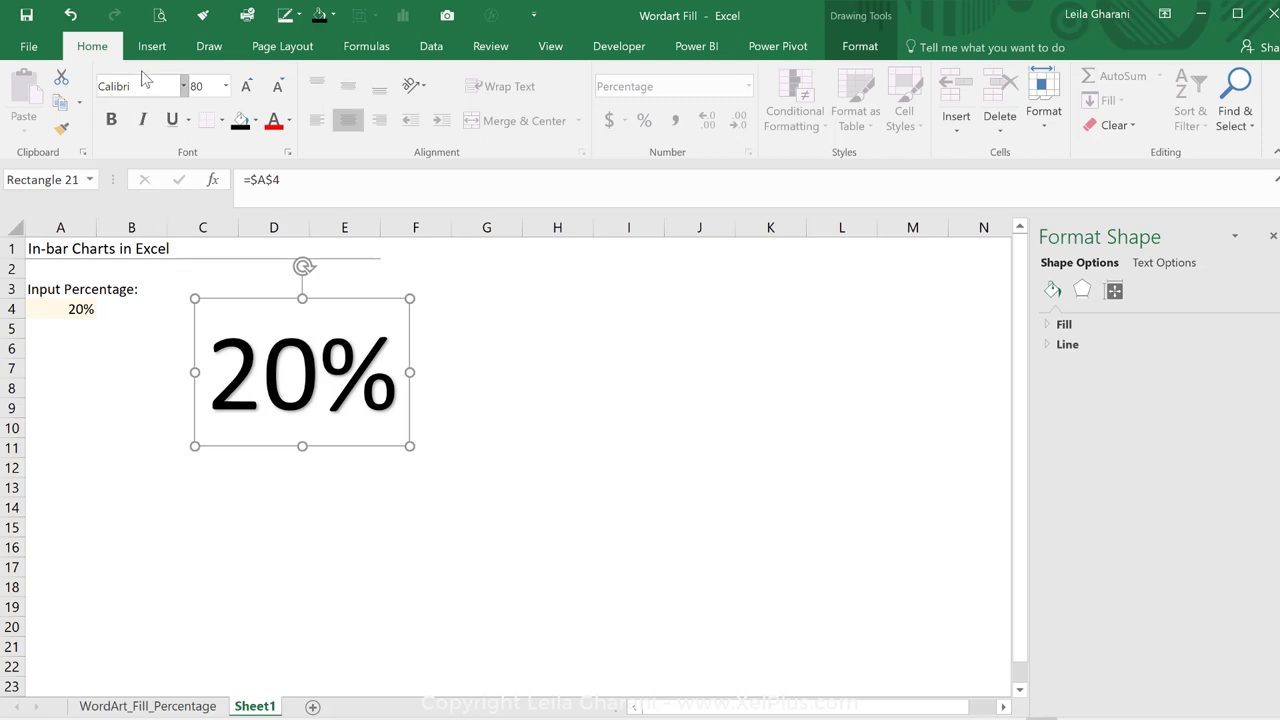
left_click(151, 46)
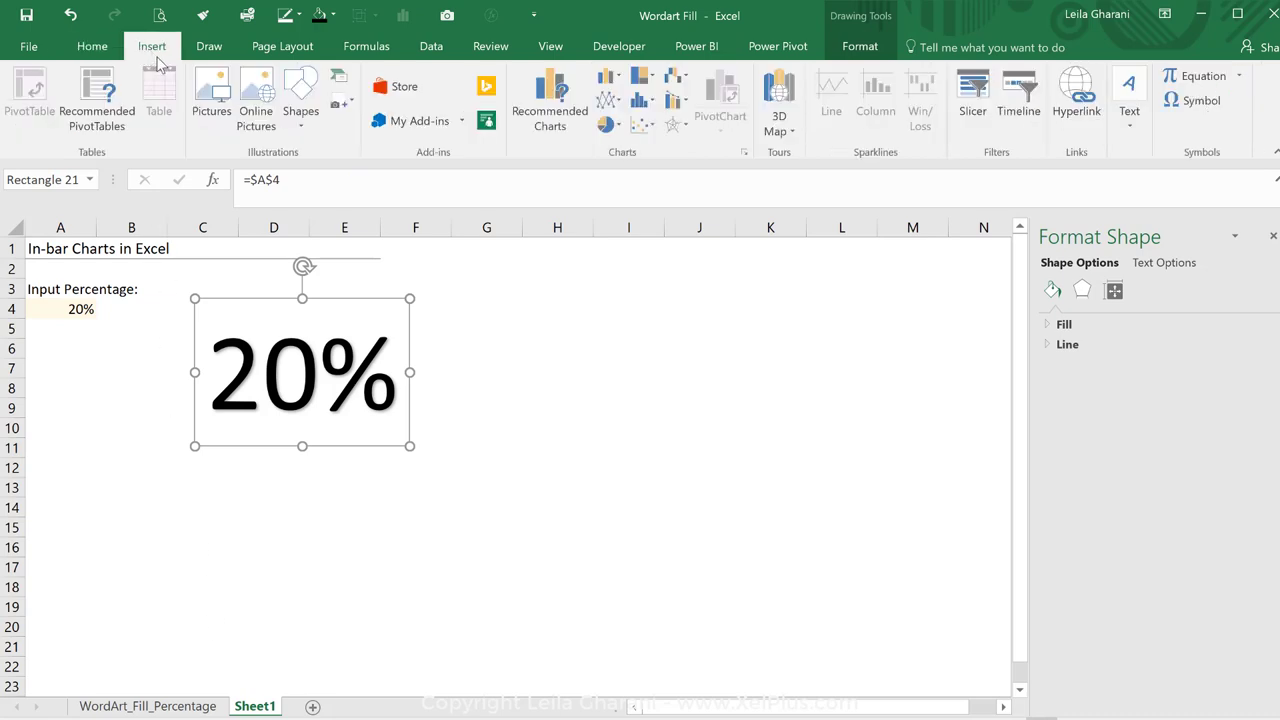
mouse_move(594, 120)
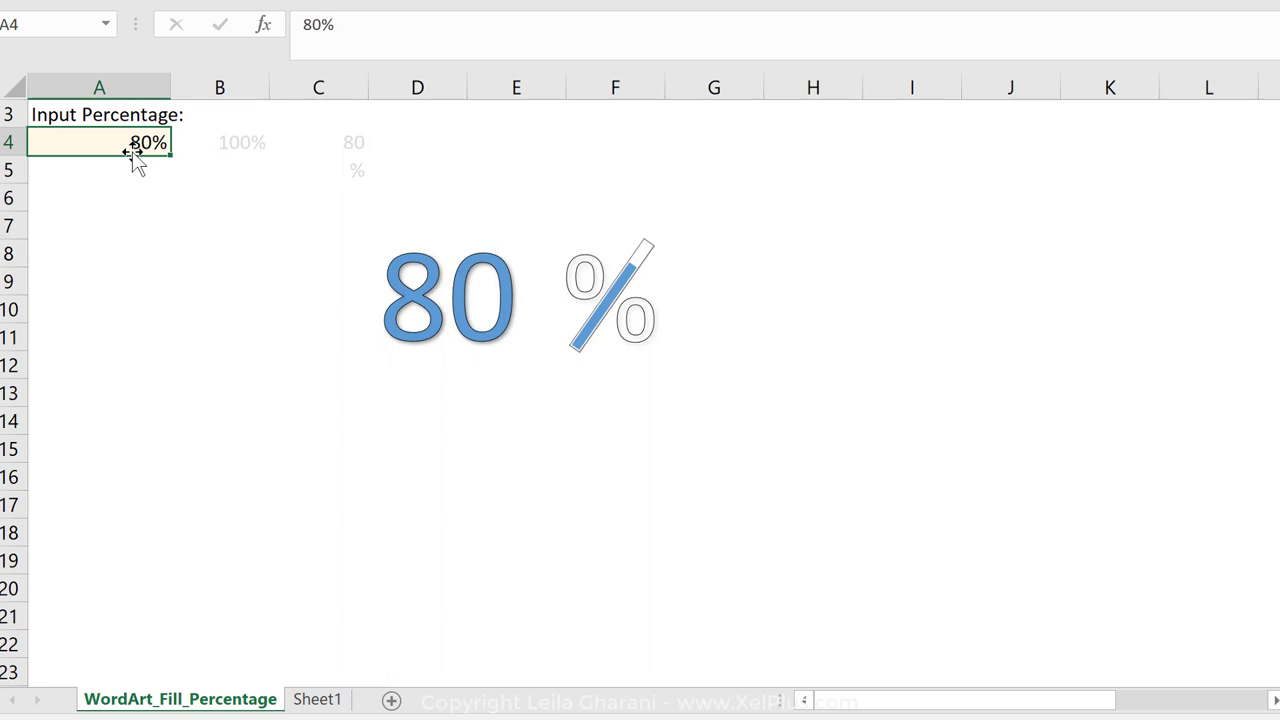
mouse_move(636, 278)
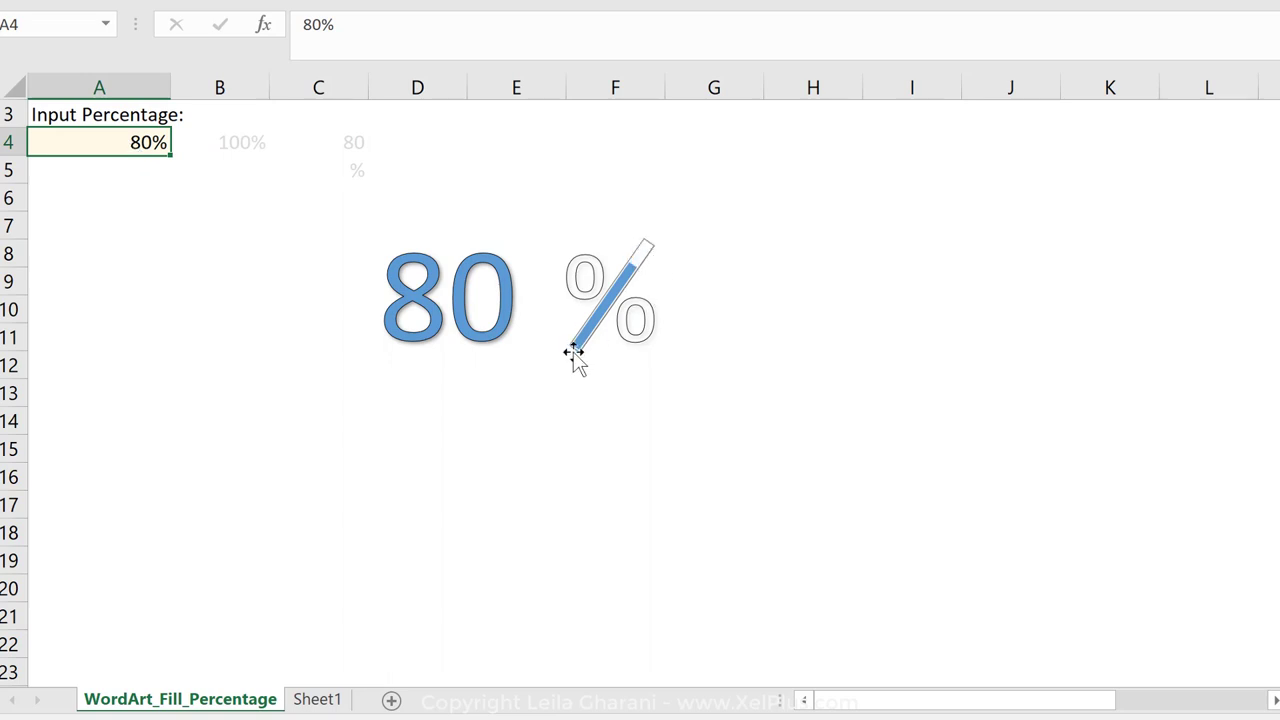
mouse_move(558, 373)
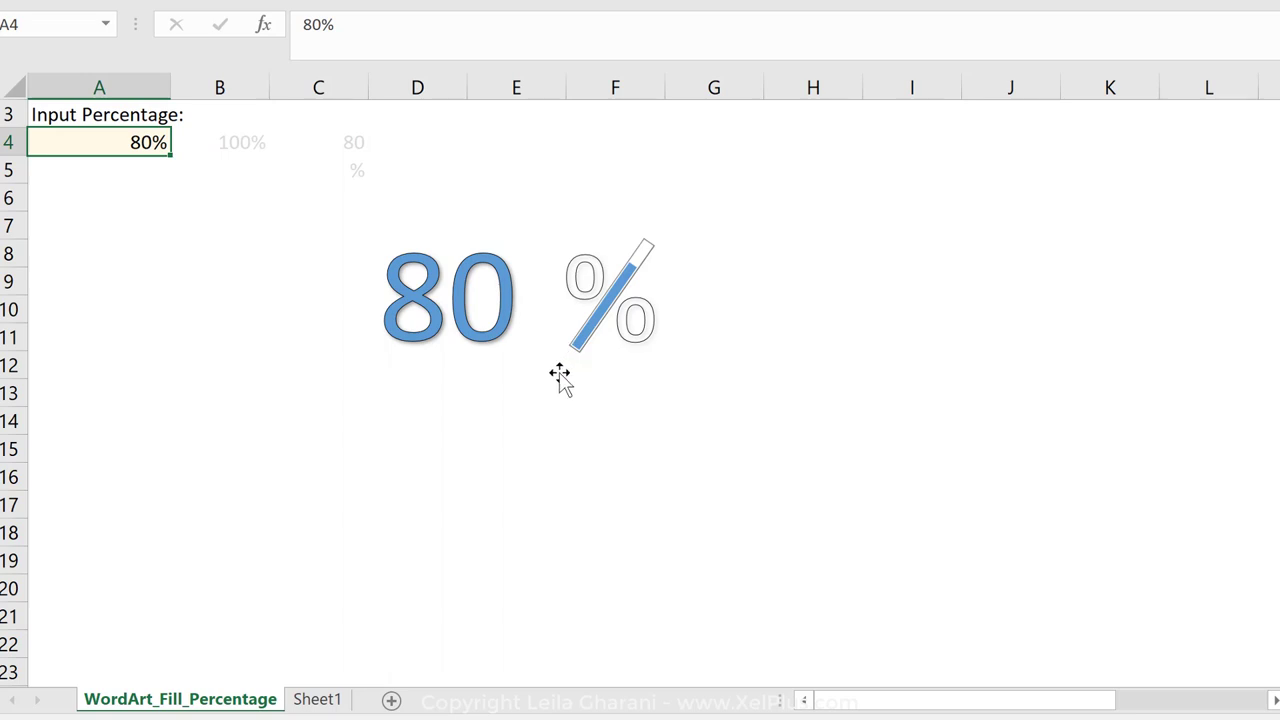
Return to Sheet1 and enter 100% in cell B4 as the maximum value
left_click(317, 698)
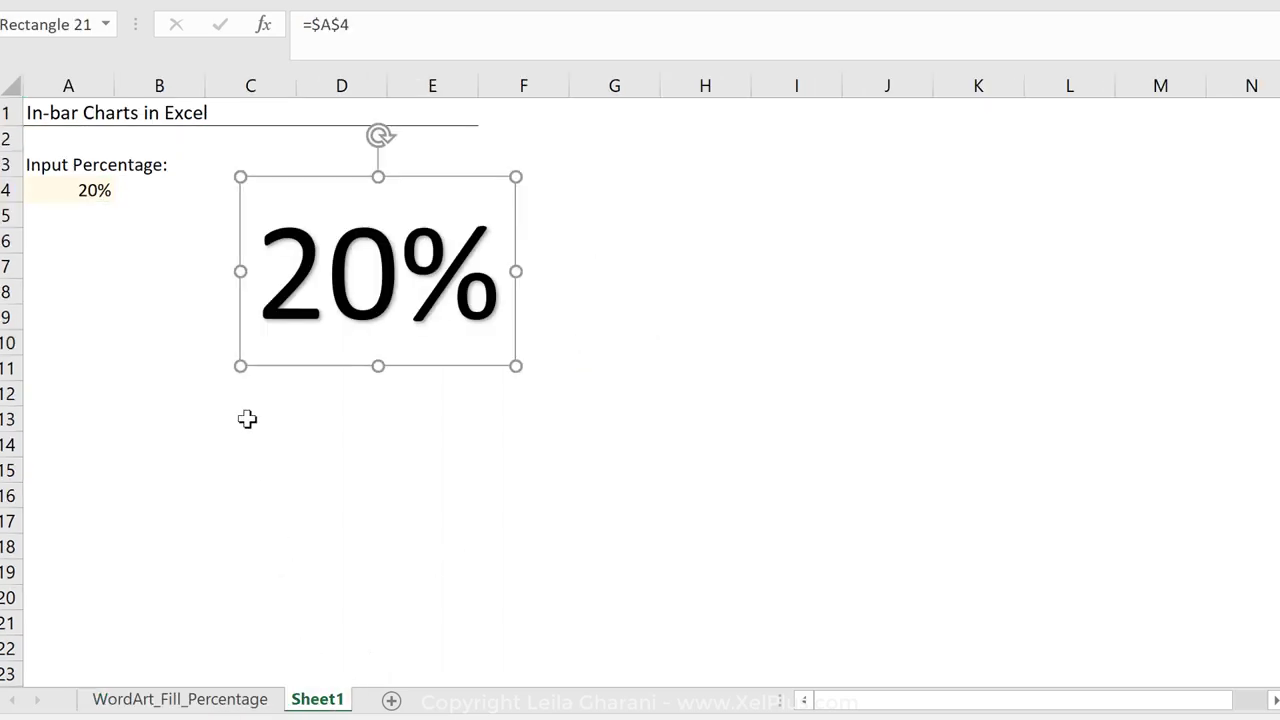
left_click(159, 190)
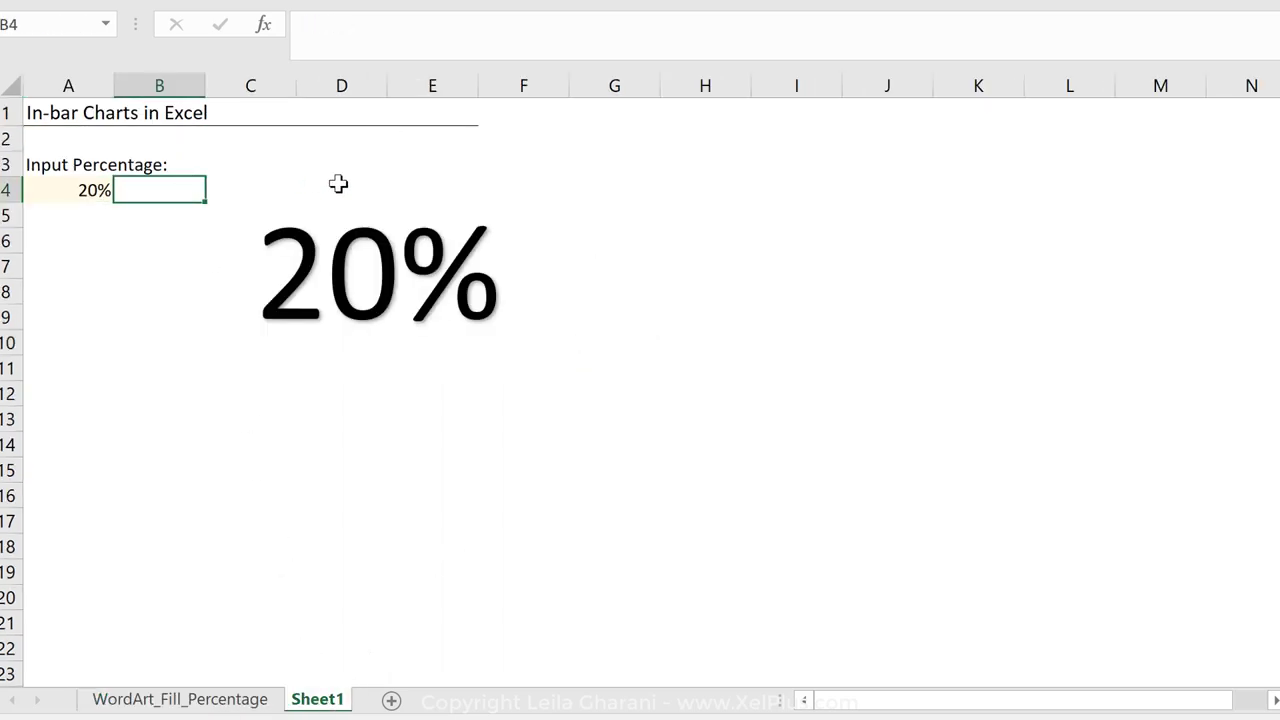
type("100%")
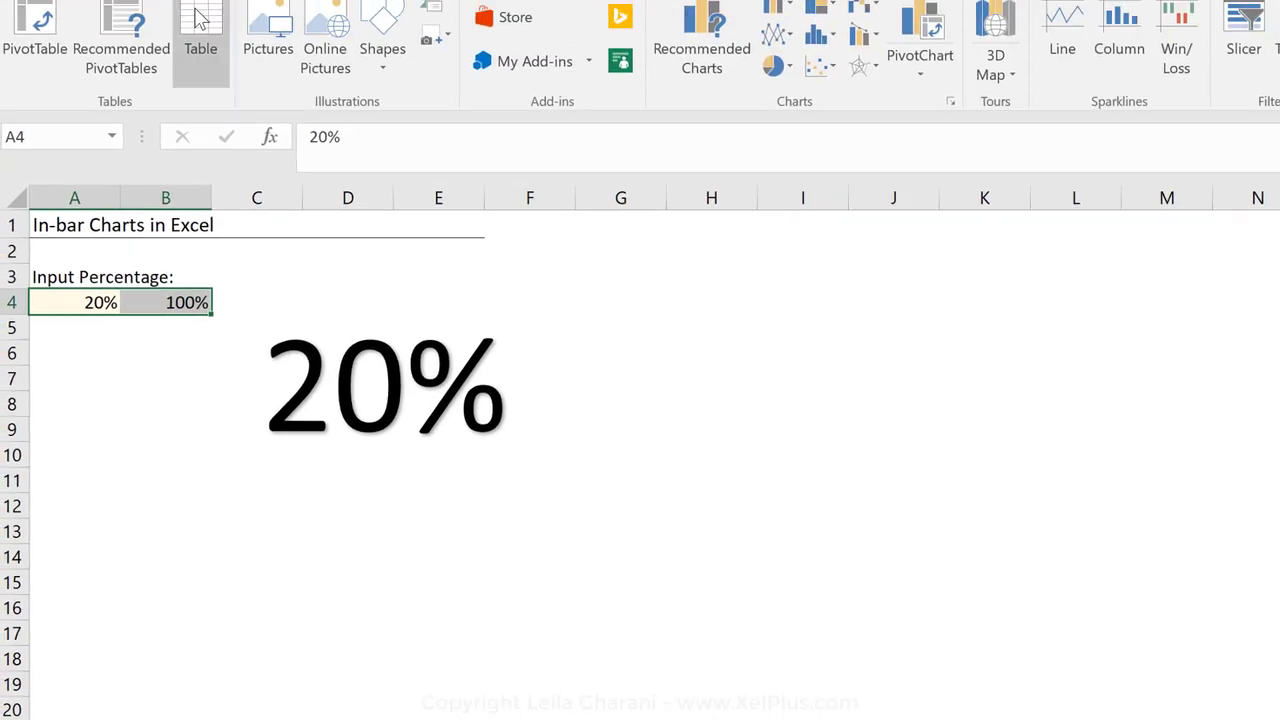
Insert a clustered column chart of A4:B4 showing the 20% and 100% bars
left_click(775, 57)
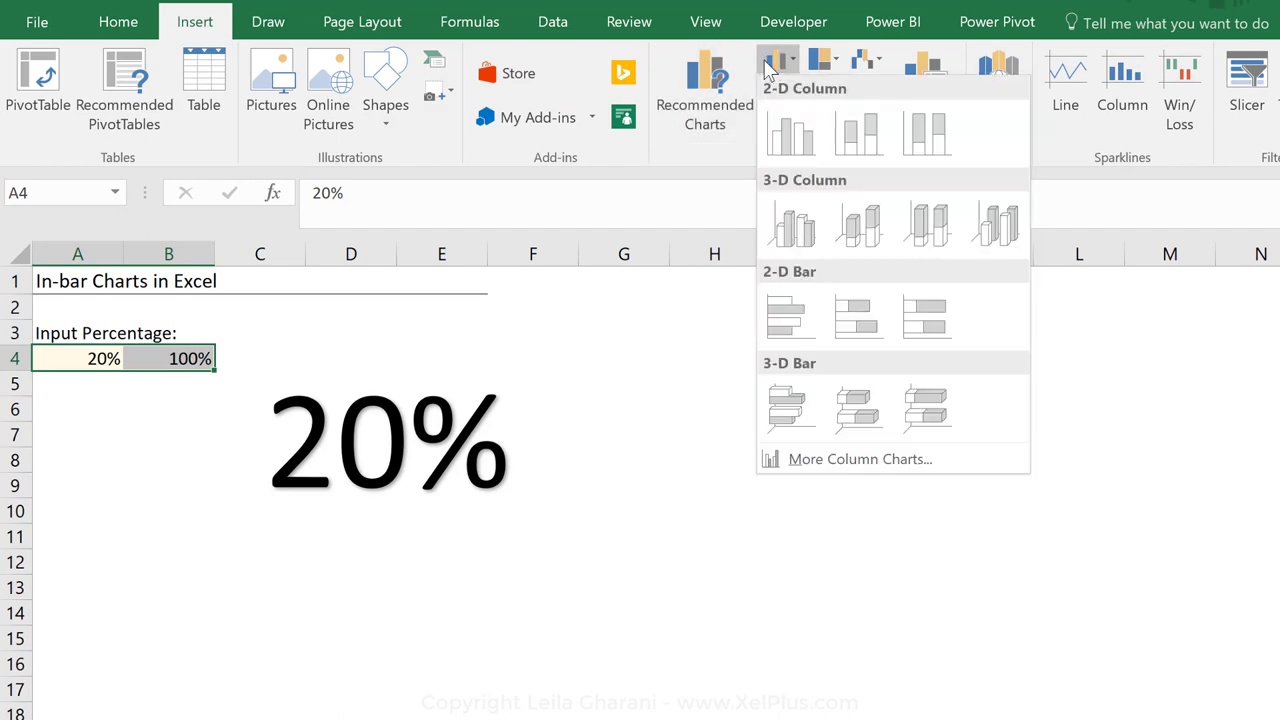
left_click(790, 133)
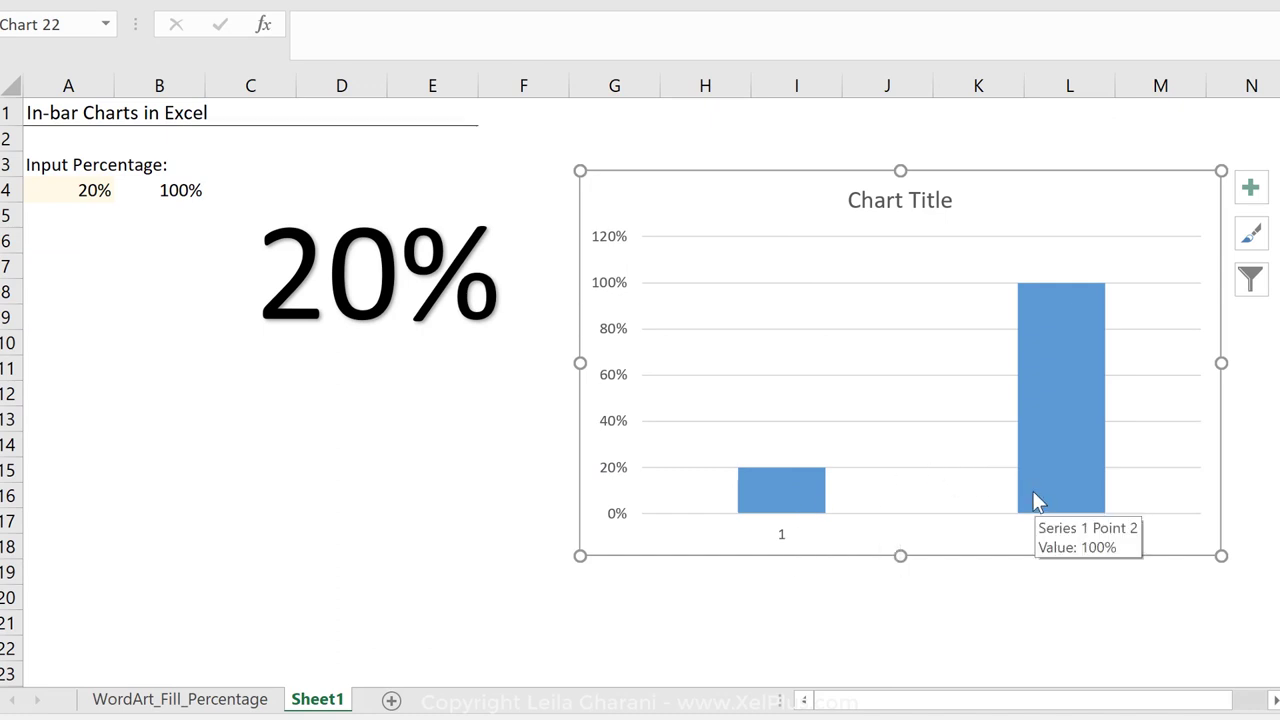
mouse_move(780, 524)
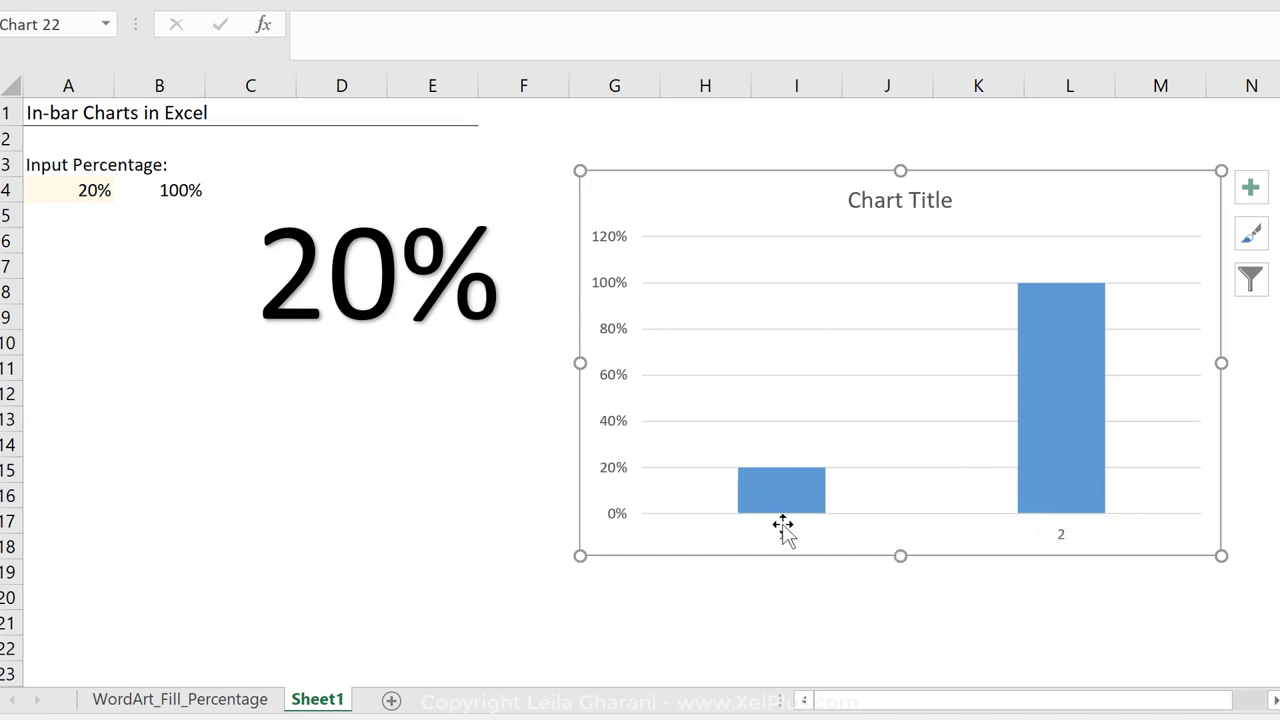
mouse_move(1064, 545)
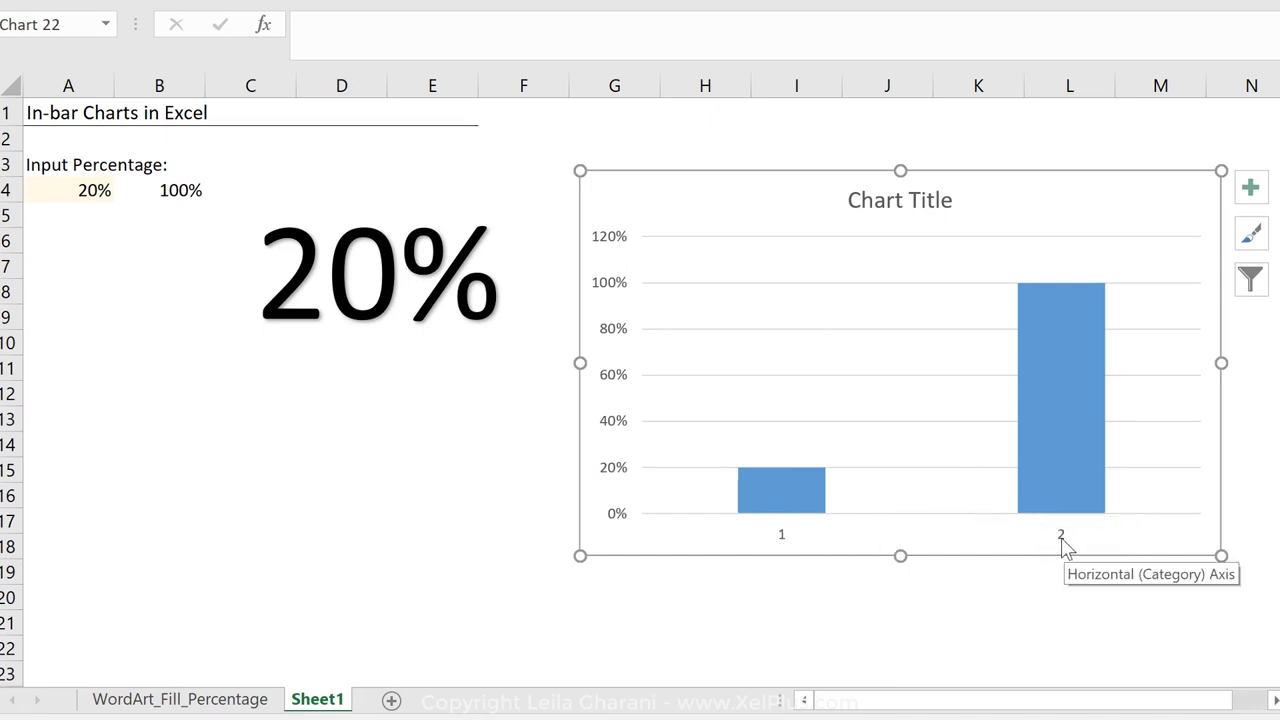
mouse_move(1027, 525)
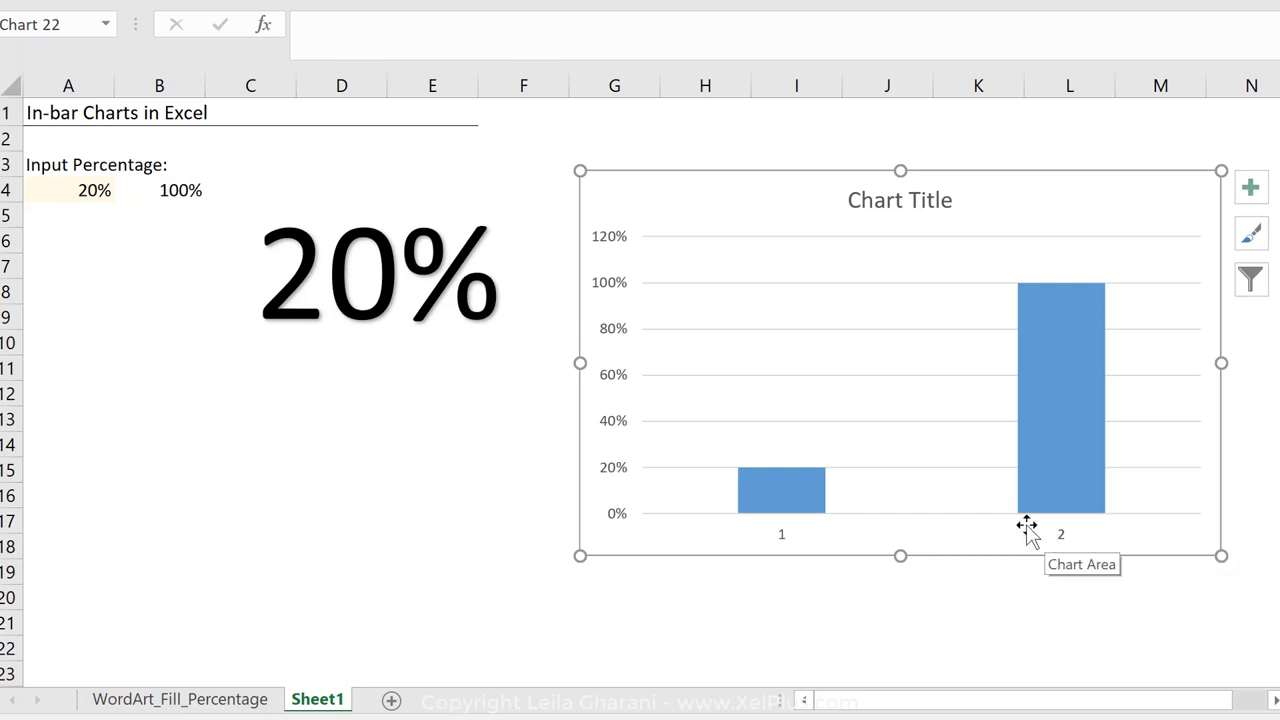
right_click(1027, 527)
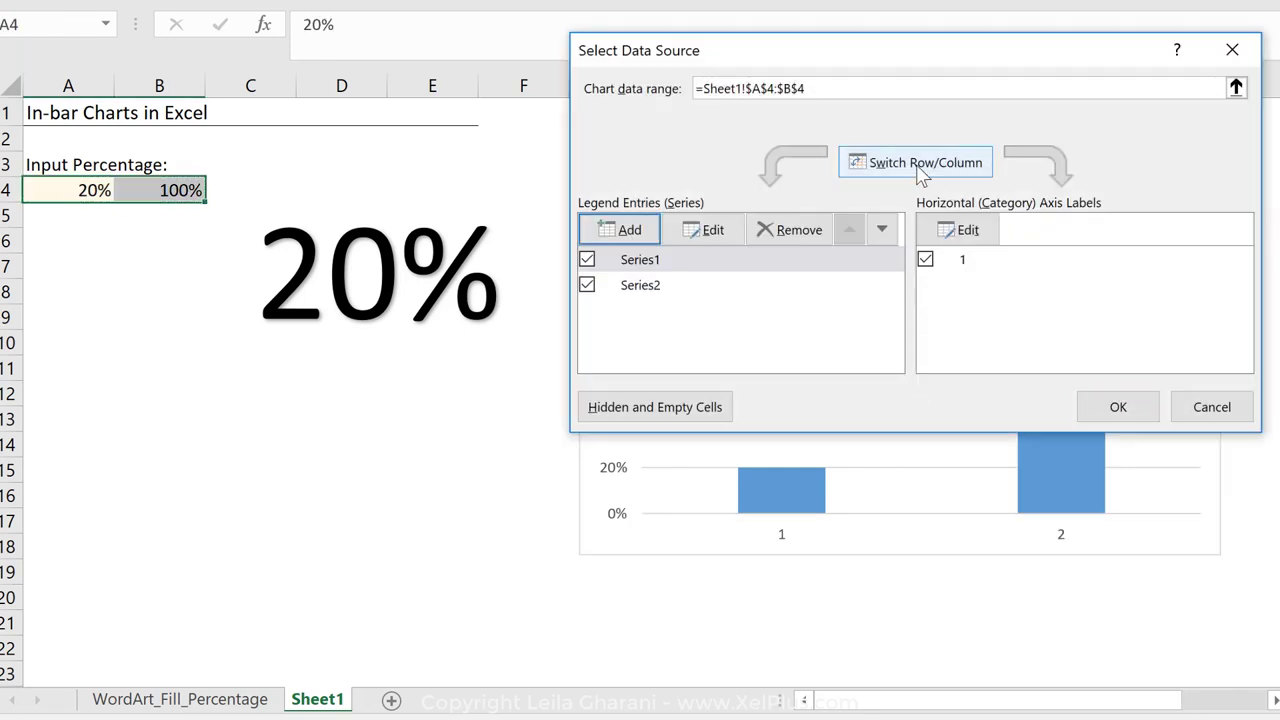
In Select Data Source, rename the first series to 'input'
left_click(915, 162)
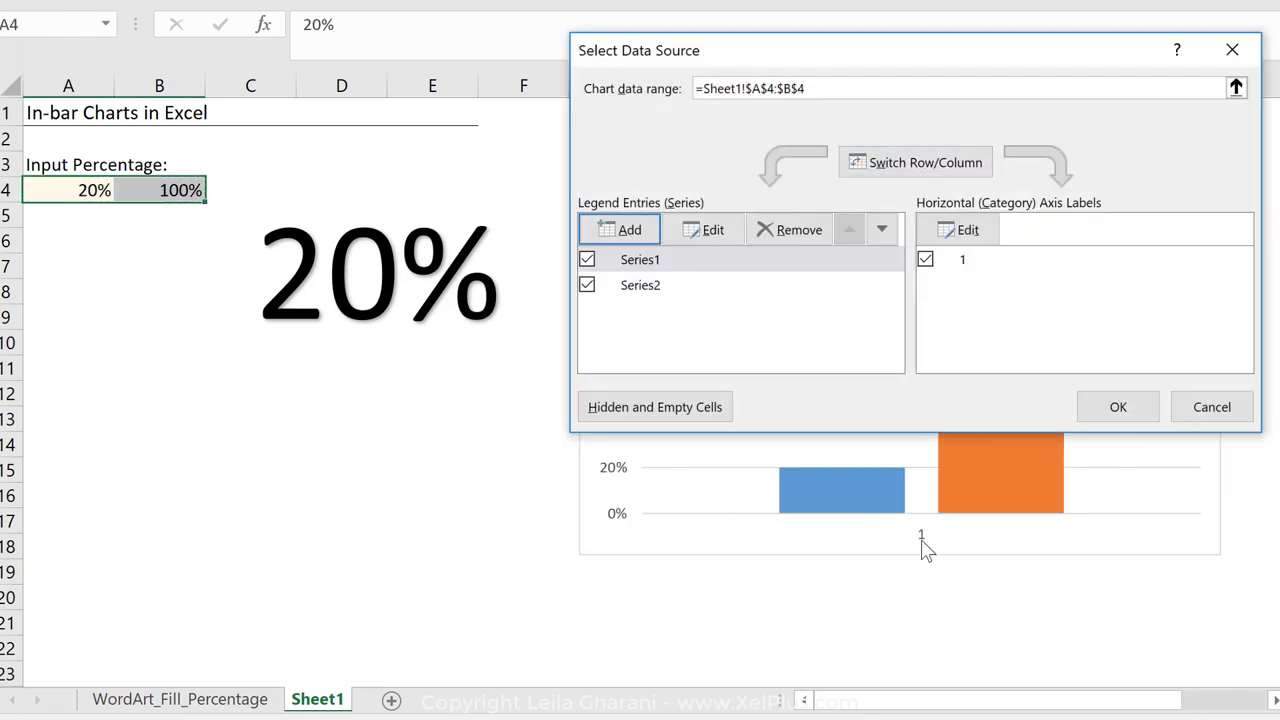
mouse_move(812, 498)
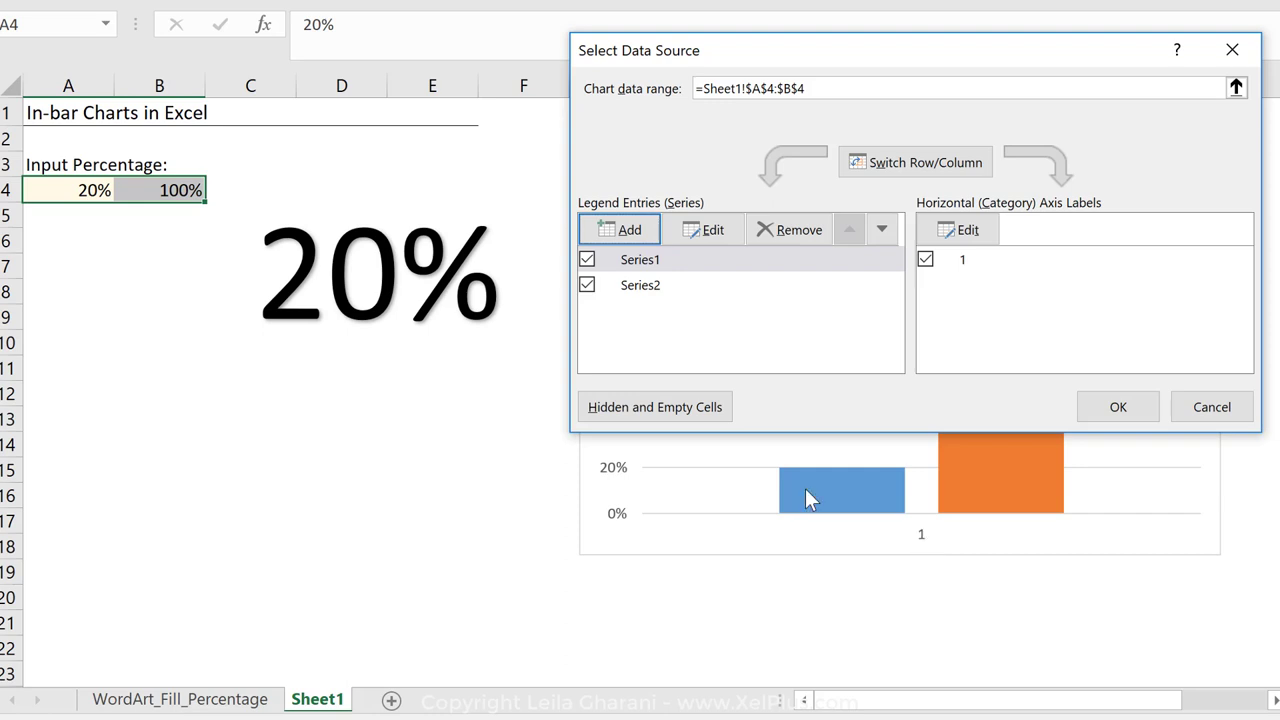
left_click(640, 259)
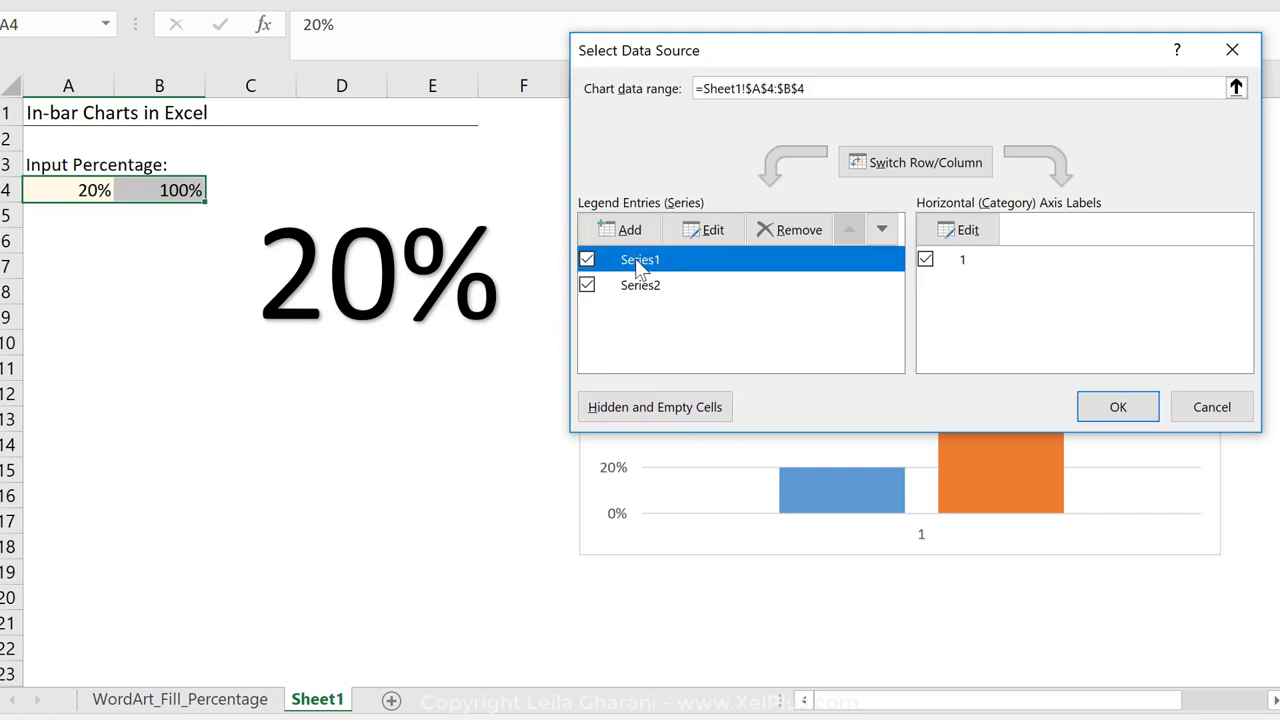
left_click(705, 229)
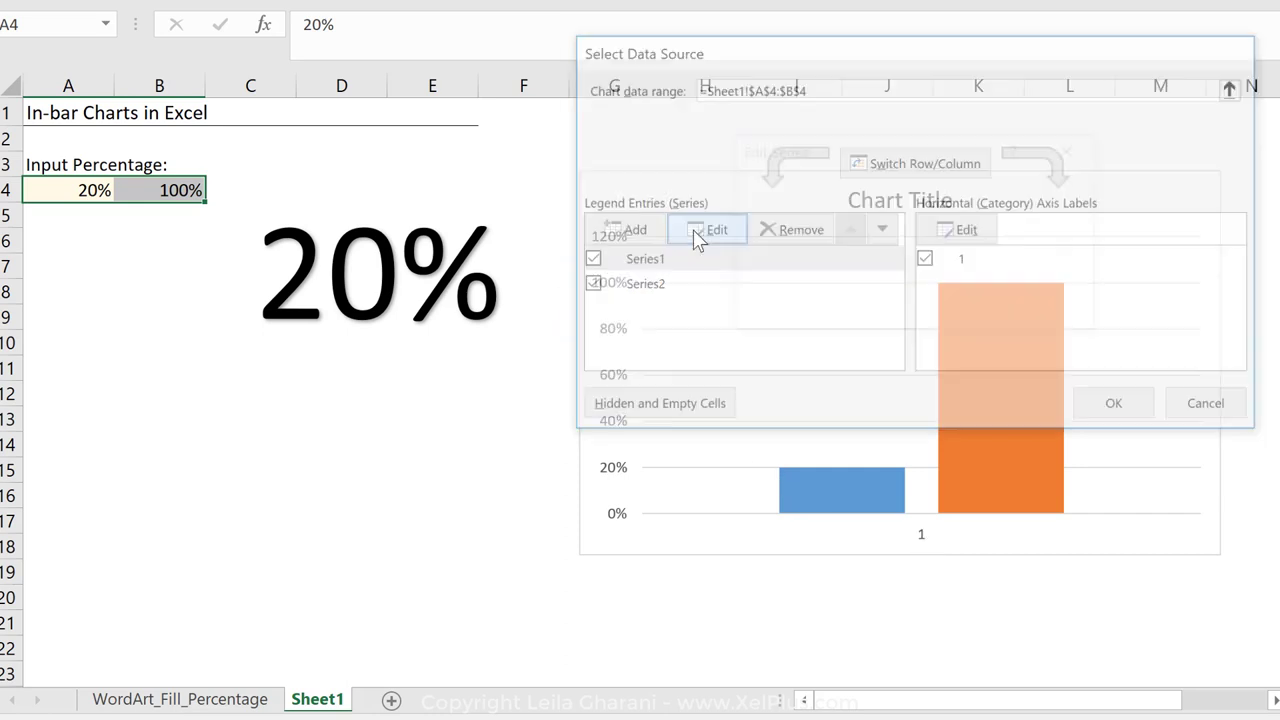
left_click(707, 229)
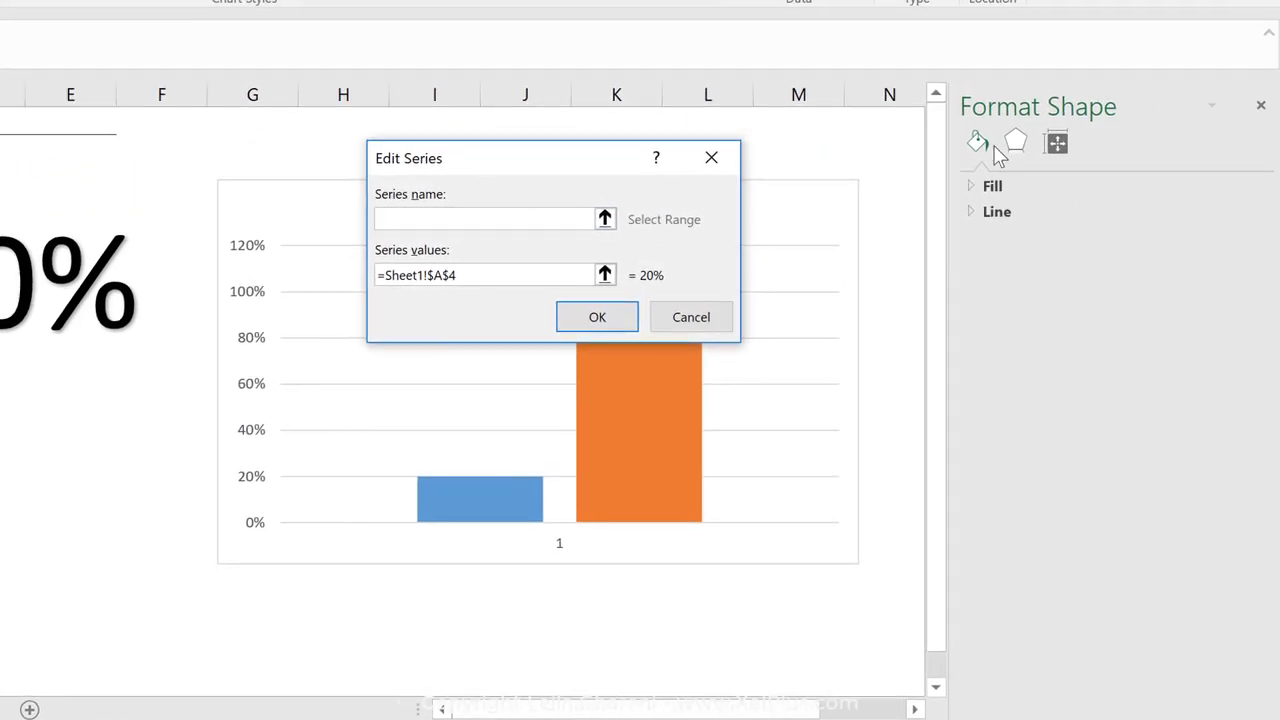
mouse_move(432, 252)
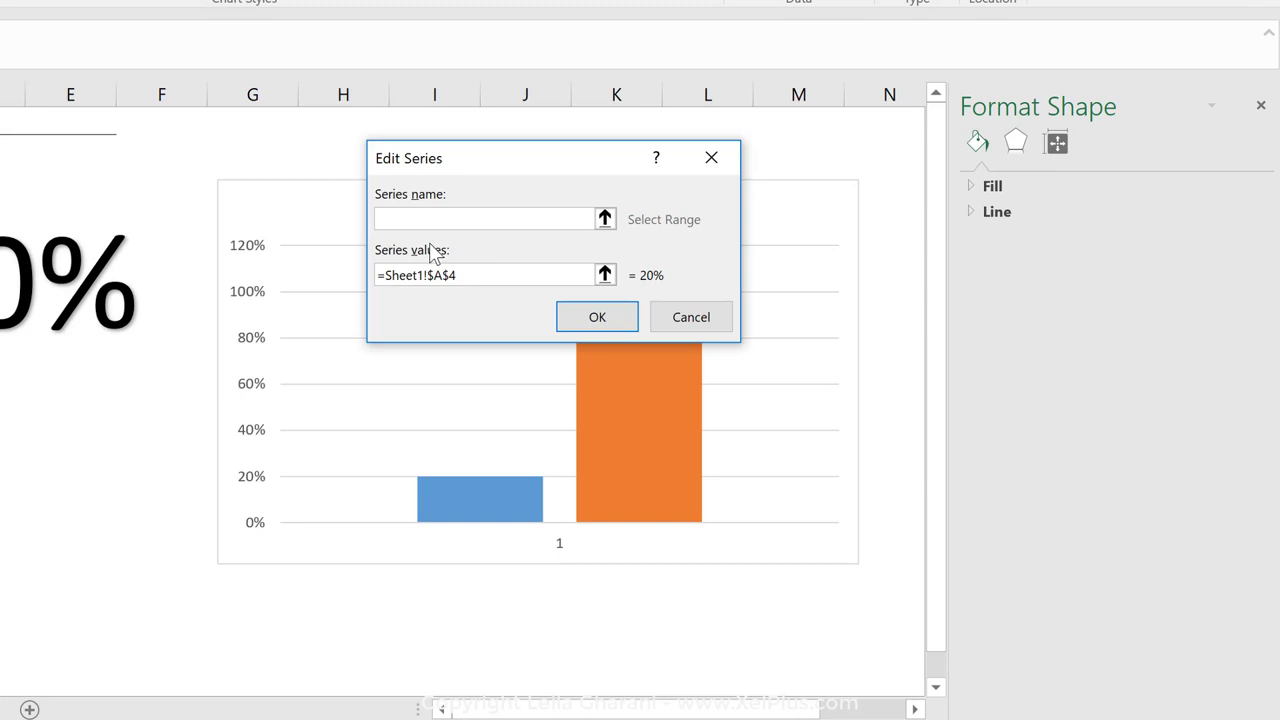
left_click(482, 218)
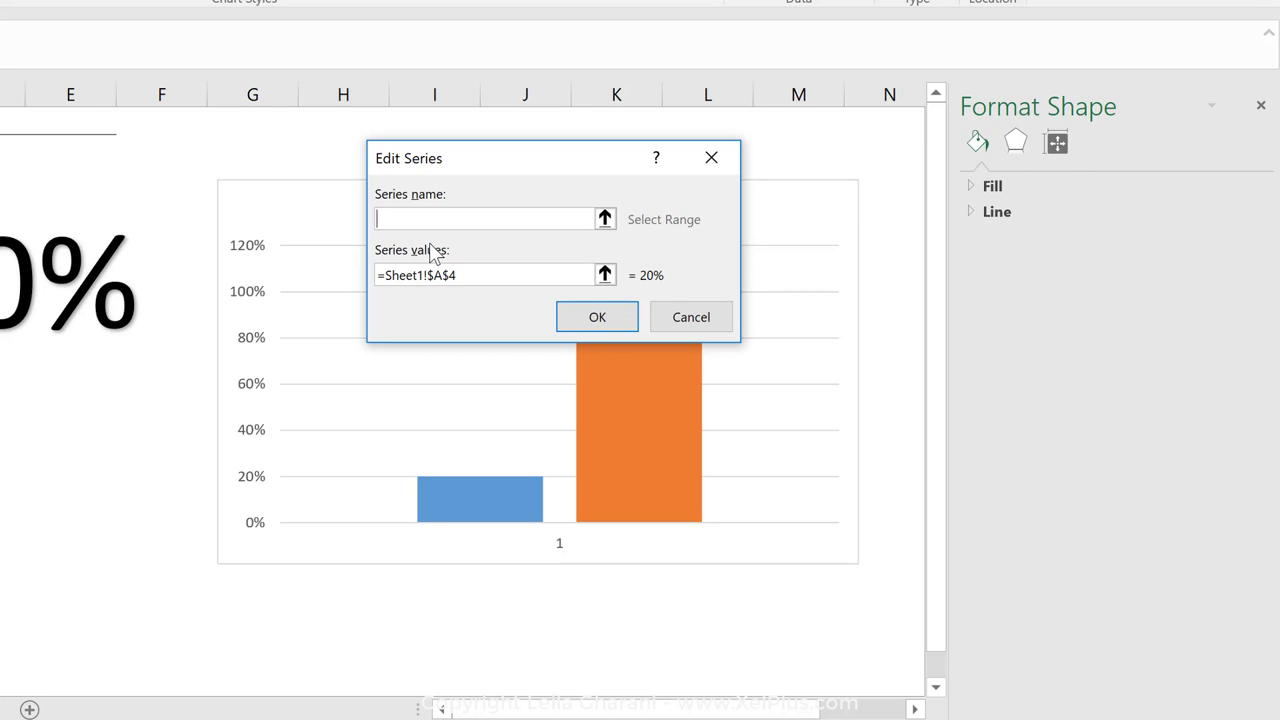
type("input")
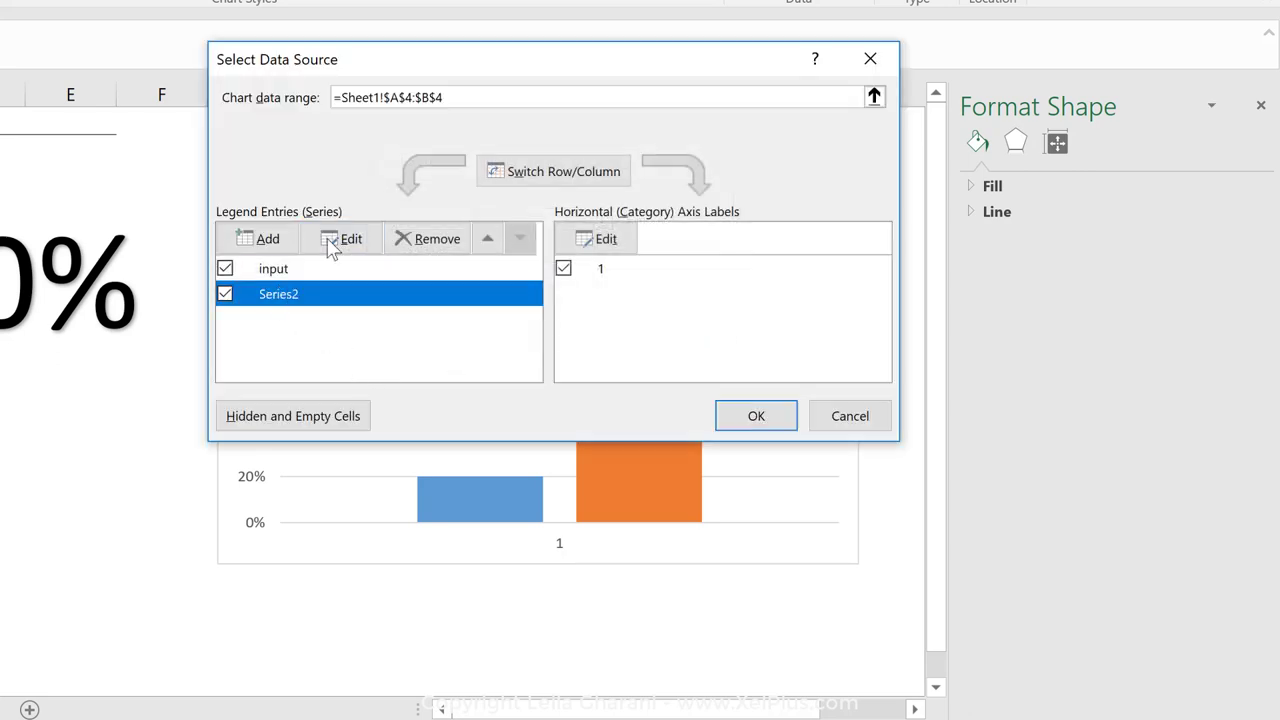
Rename the second series to 'full' and apply the changes to the chart
left_click(340, 238)
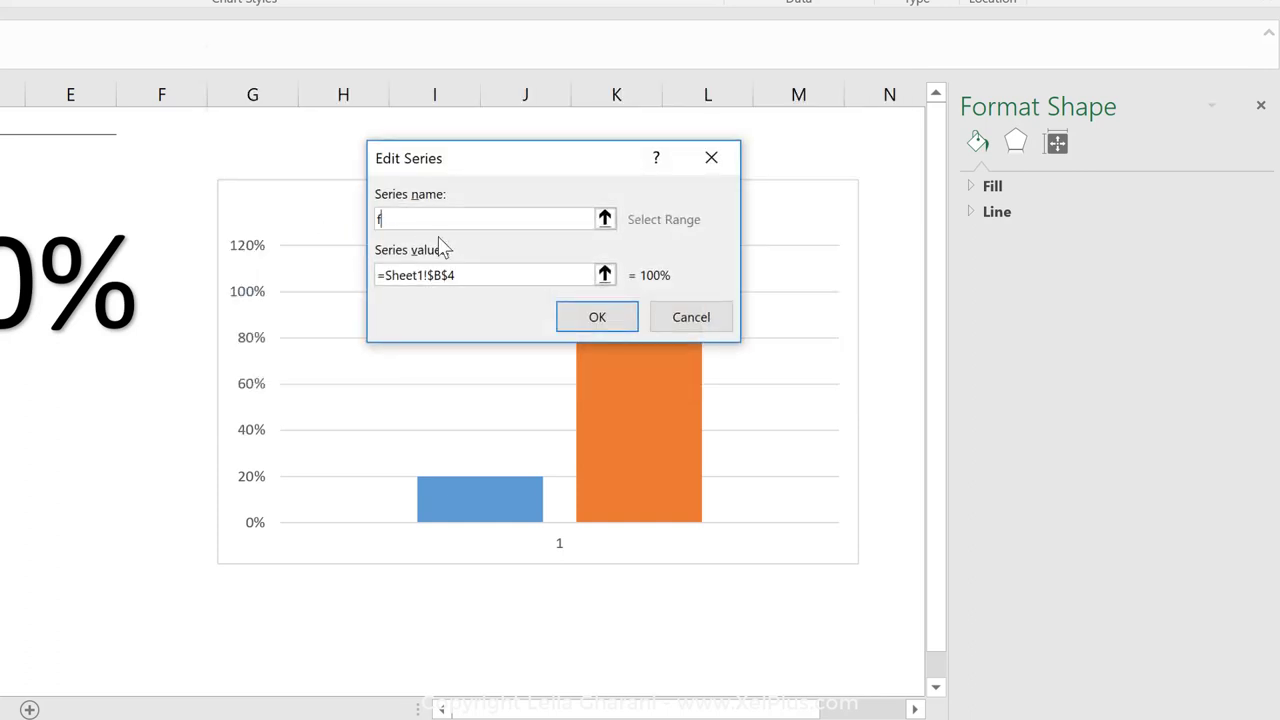
left_click(596, 316)
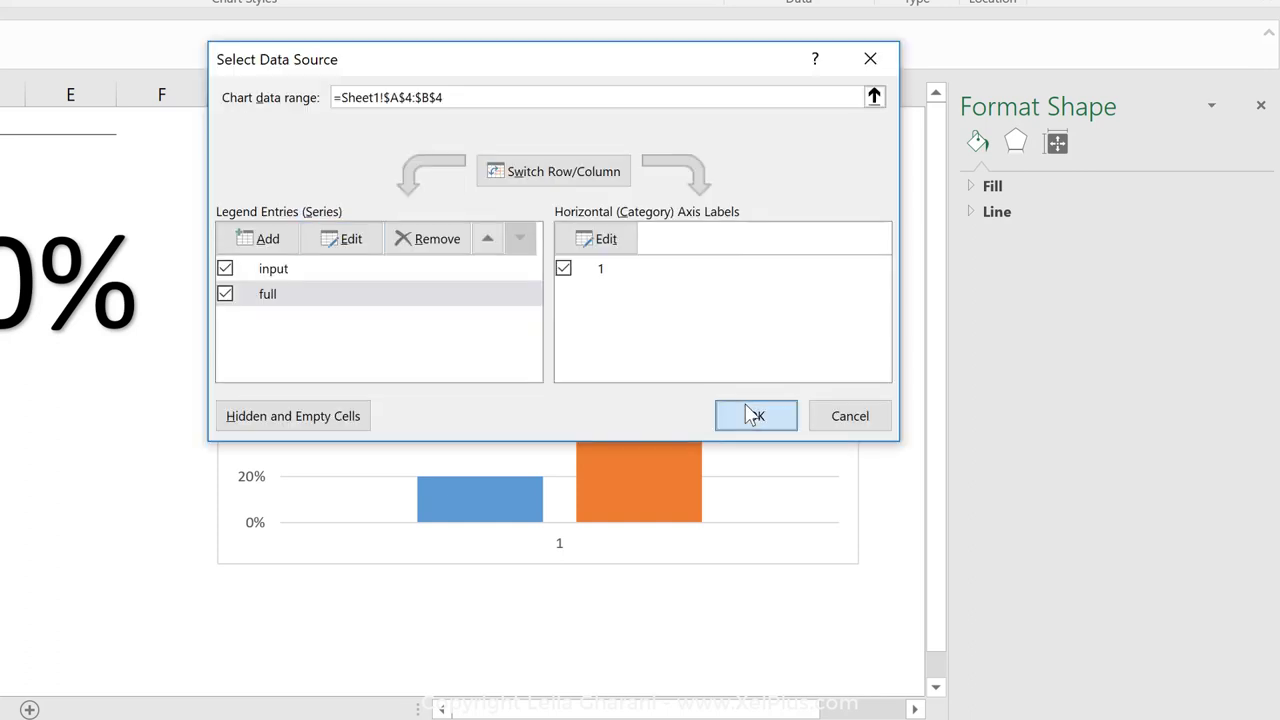
left_click(755, 415)
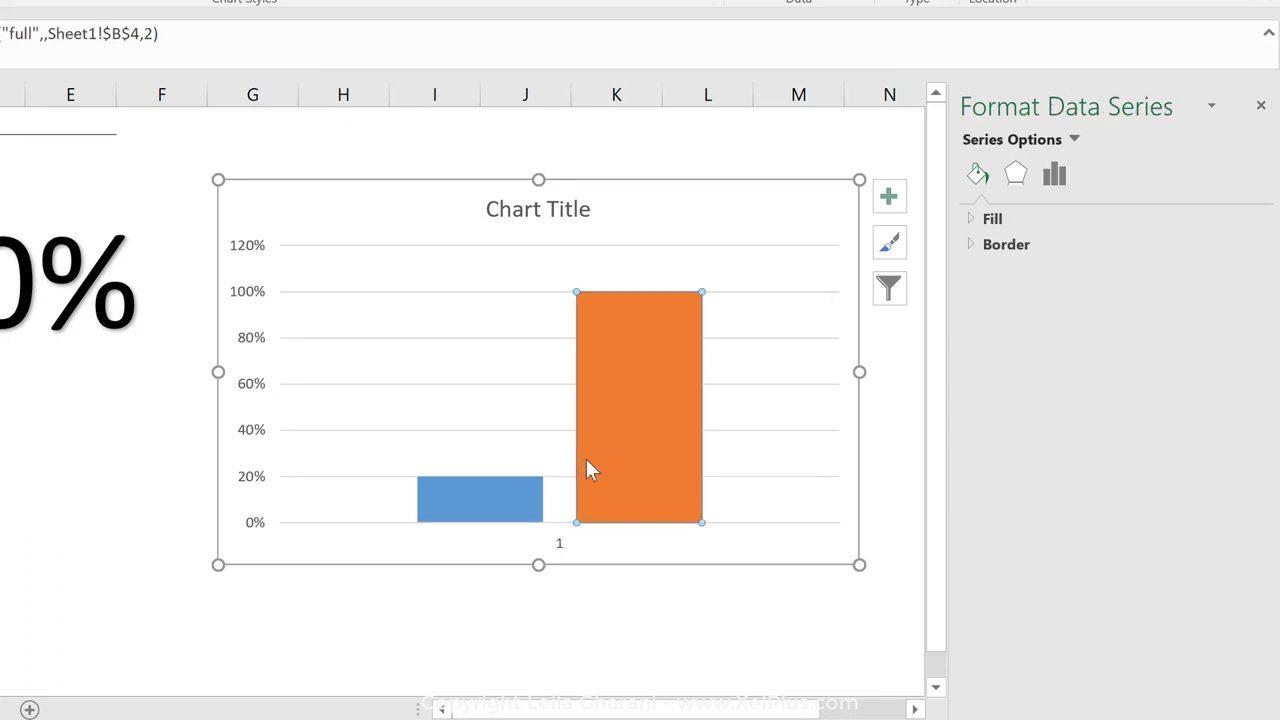
mouse_move(575, 460)
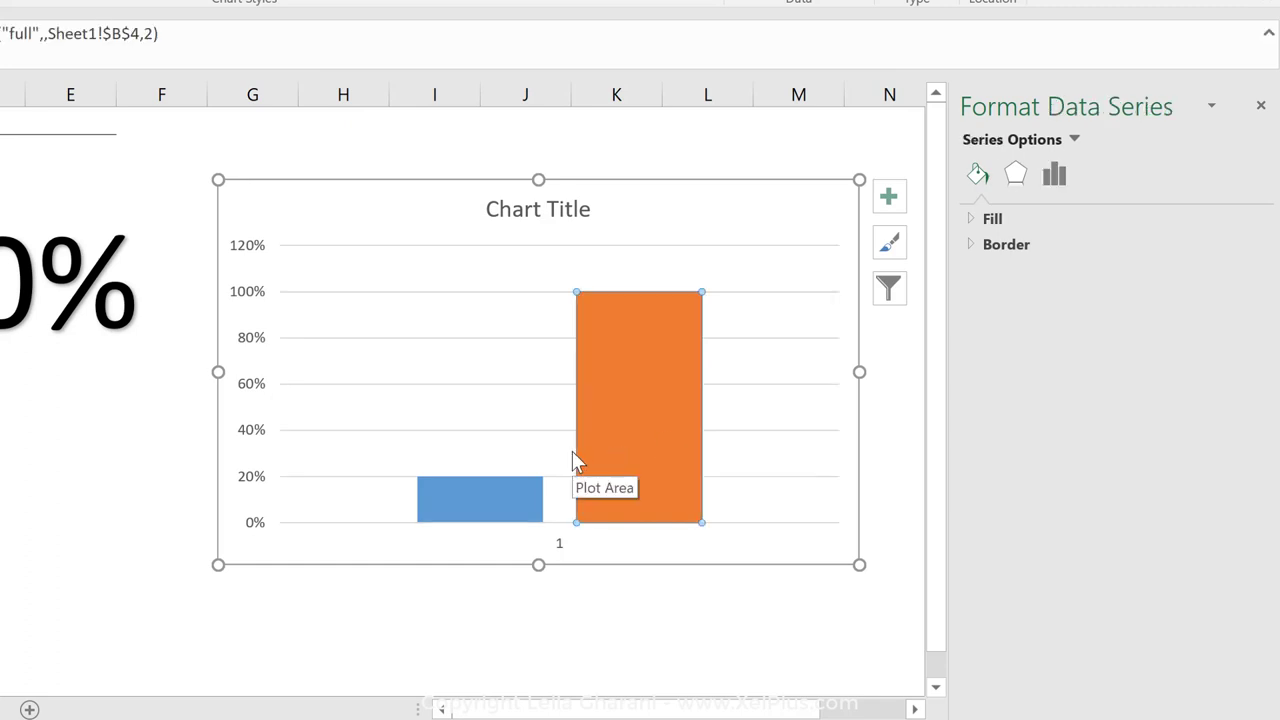
mouse_move(597, 453)
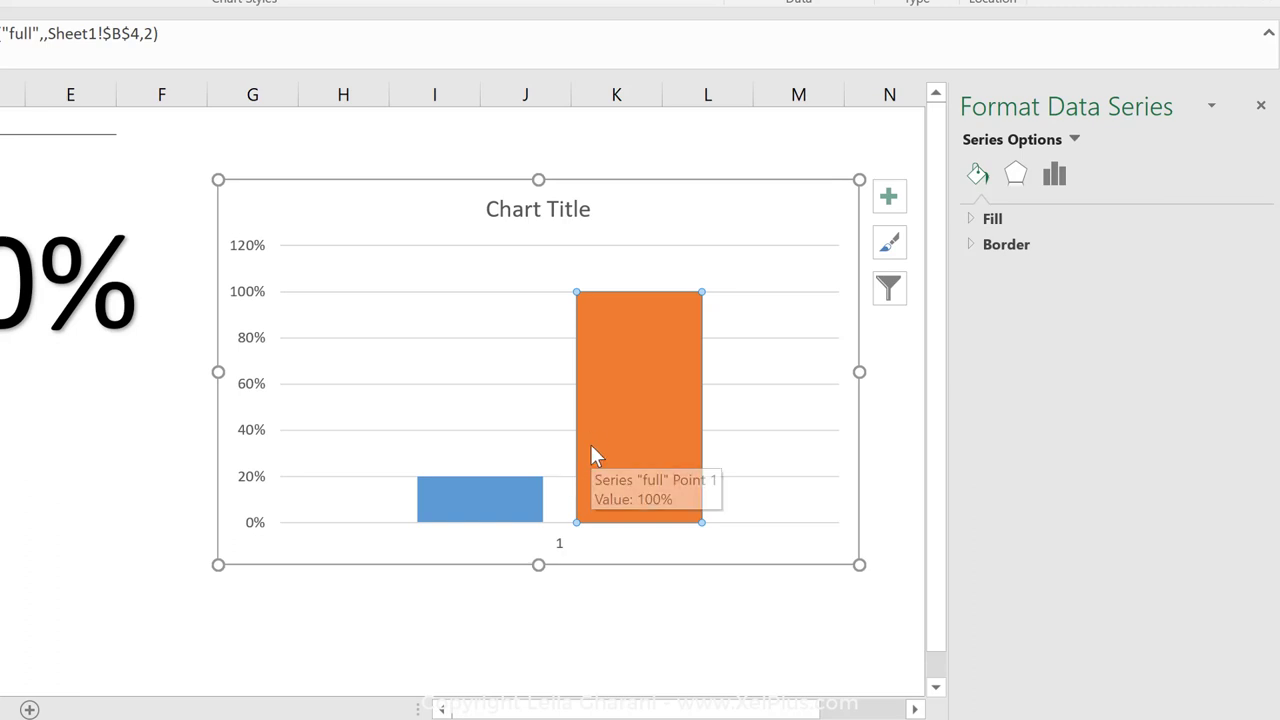
mouse_move(665, 420)
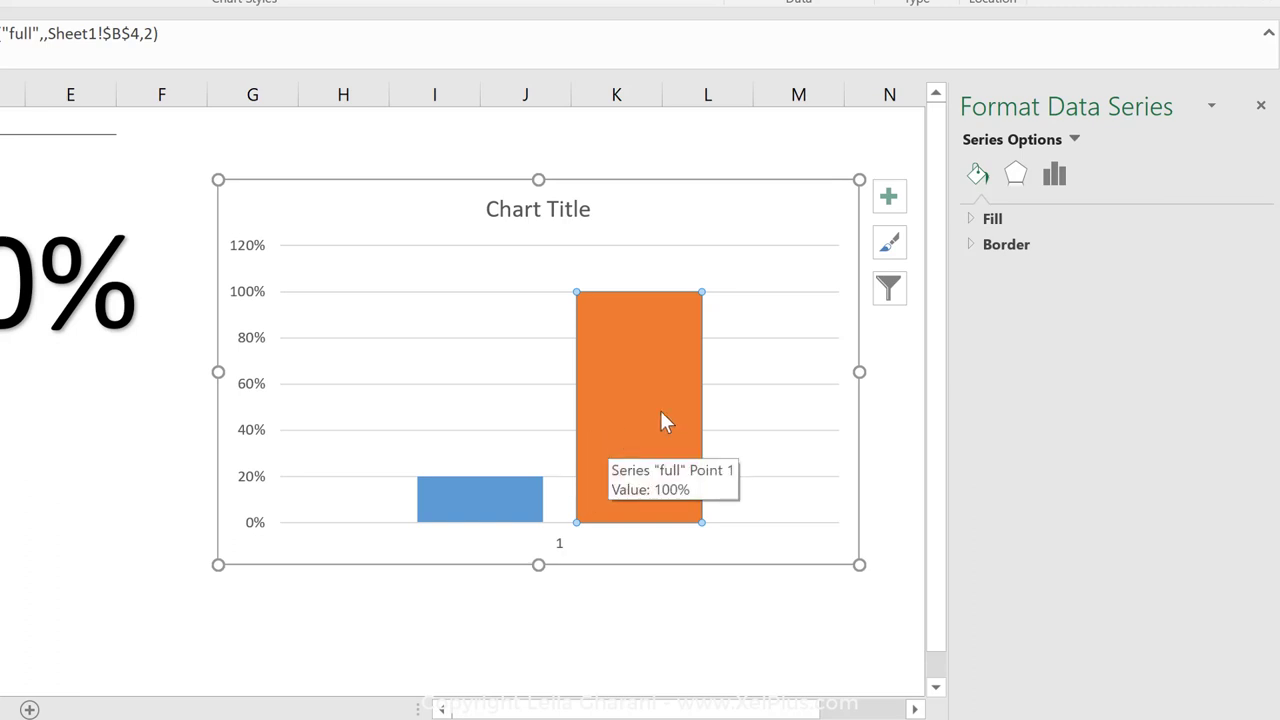
Set the Series Overlap to 100% so the full column covers the input column
left_click(1053, 174)
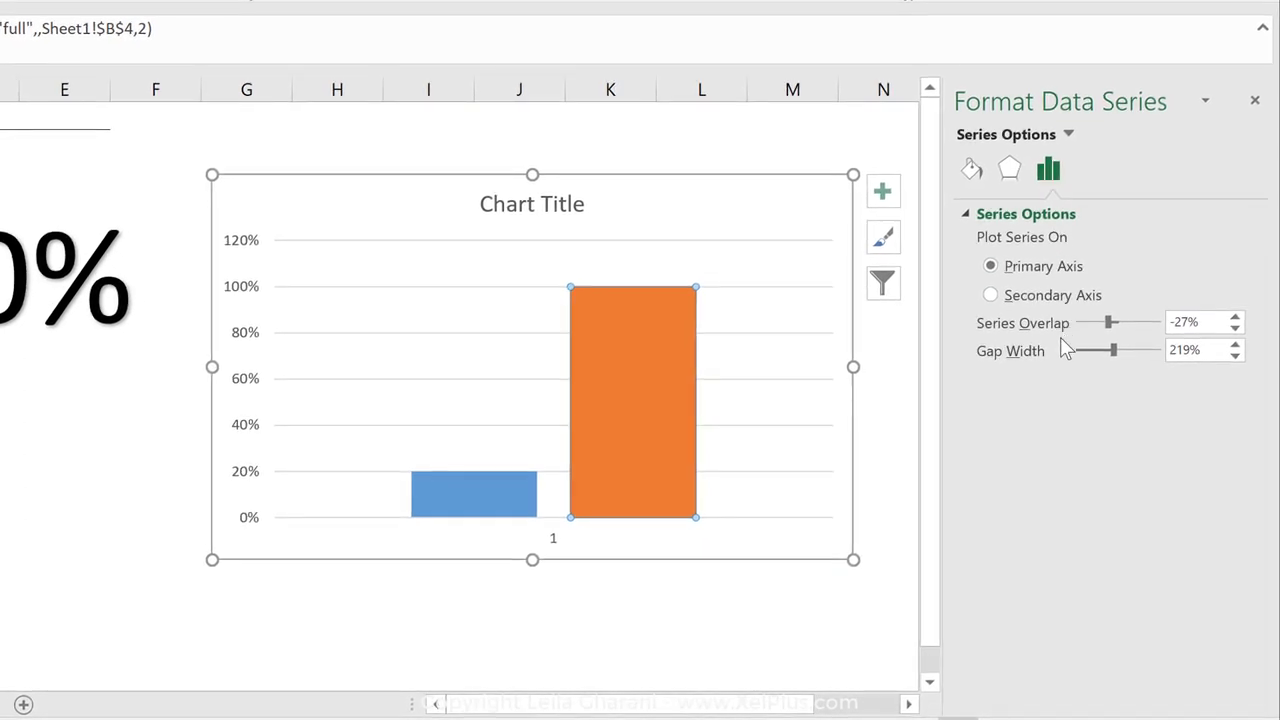
mouse_move(1040, 333)
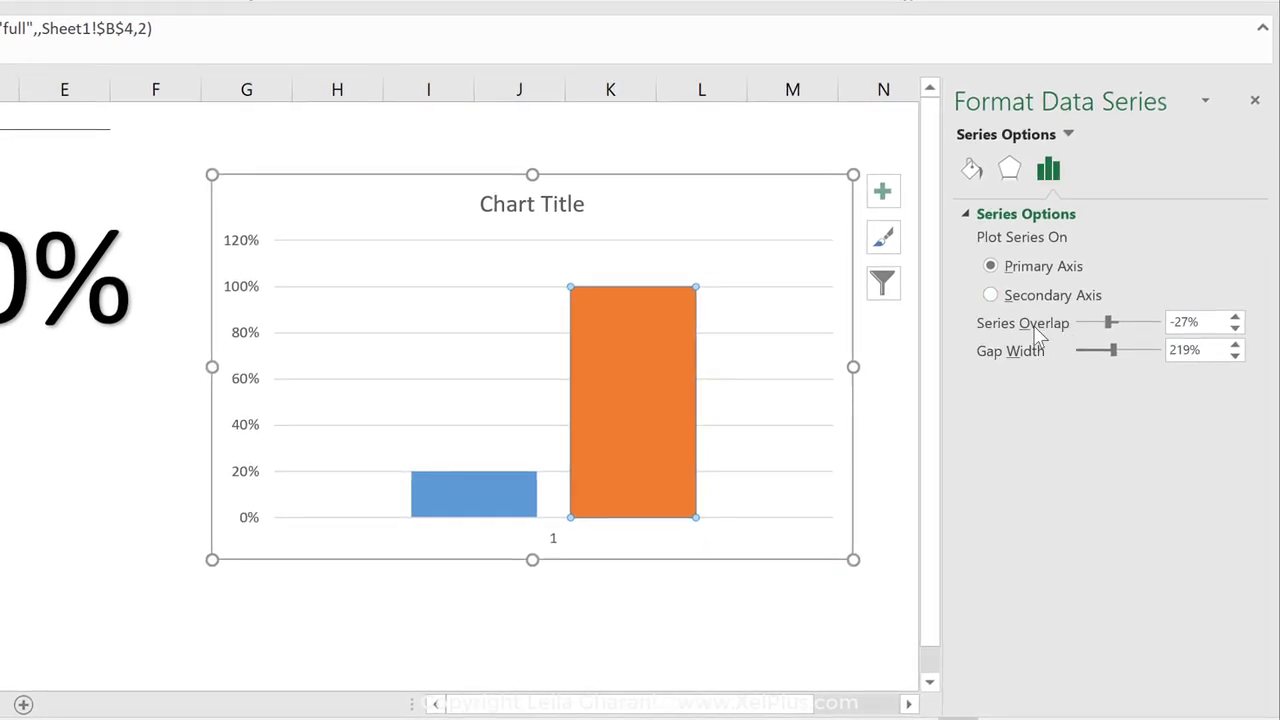
mouse_move(1031, 414)
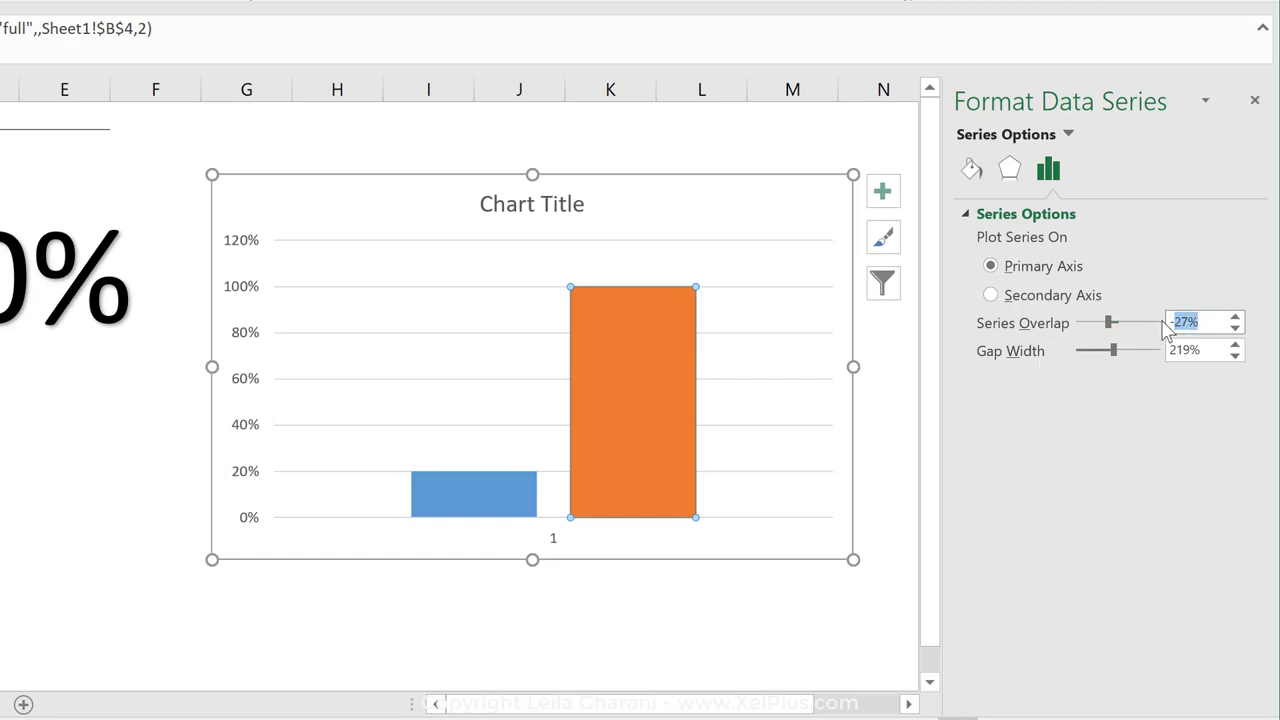
type("100")
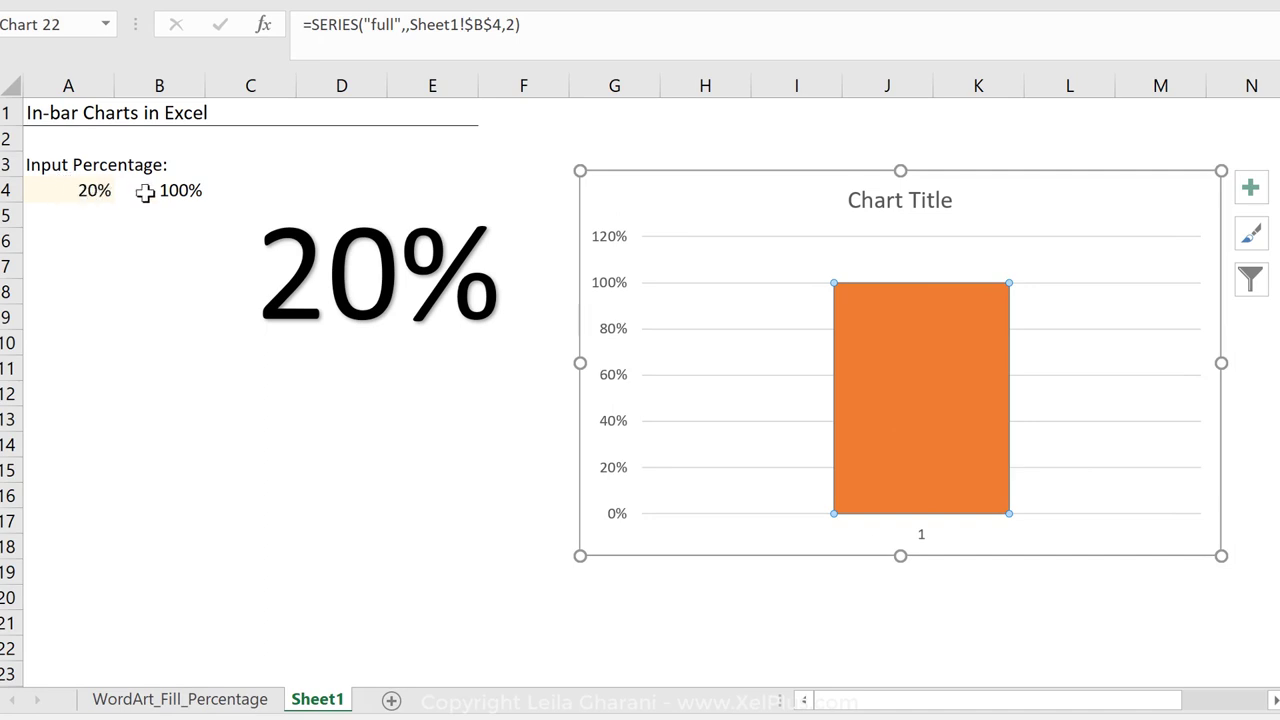
mouse_move(952, 415)
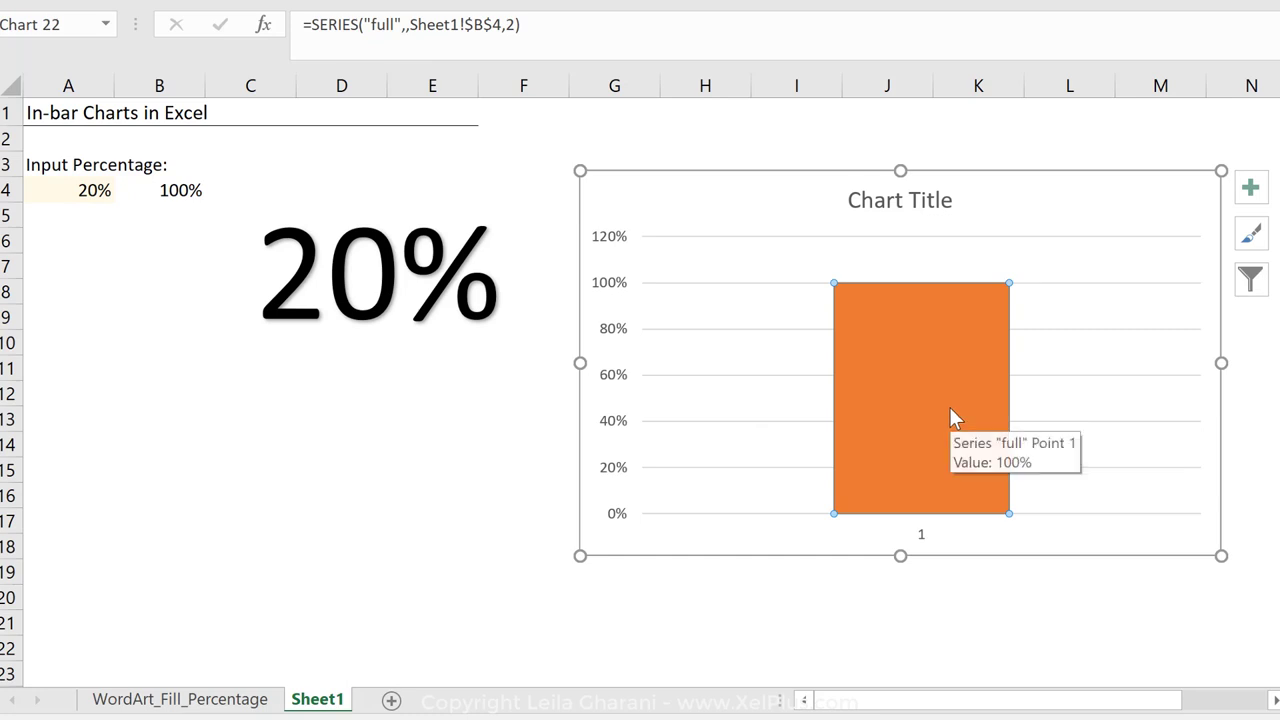
Move the input series after full so the blue 20% column shows in front, then select it
right_click(952, 416)
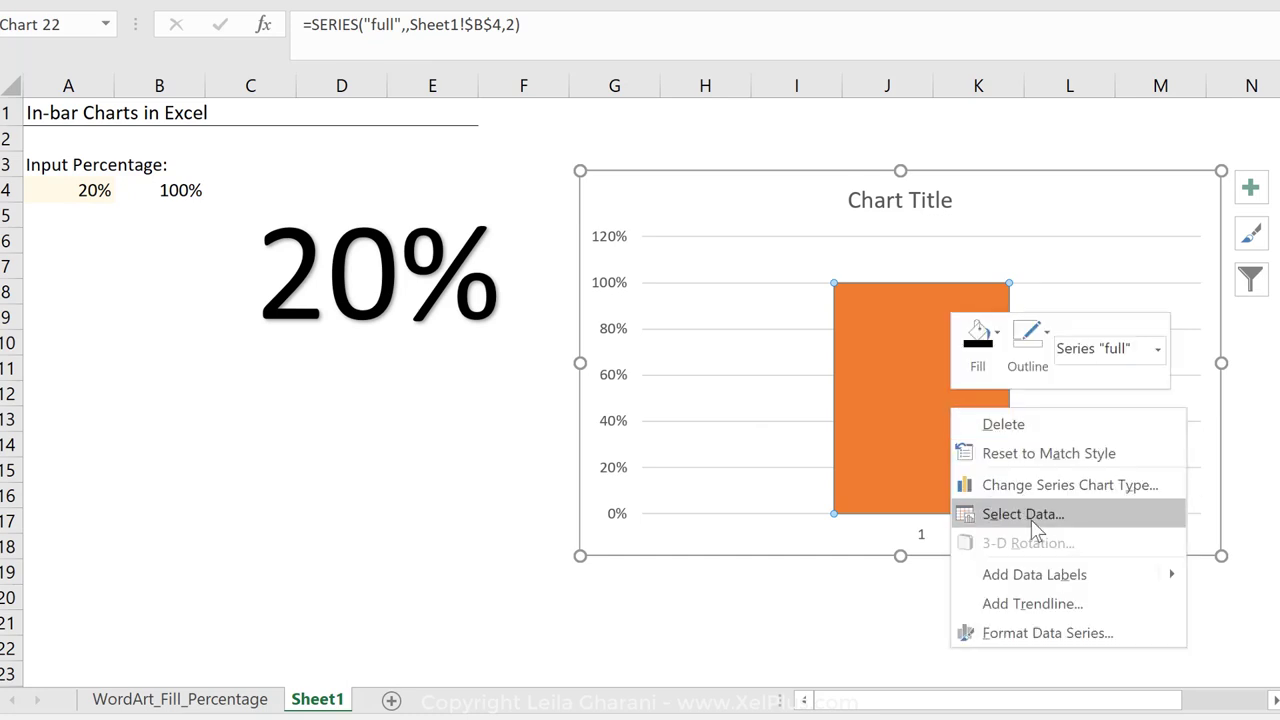
left_click(1022, 514)
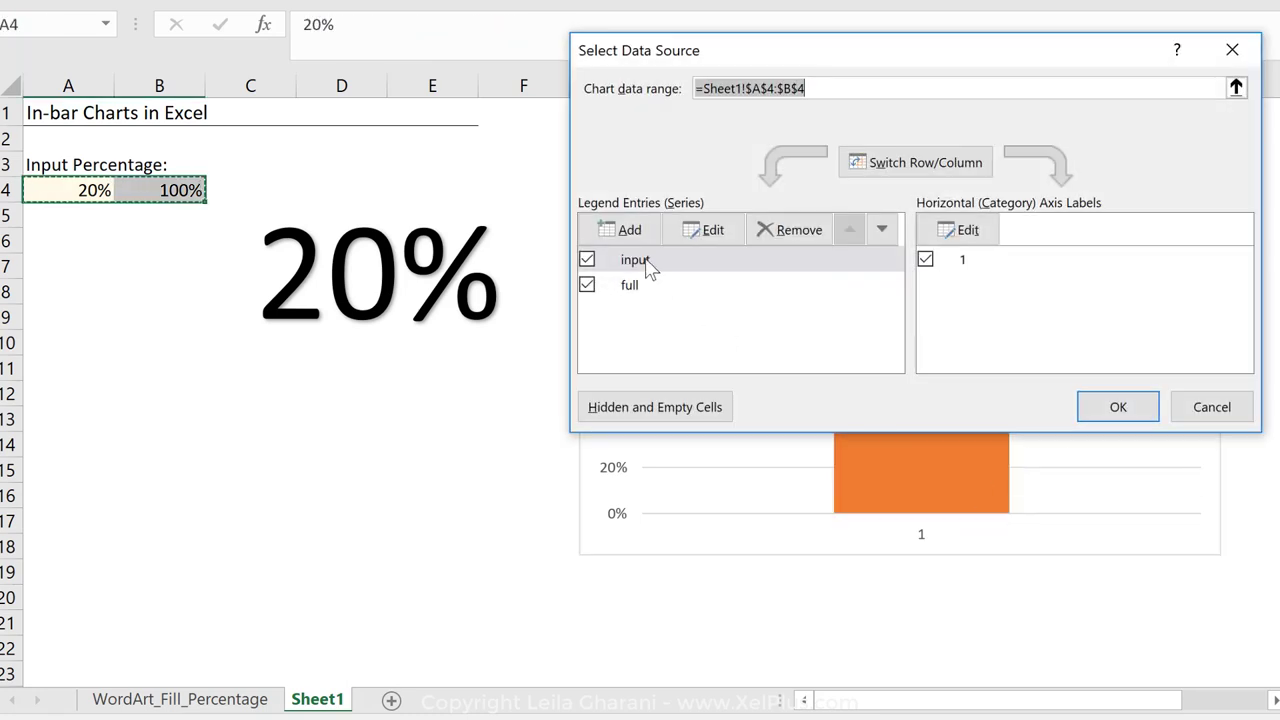
left_click(882, 229)
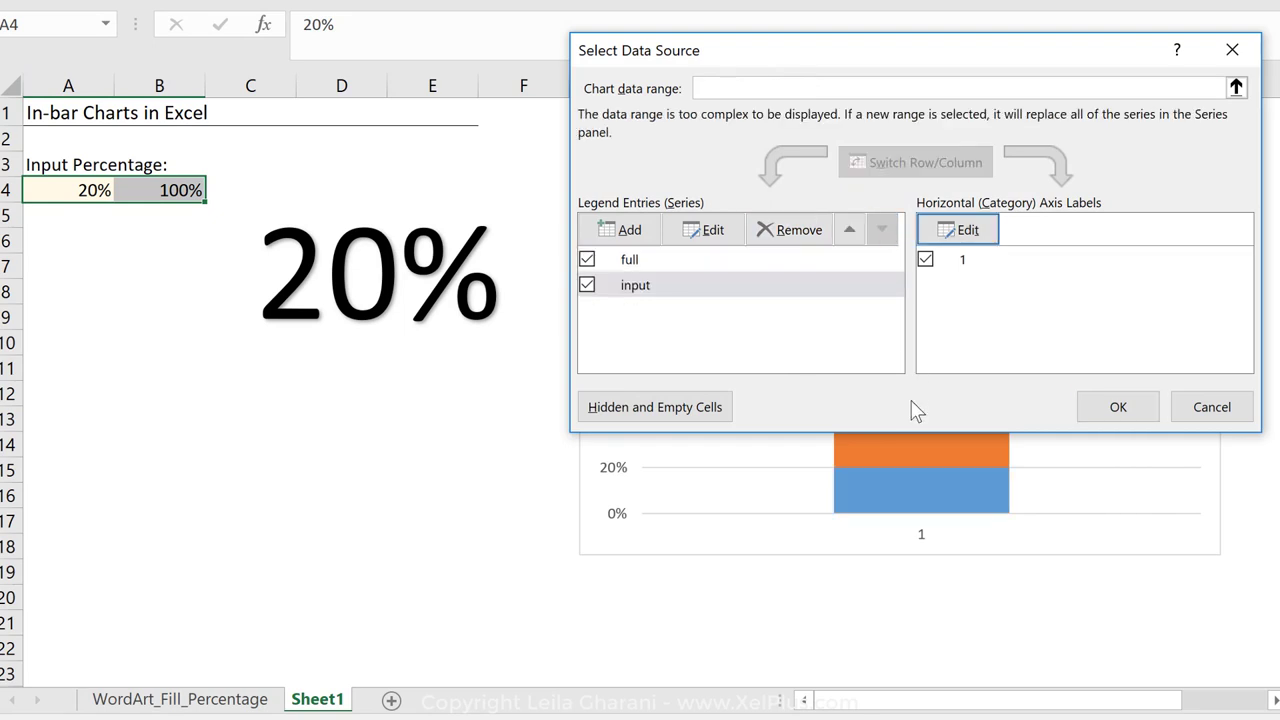
left_click(1117, 406)
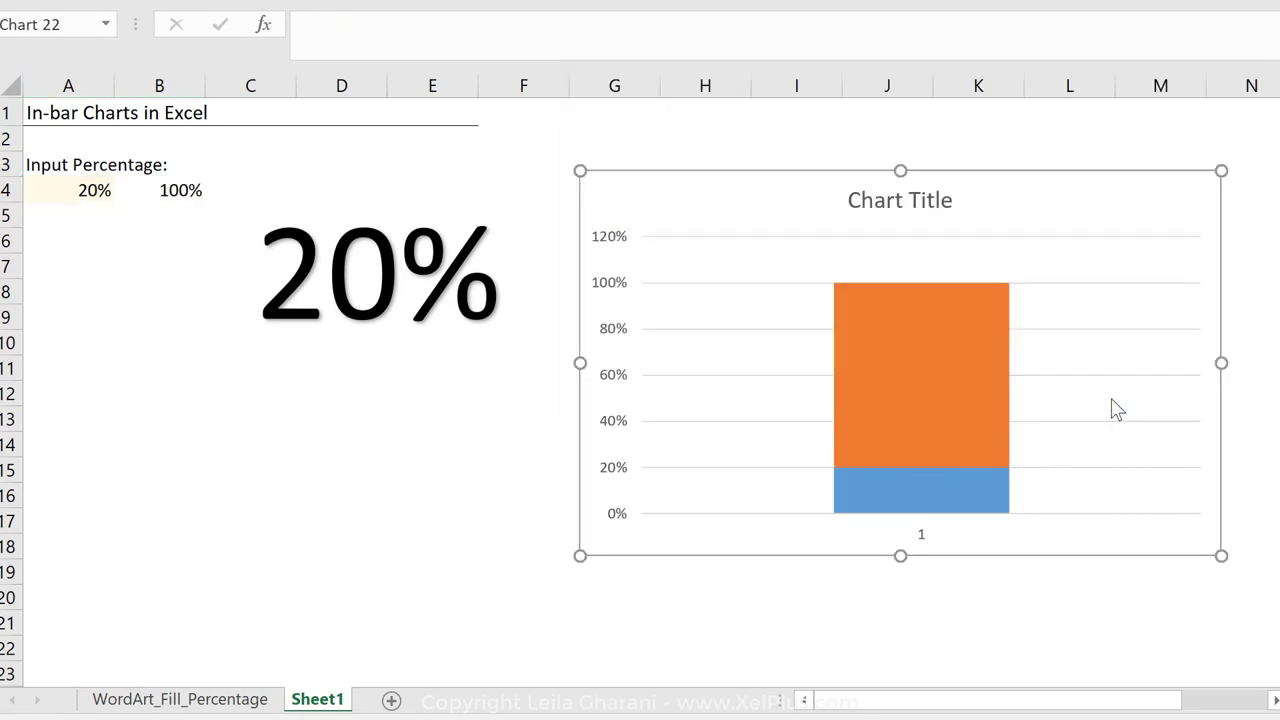
left_click(920, 490)
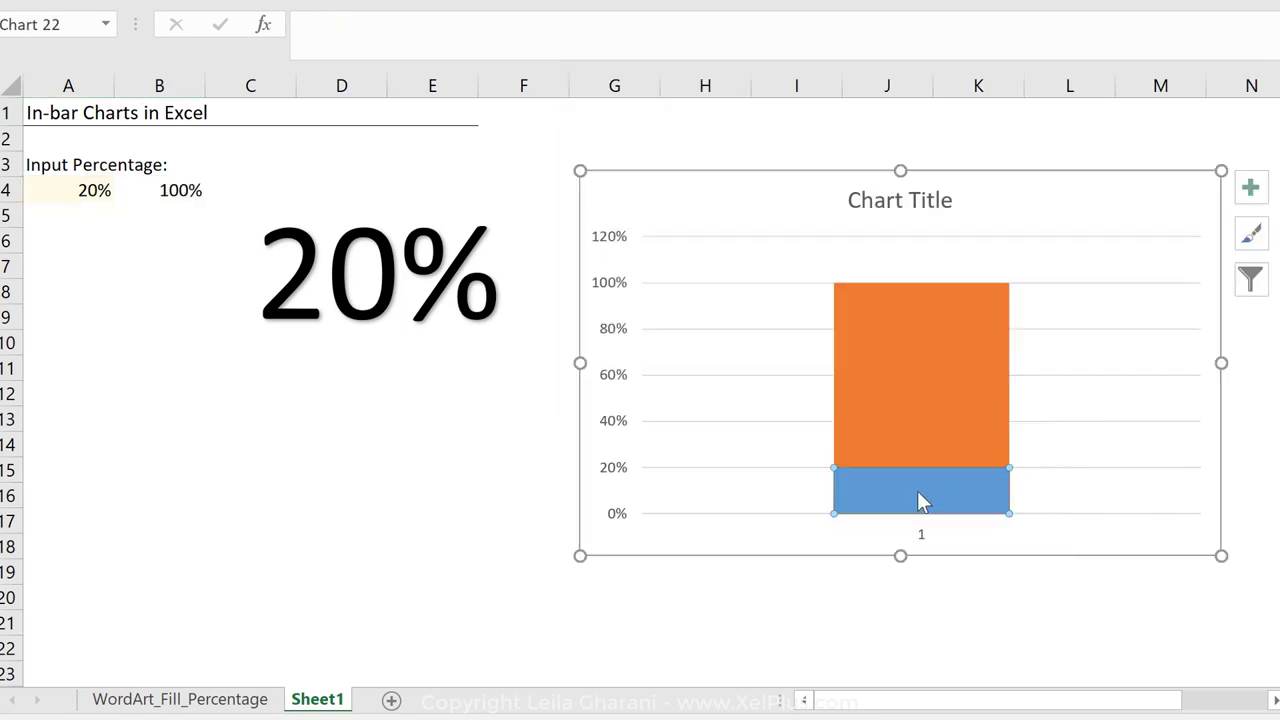
left_click(920, 490)
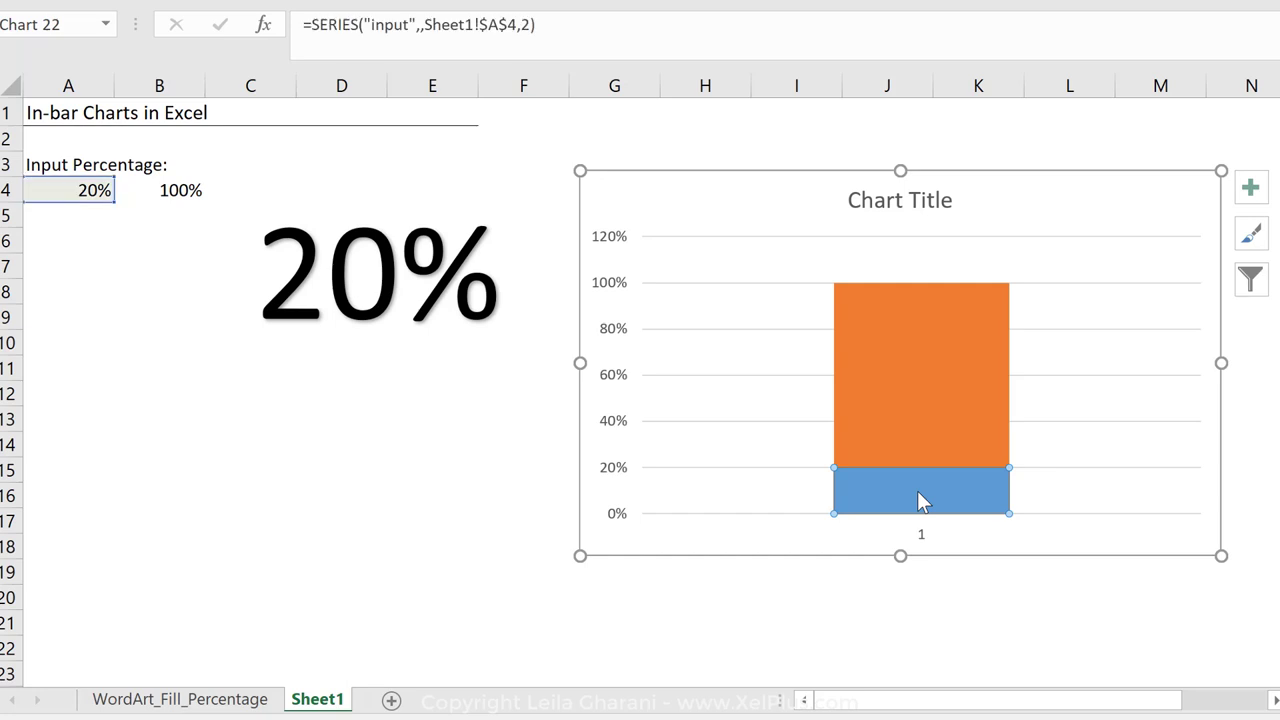
mouse_move(900, 412)
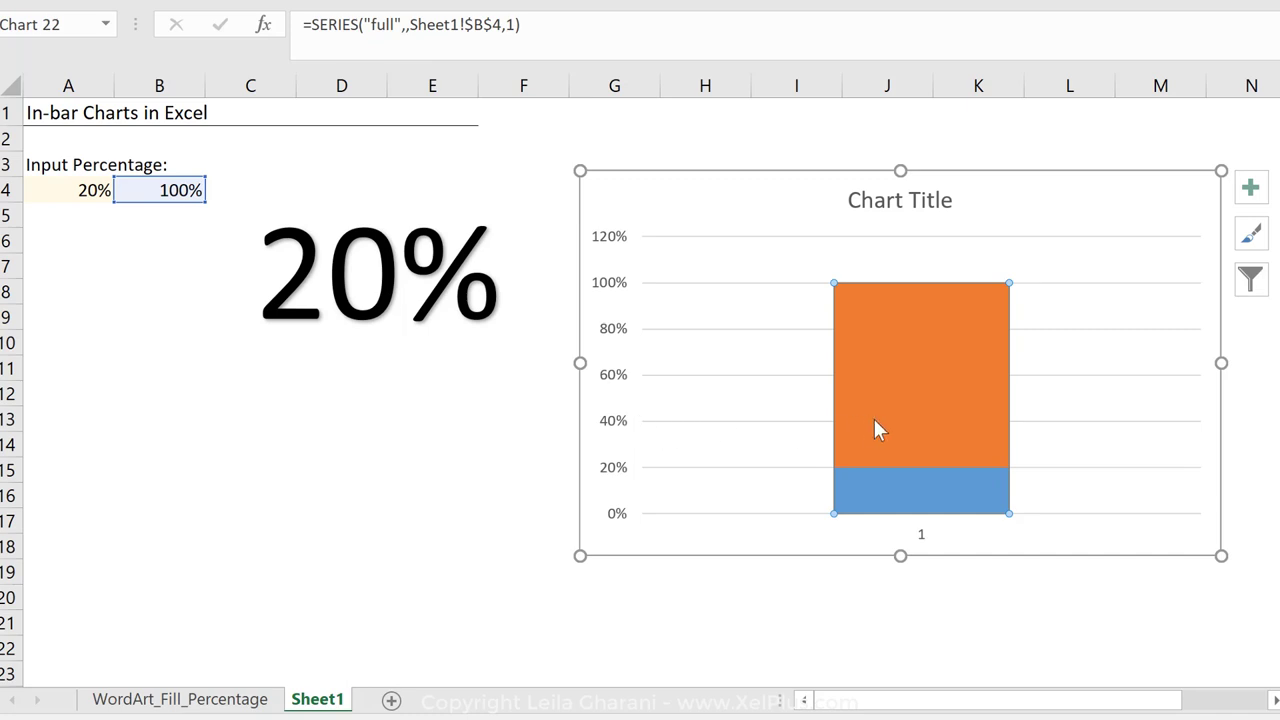
mouse_move(930, 436)
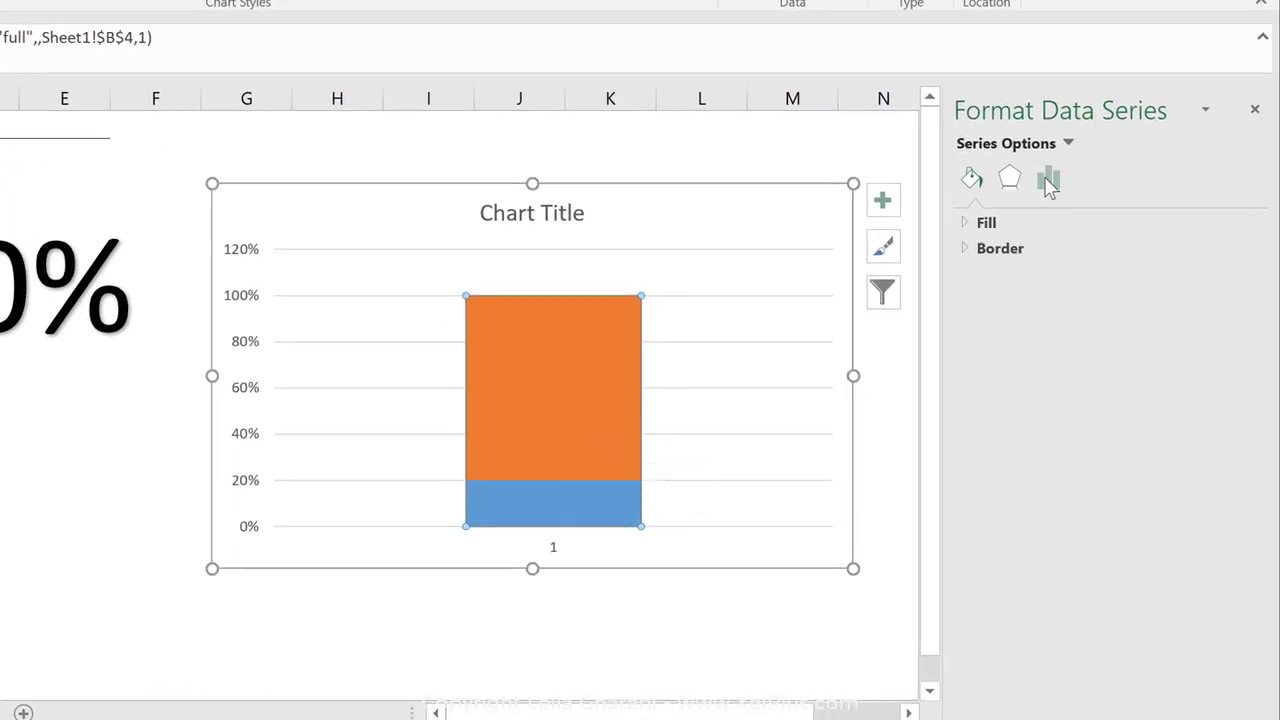
Set the Gap Width to 0% so the column fills the plot area
left_click(1047, 178)
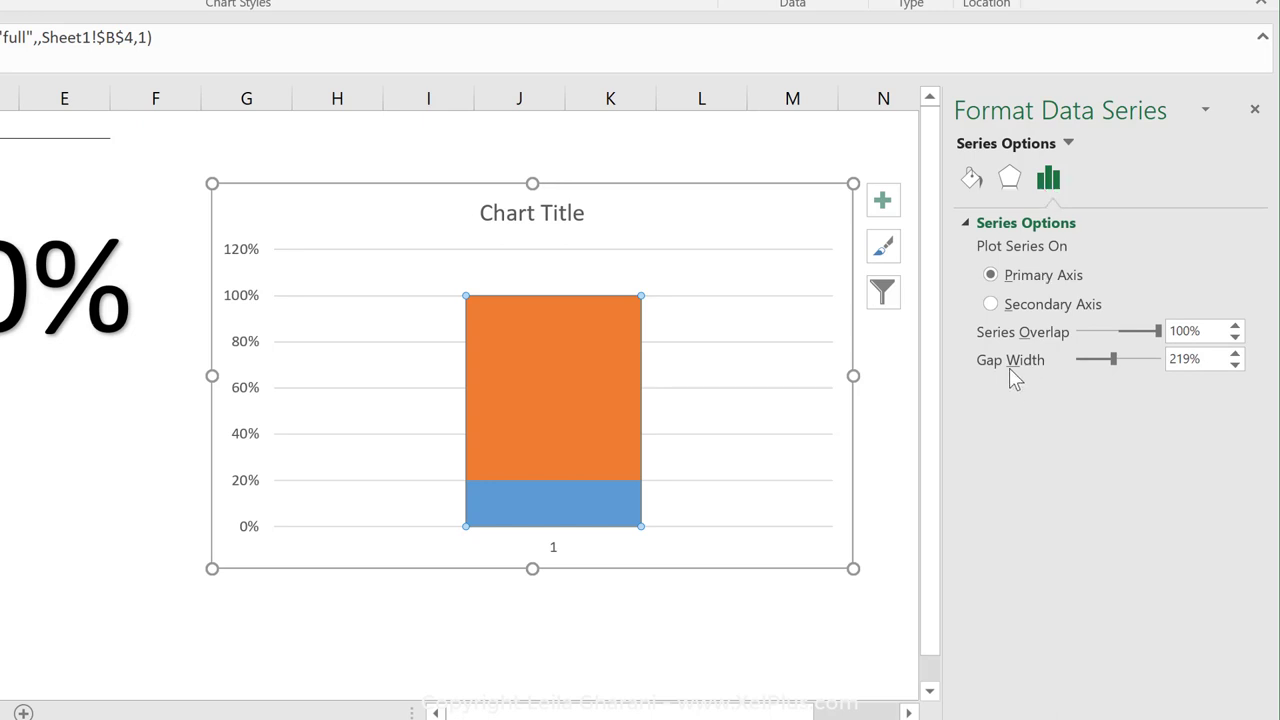
type("0%")
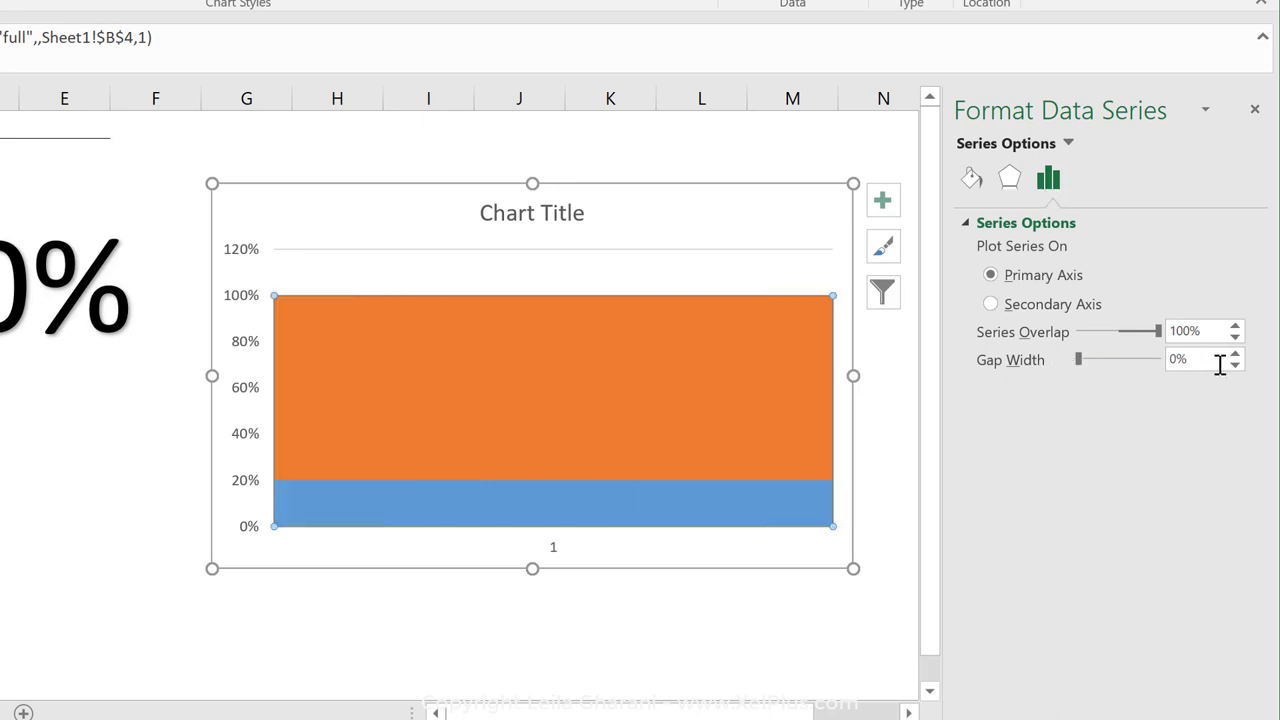
mouse_move(388, 444)
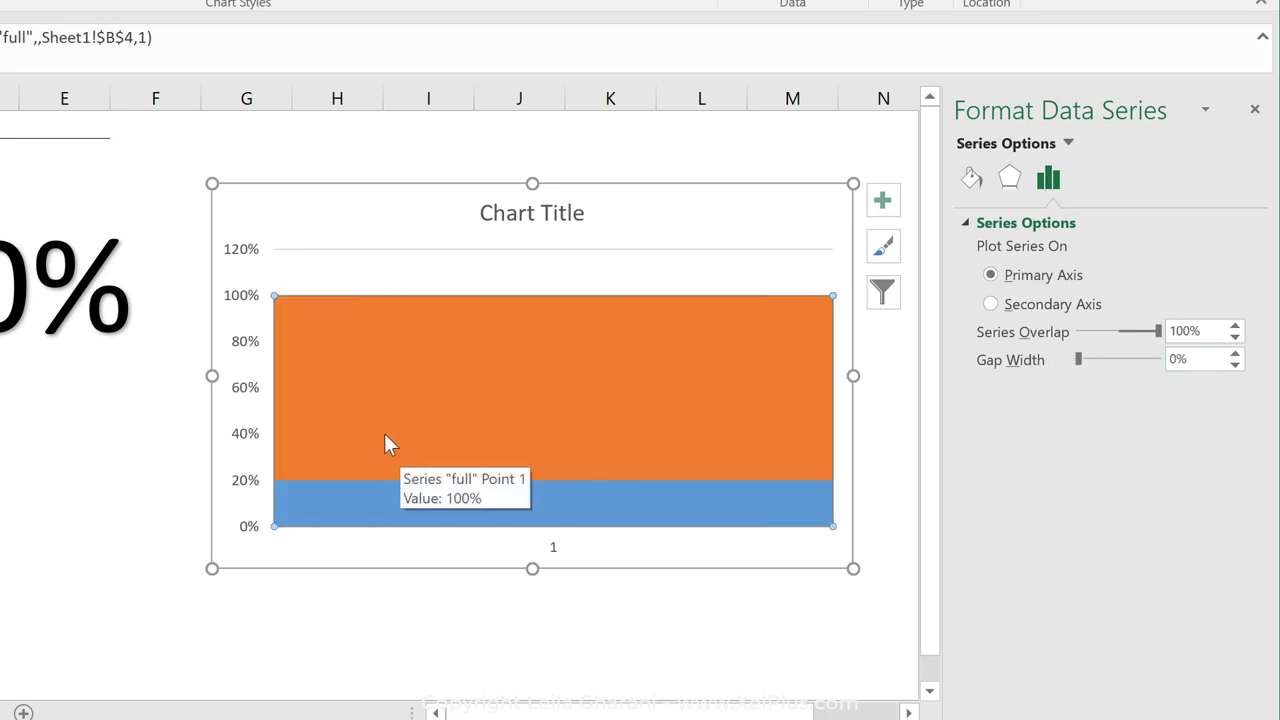
mouse_move(832, 392)
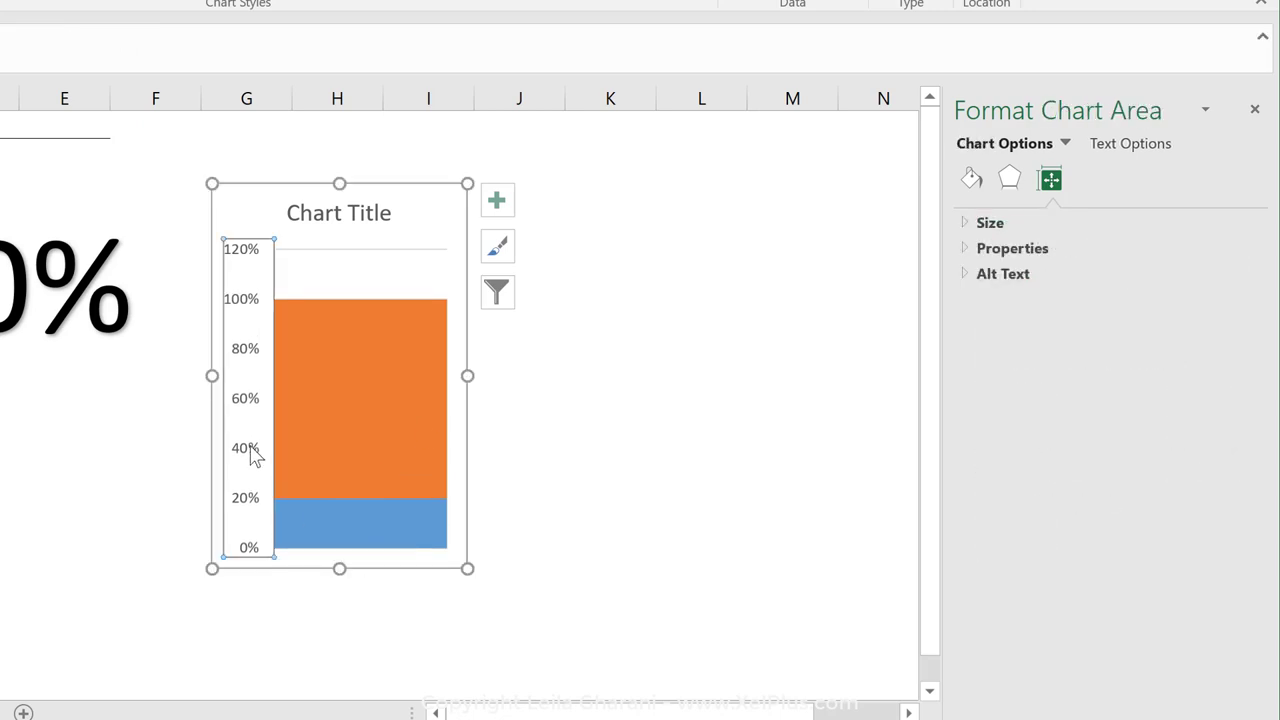
Set the vertical axis Maximum bound to 1.0 so it tops out at 100%
left_click(245, 449)
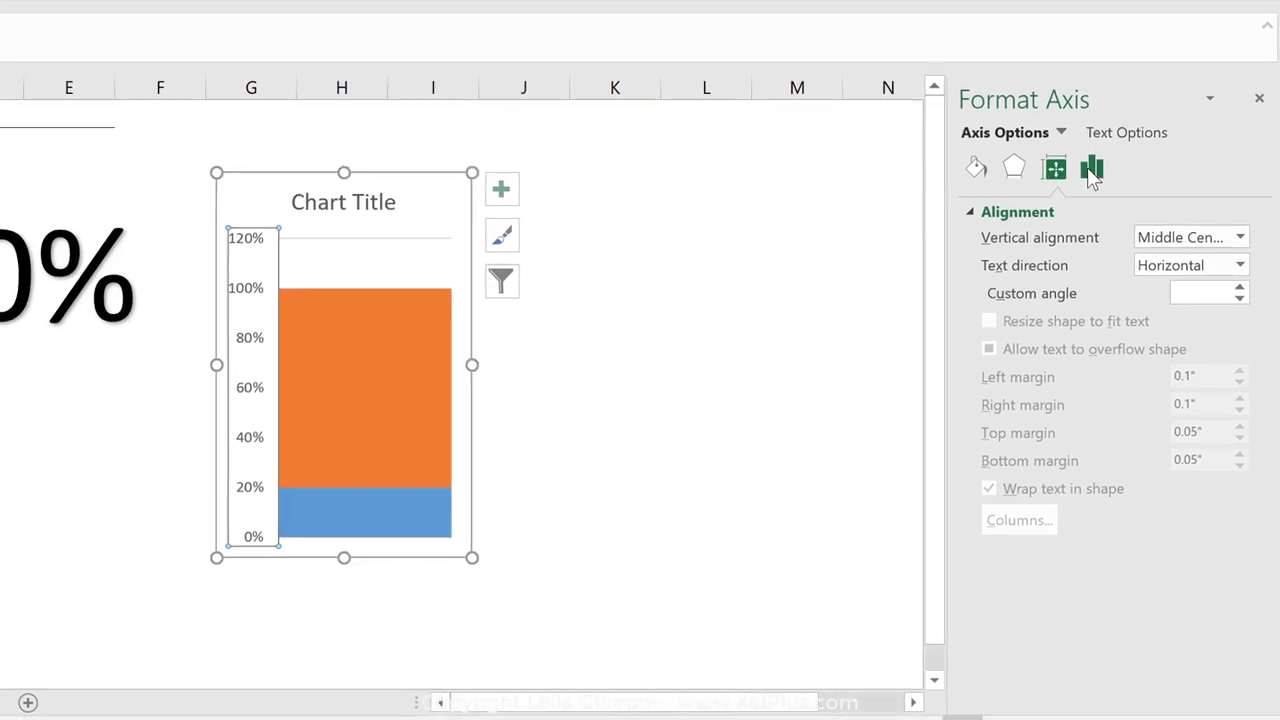
left_click(1091, 167)
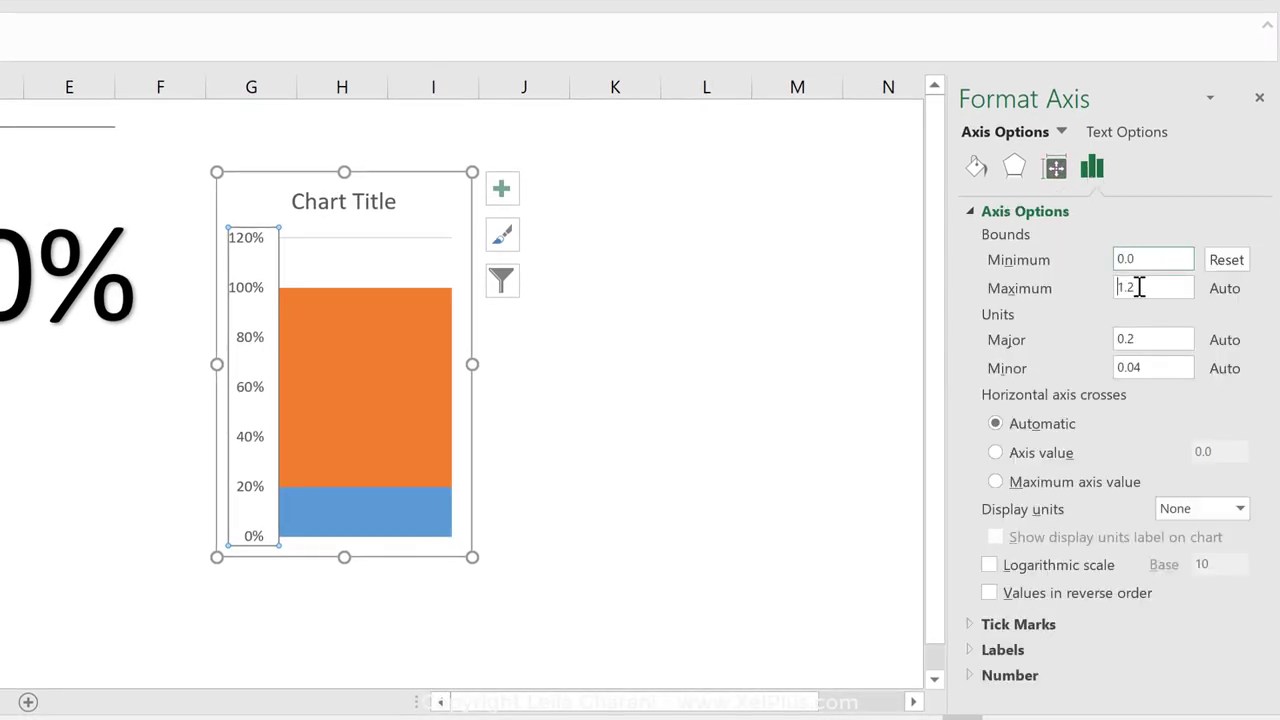
type("1.0")
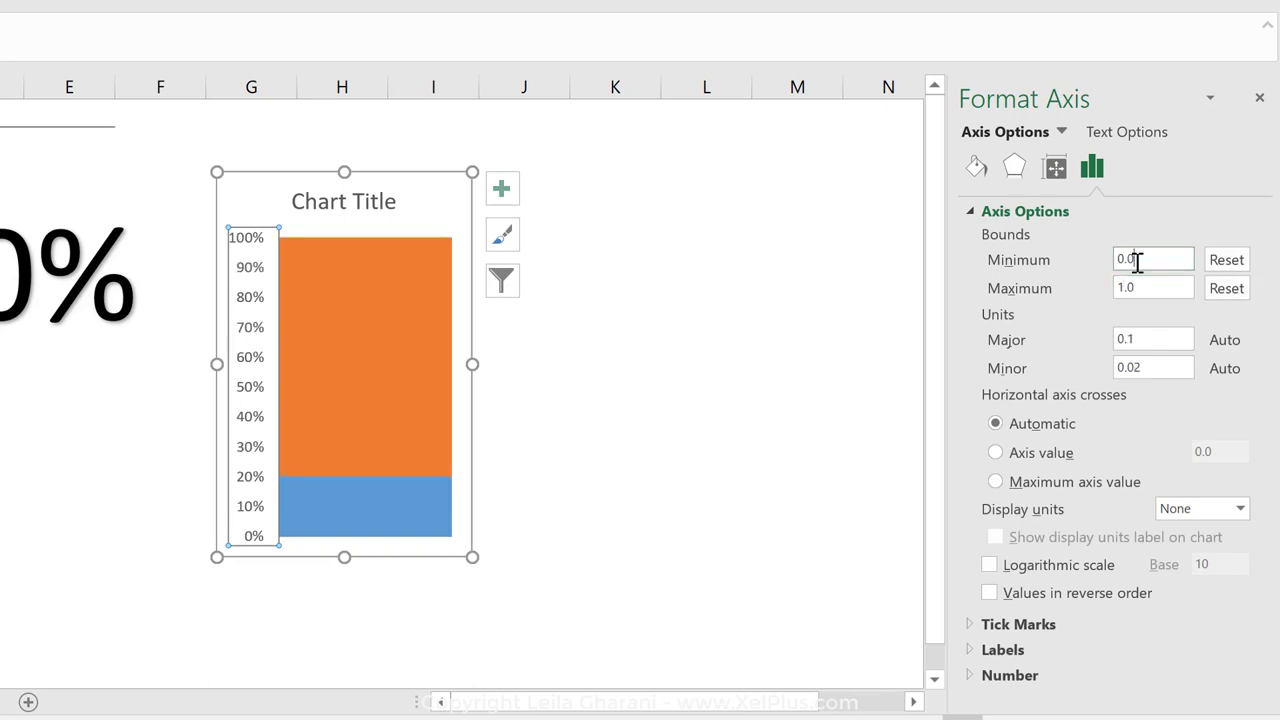
left_click(1257, 98)
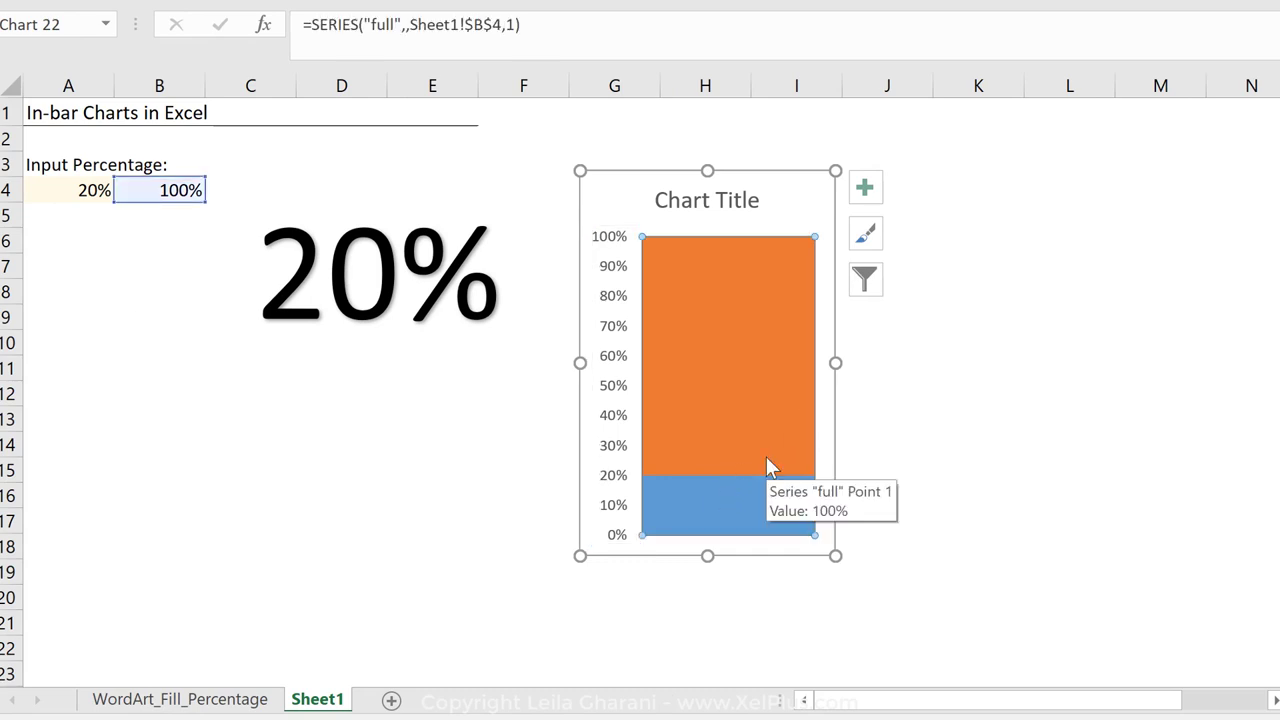
mouse_move(670, 353)
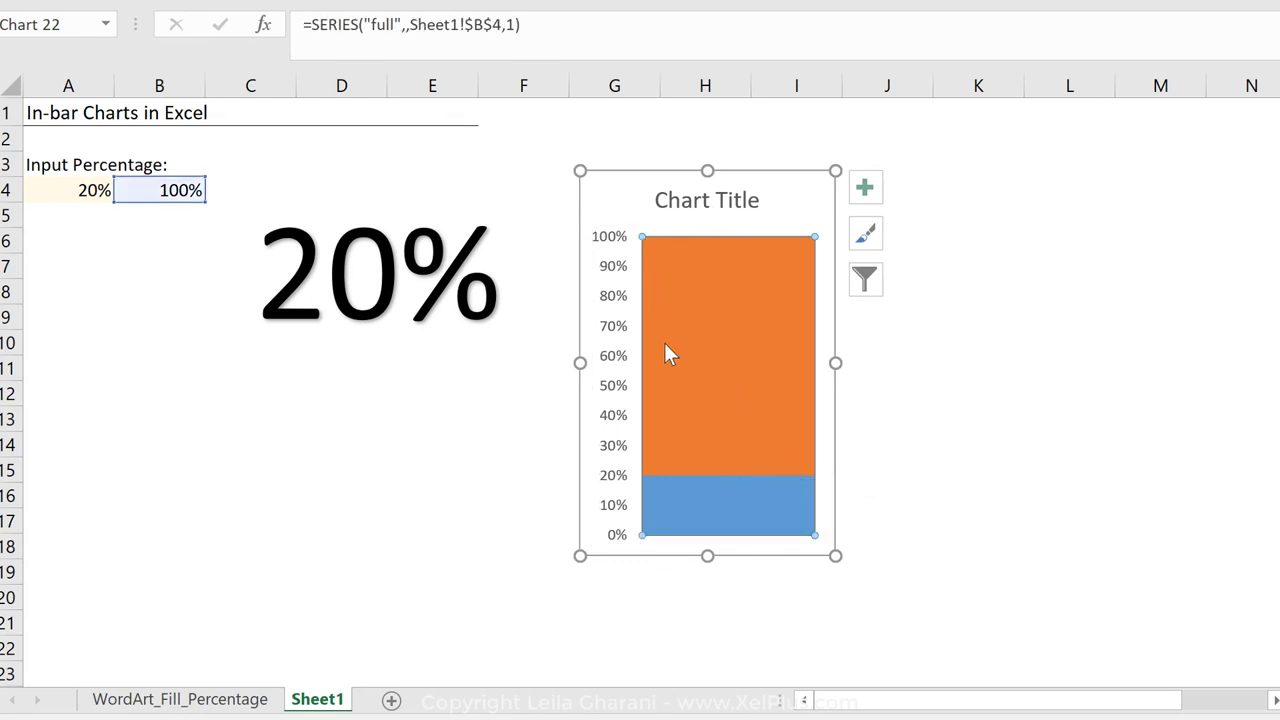
mouse_move(708, 416)
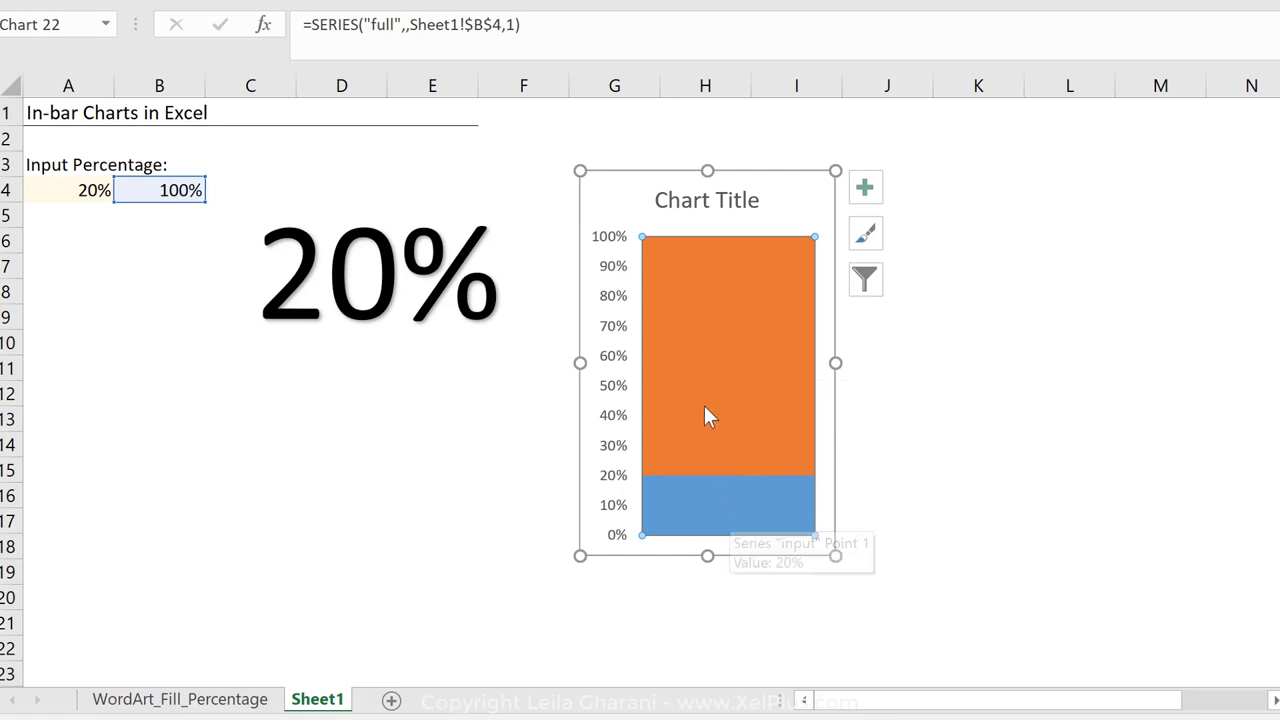
mouse_move(690, 384)
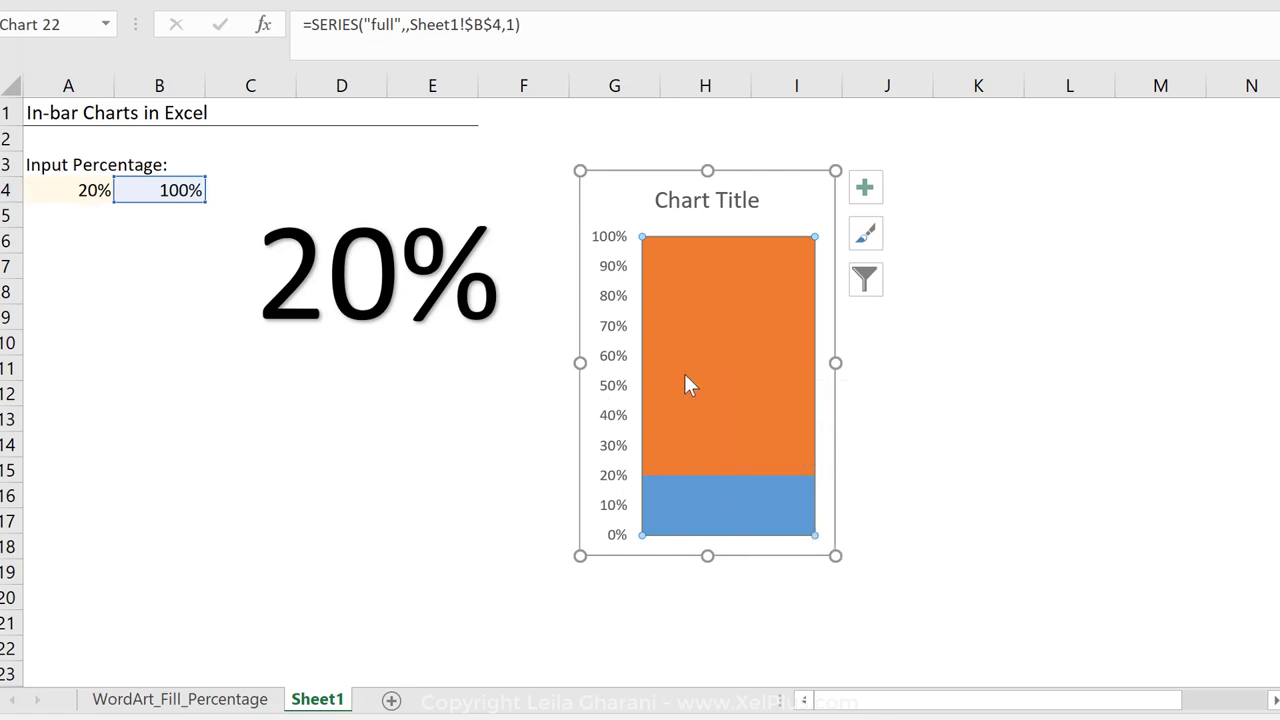
mouse_move(707, 383)
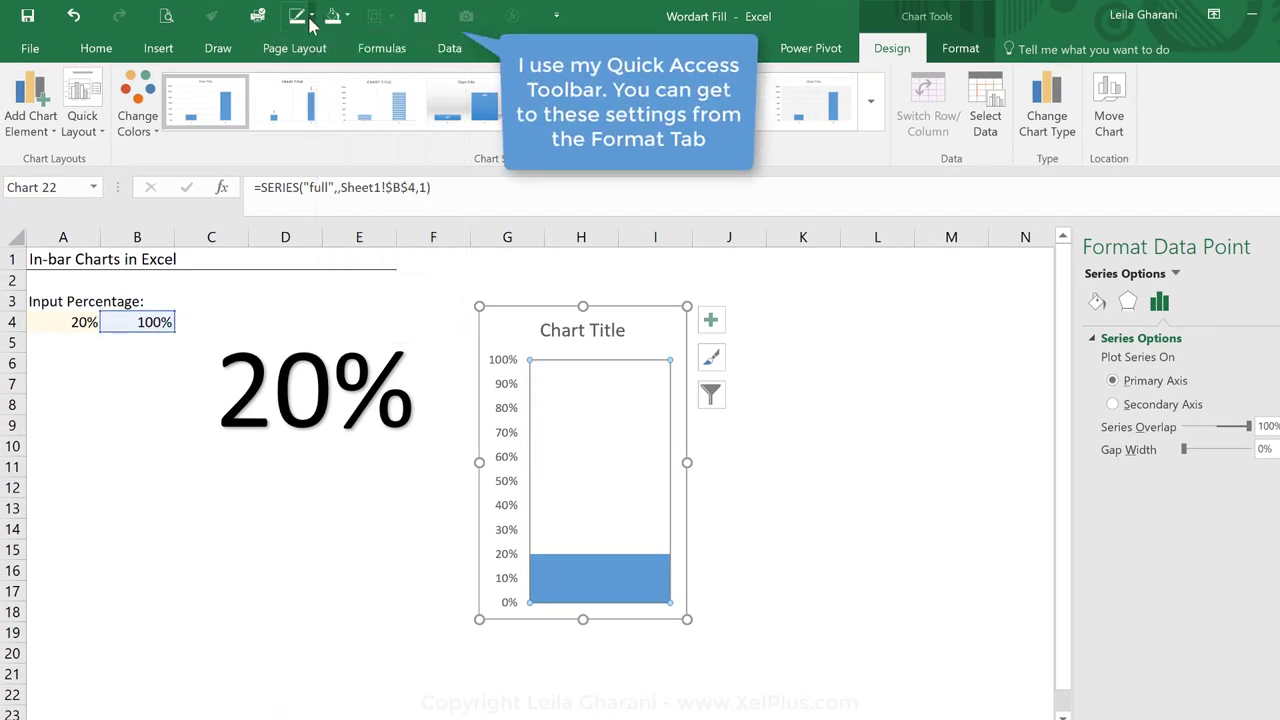
Give the 100% full column no fill and a dark outline so it frames the blue bar
left_click(299, 16)
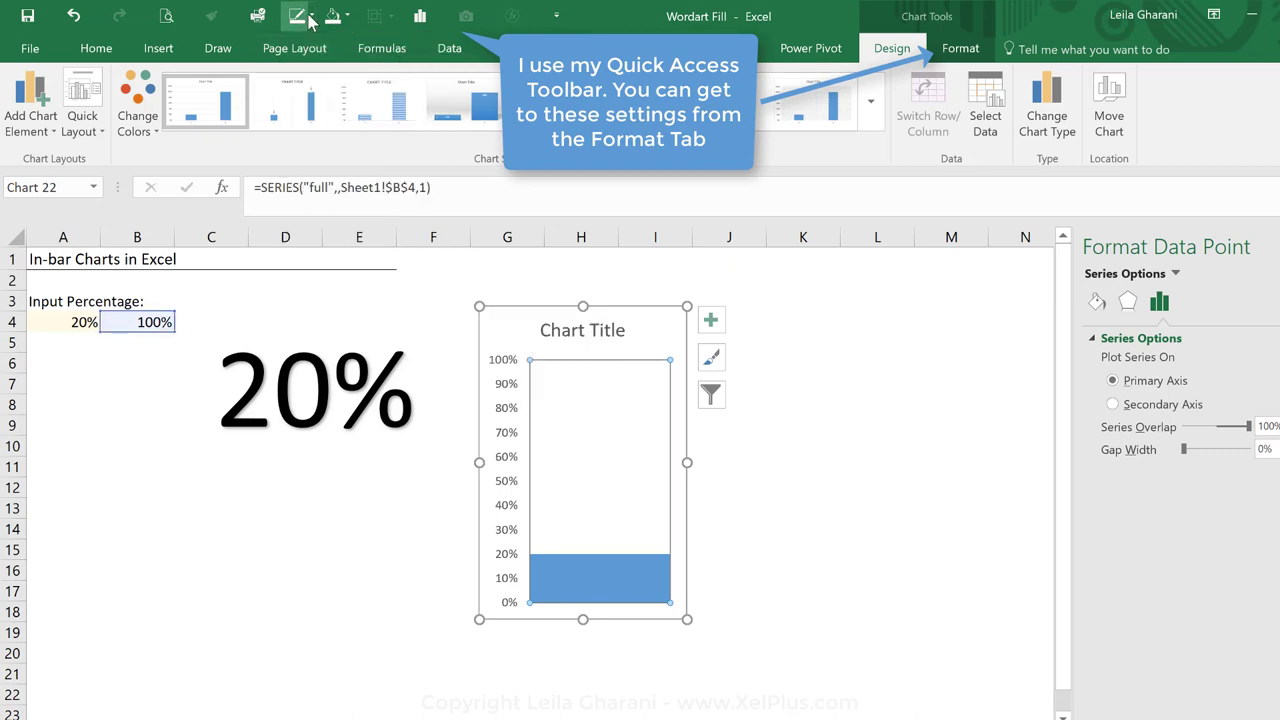
left_click(314, 13)
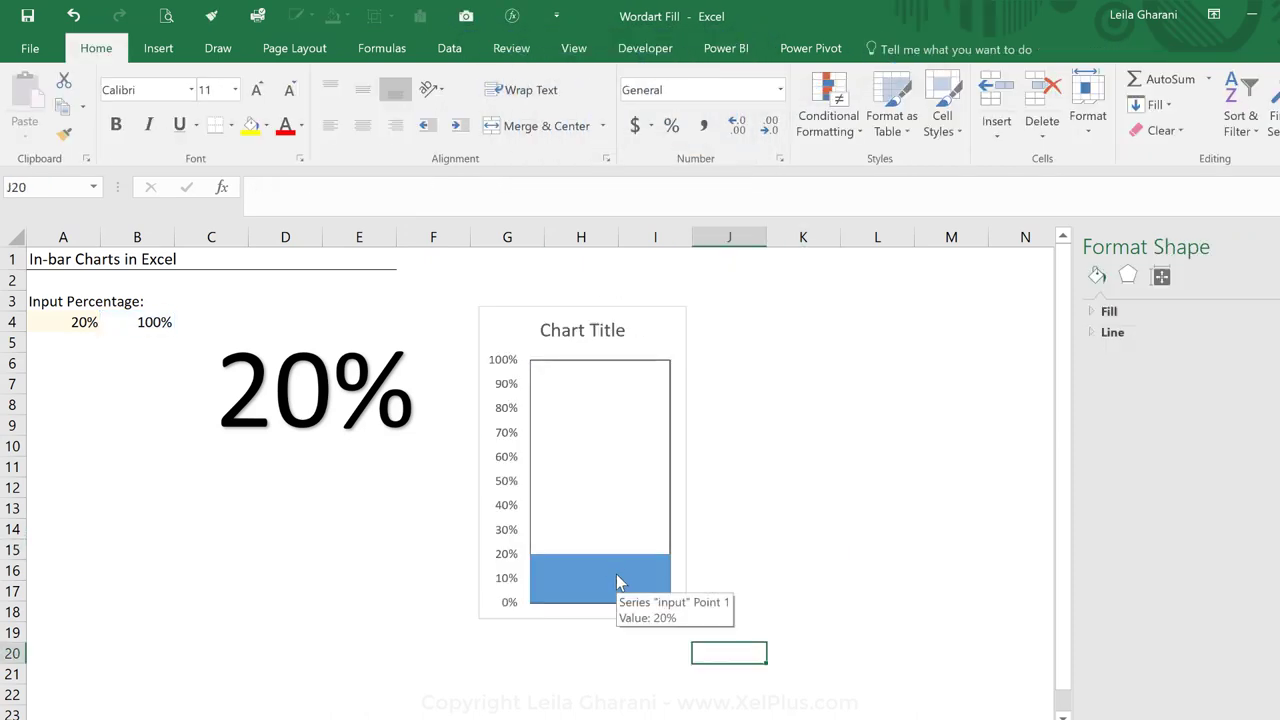
left_click(595, 585)
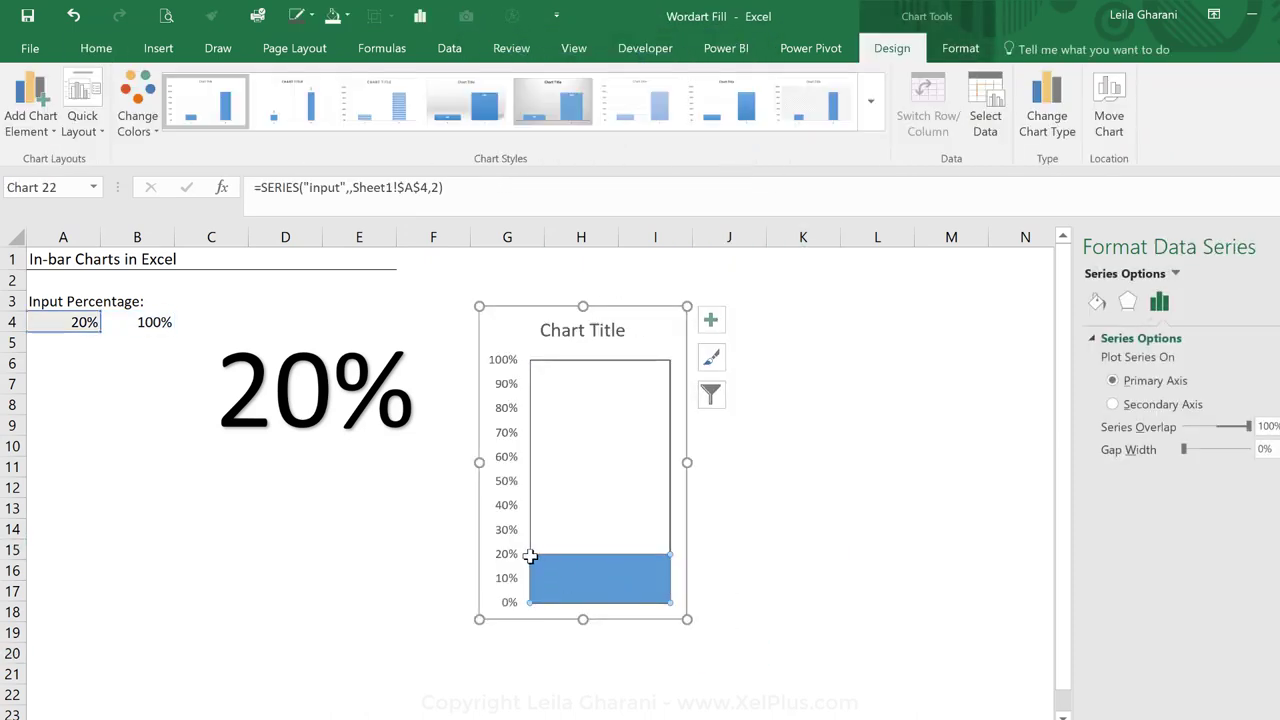
mouse_move(545, 465)
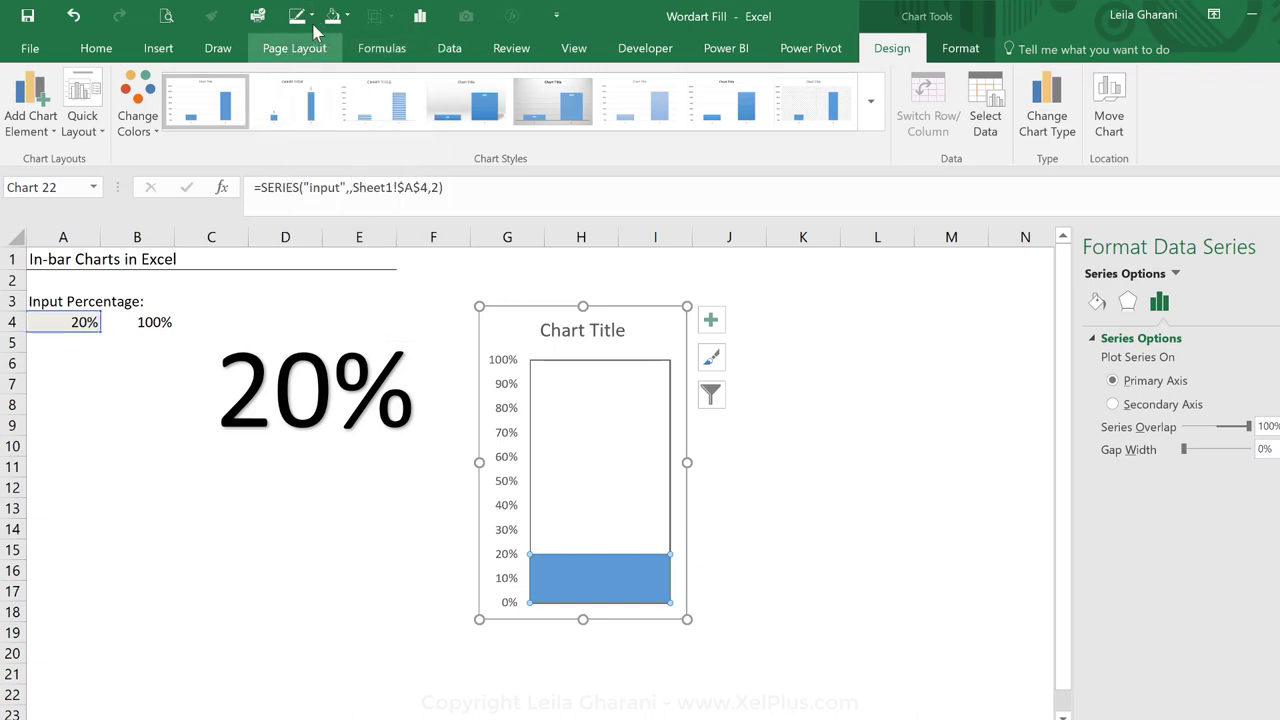
Adjust the blue 20% input series' outline and reselect the chart
left_click(303, 13)
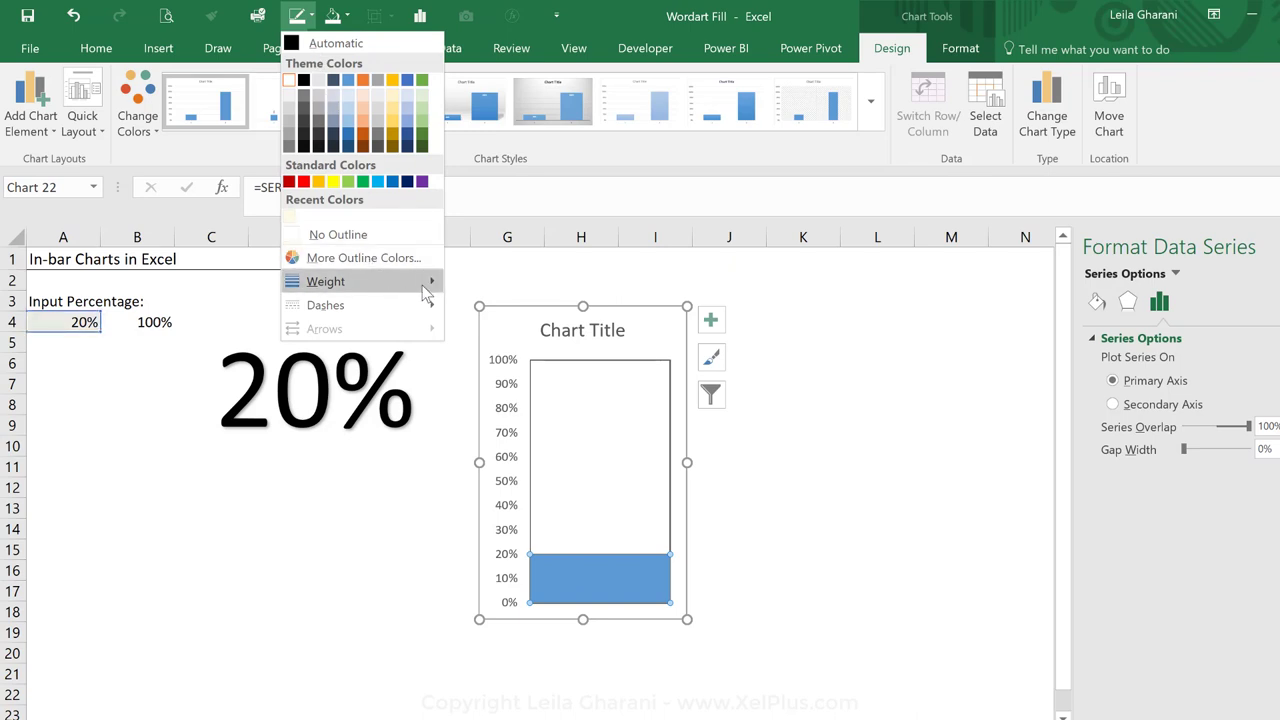
left_click(729, 509)
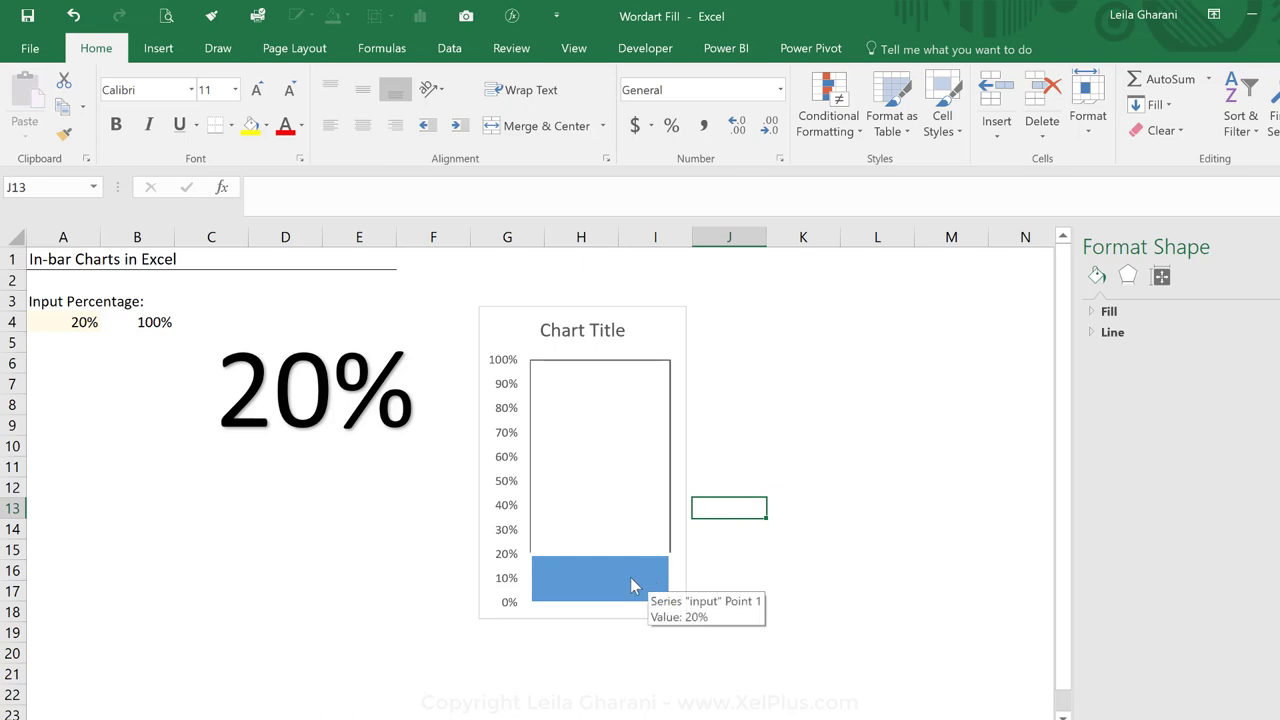
left_click(589, 580)
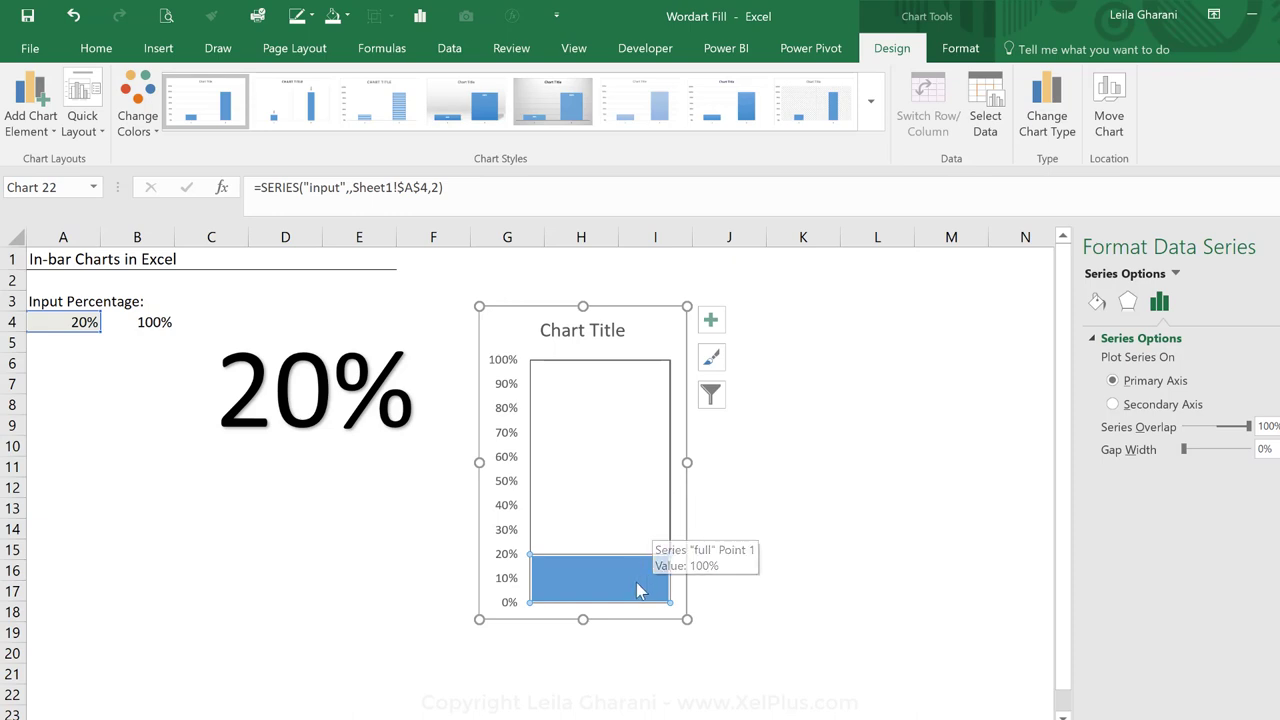
mouse_move(766, 576)
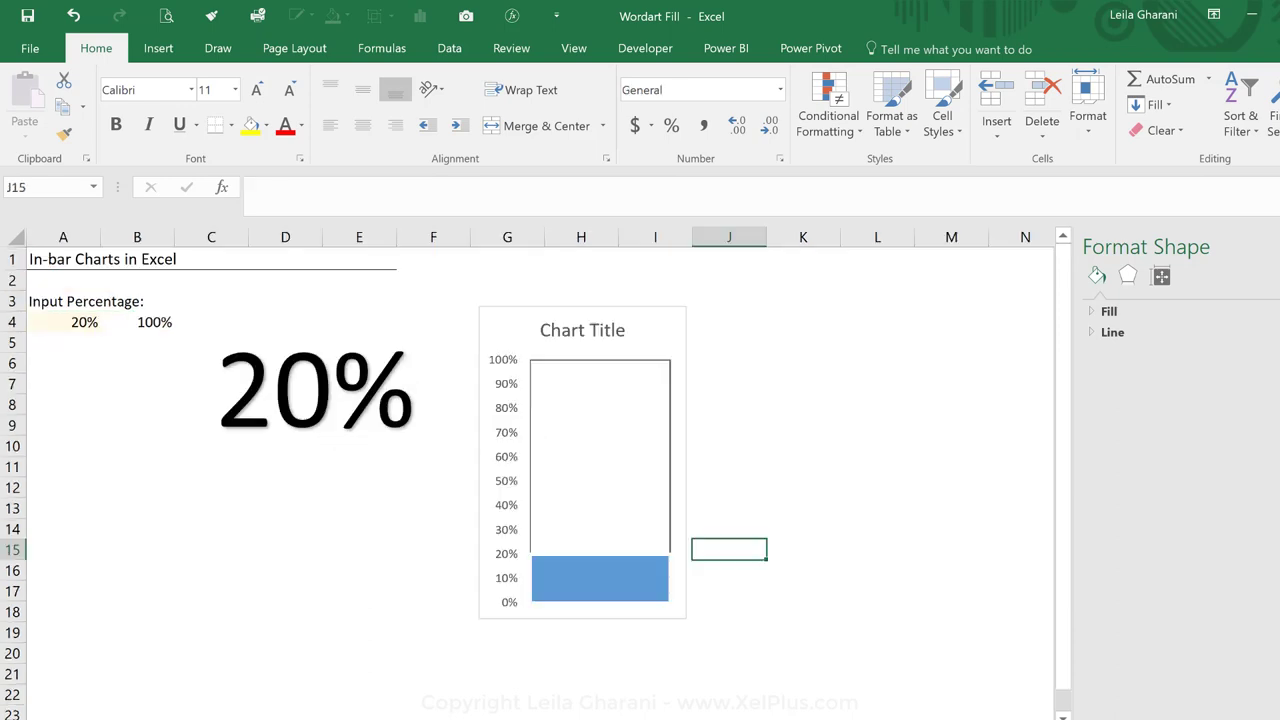
Plot the blue input series on the secondary axis so it sits narrower inside the frame
left_click(584, 586)
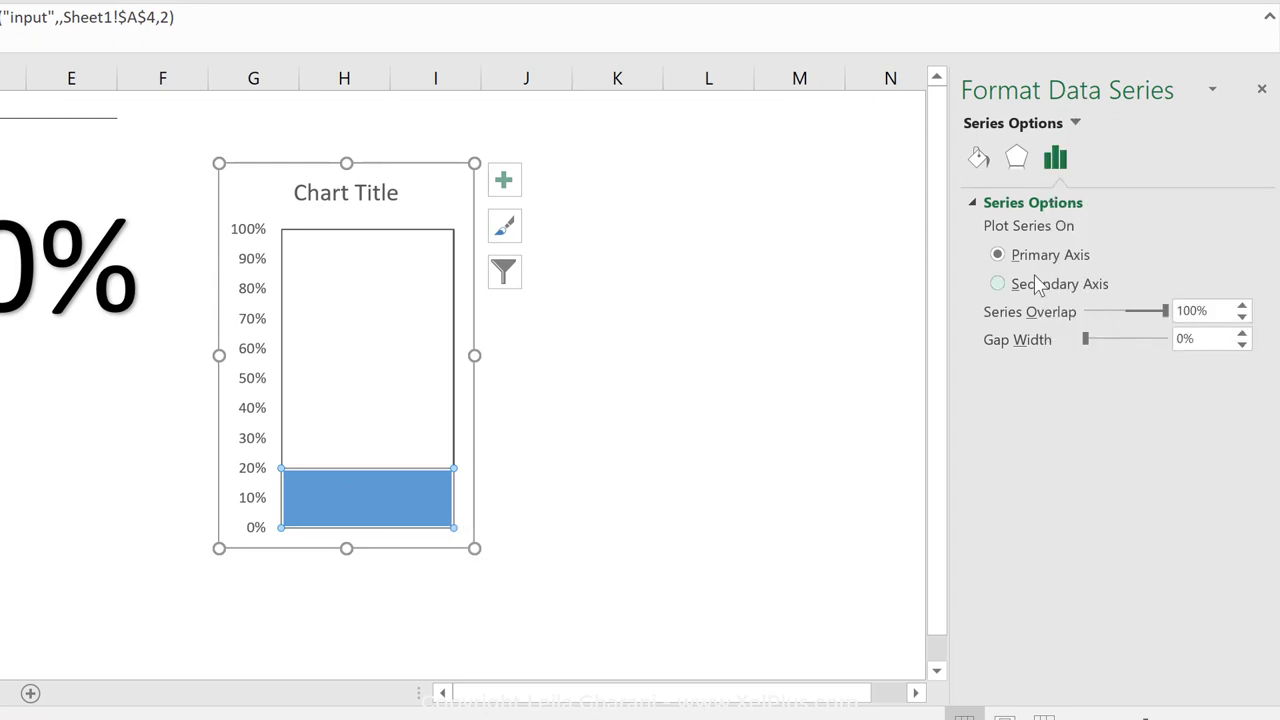
left_click(994, 284)
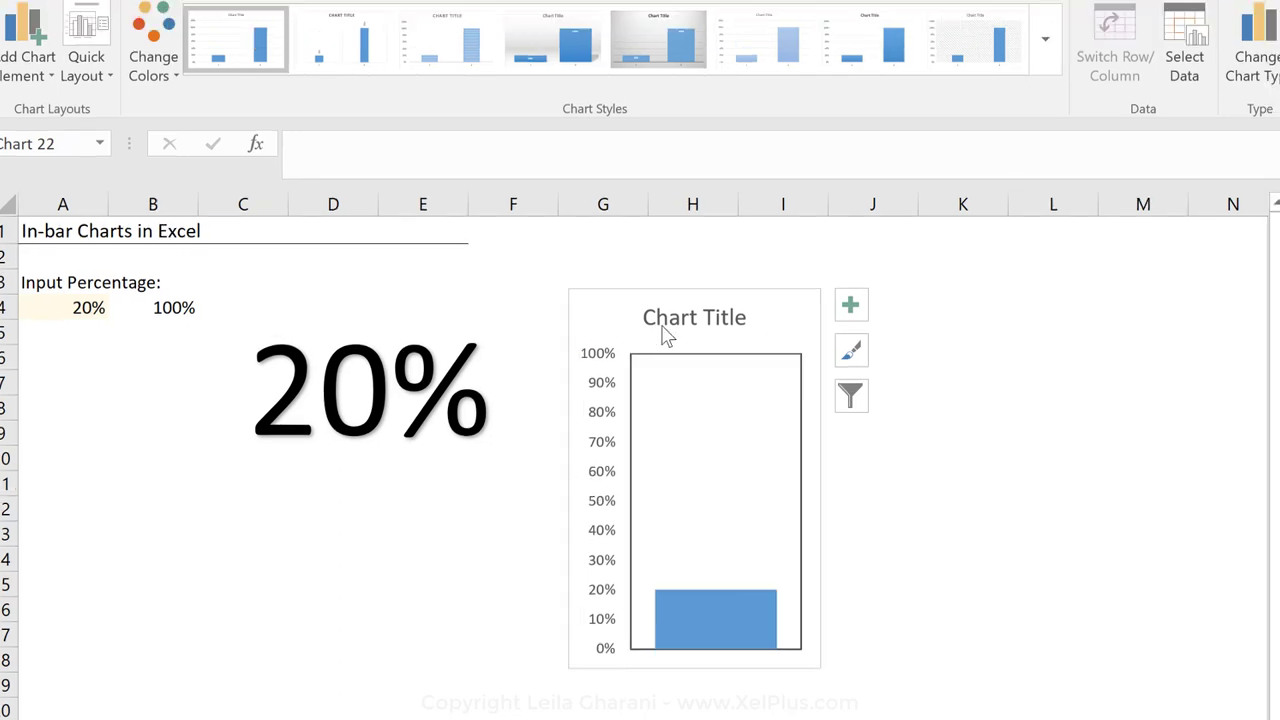
Remove the chart title and enter 50% as the input percentage in A4
left_click(695, 317)
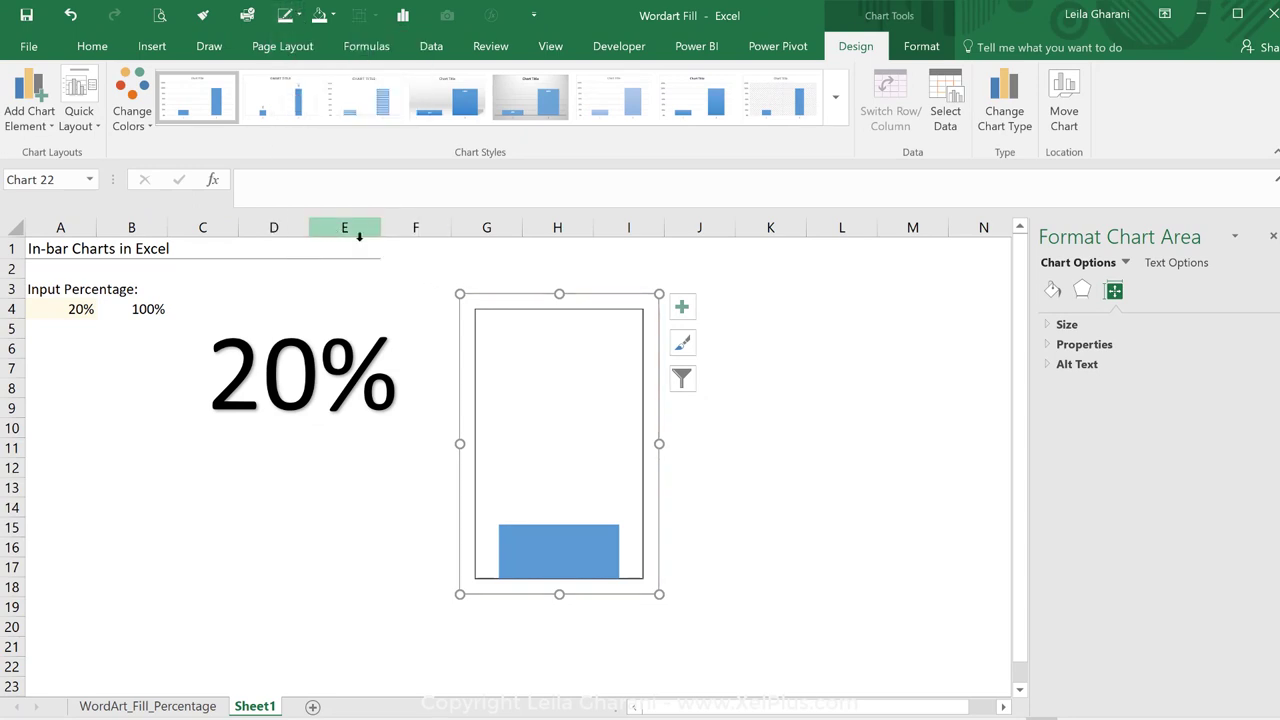
left_click(770, 548)
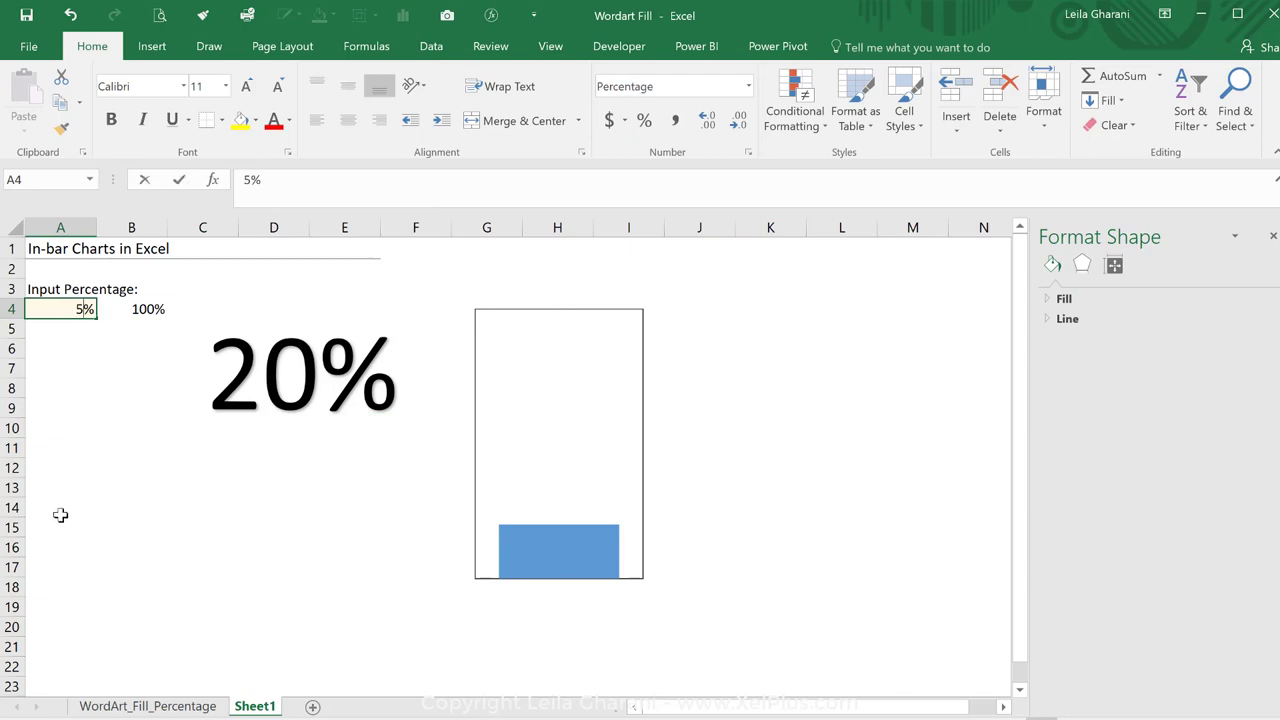
type("50%")
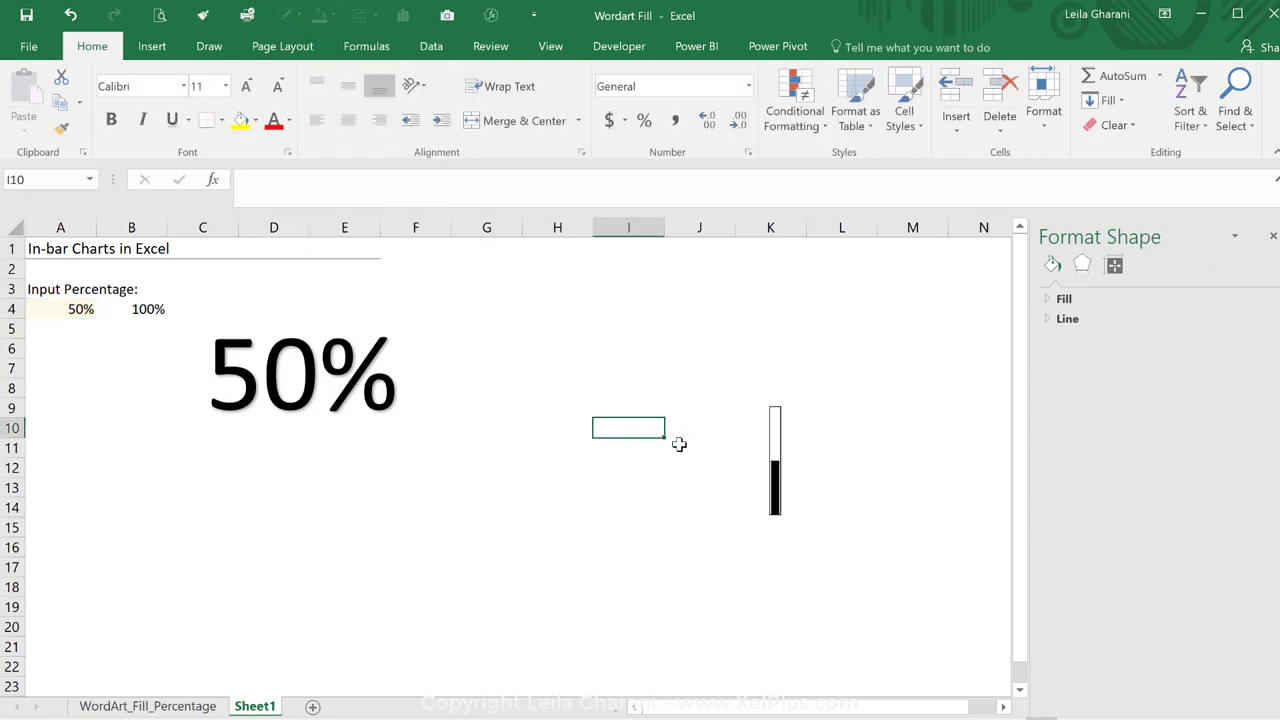
Test inputs 100%, 2% and 5% in A4, then settle on 50% and select the WordArt
left_click(772, 460)
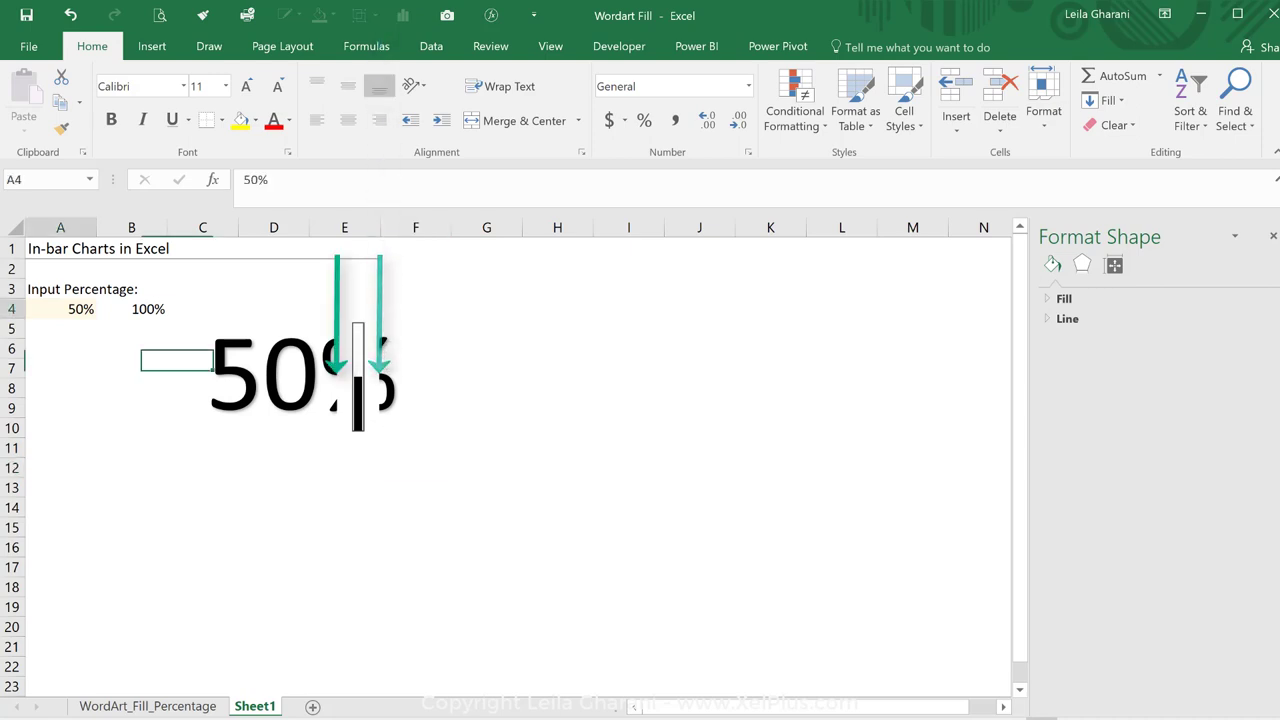
type("100%")
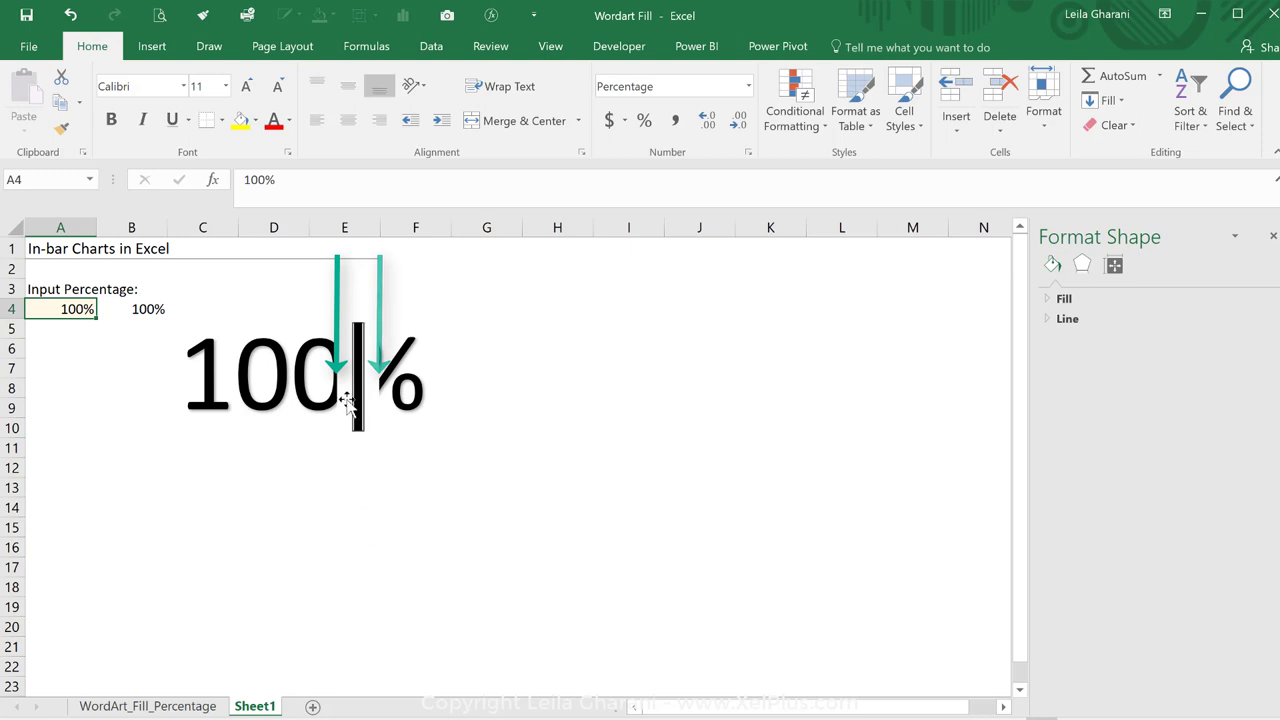
mouse_move(360, 410)
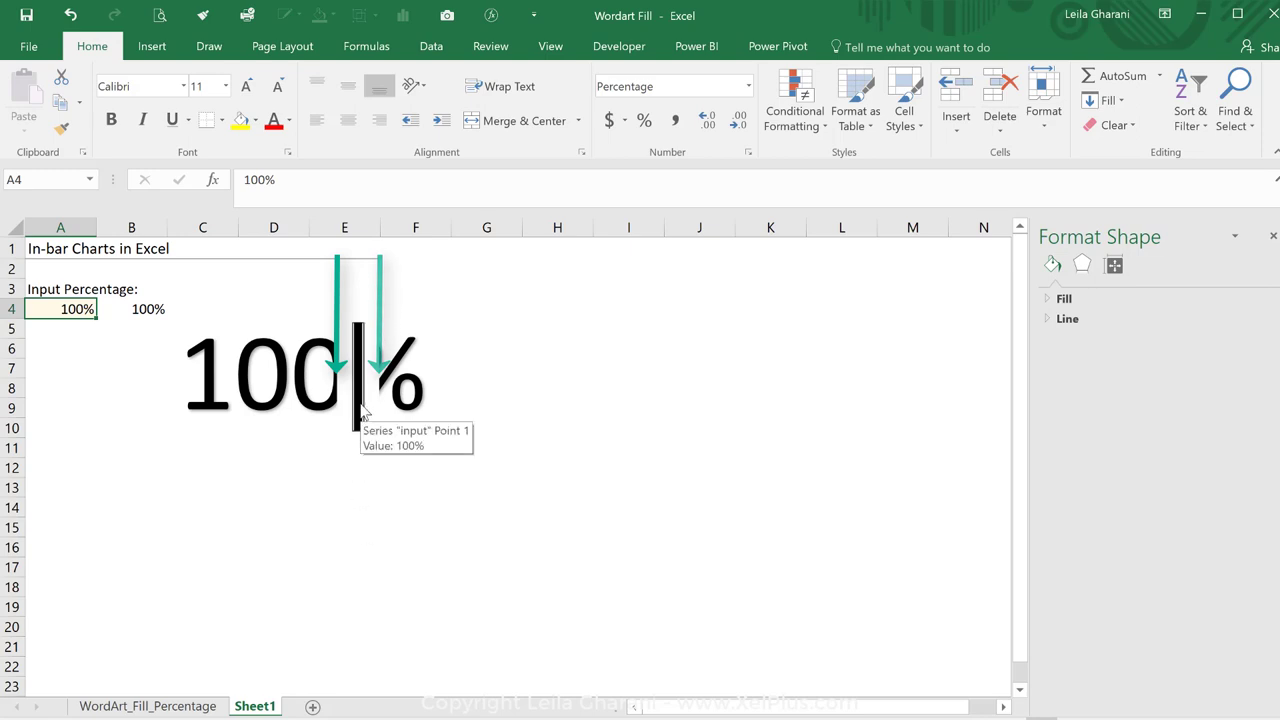
type("2%")
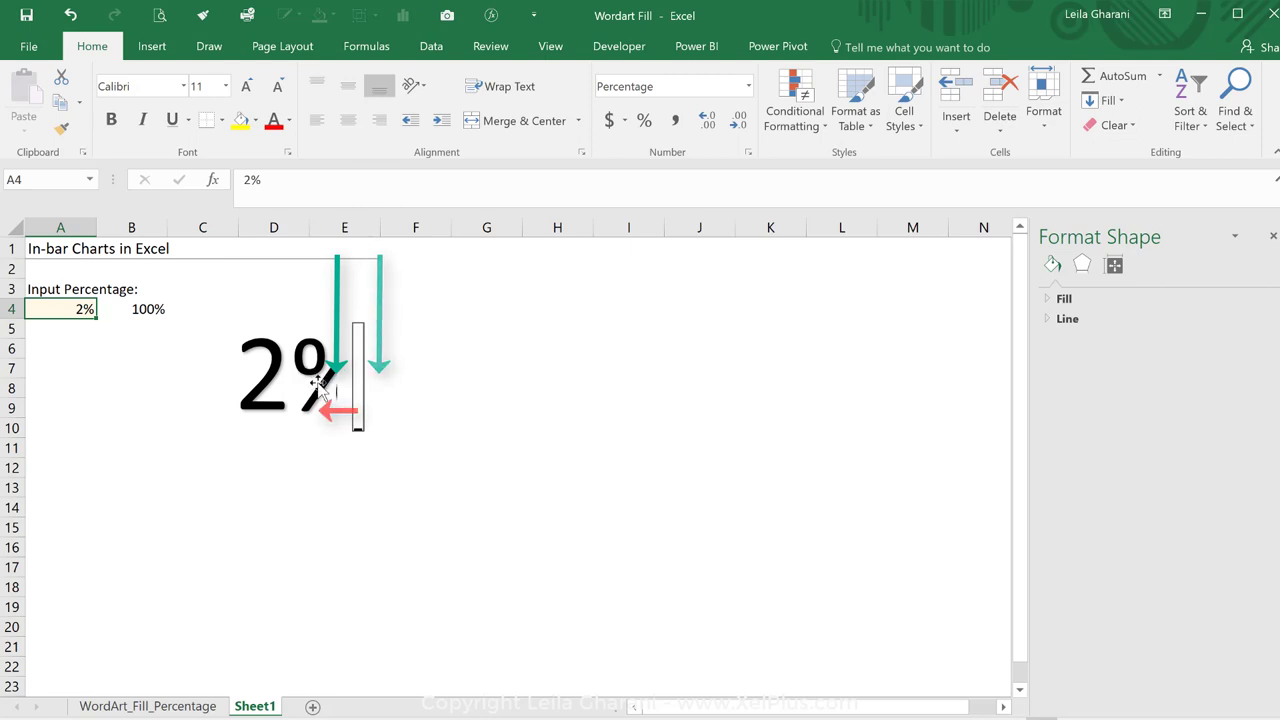
type("5%")
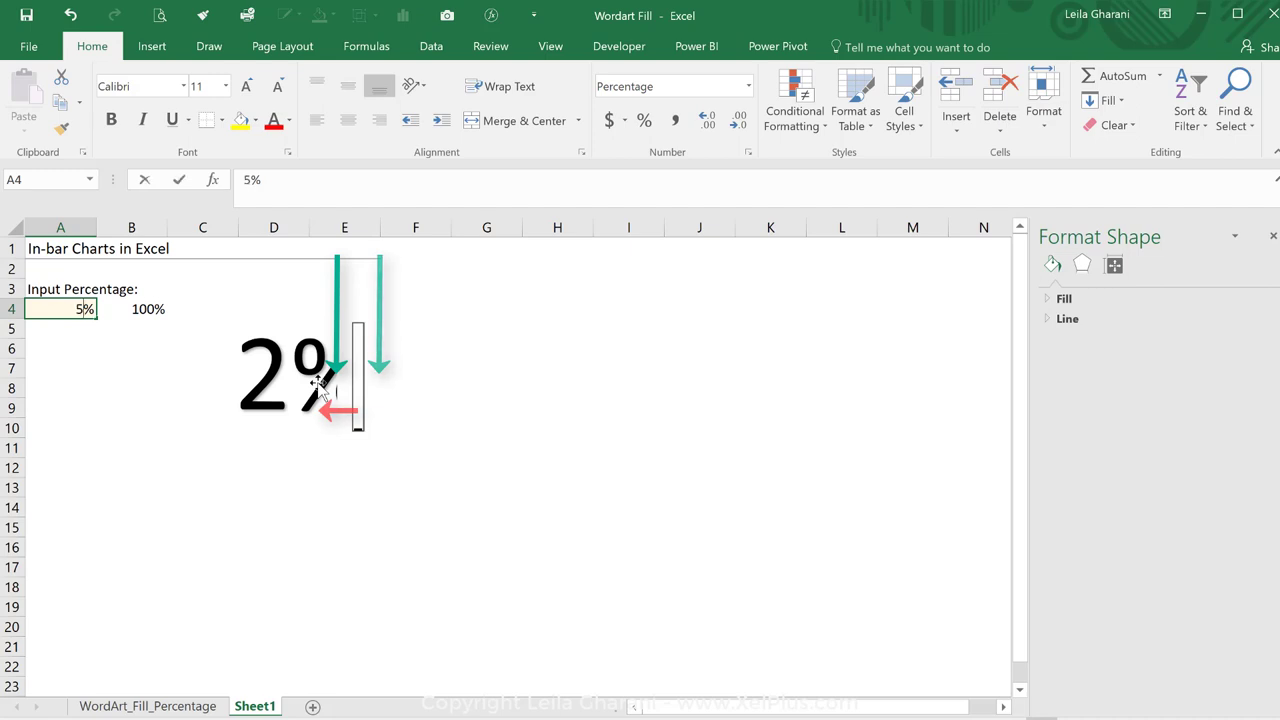
type("50%")
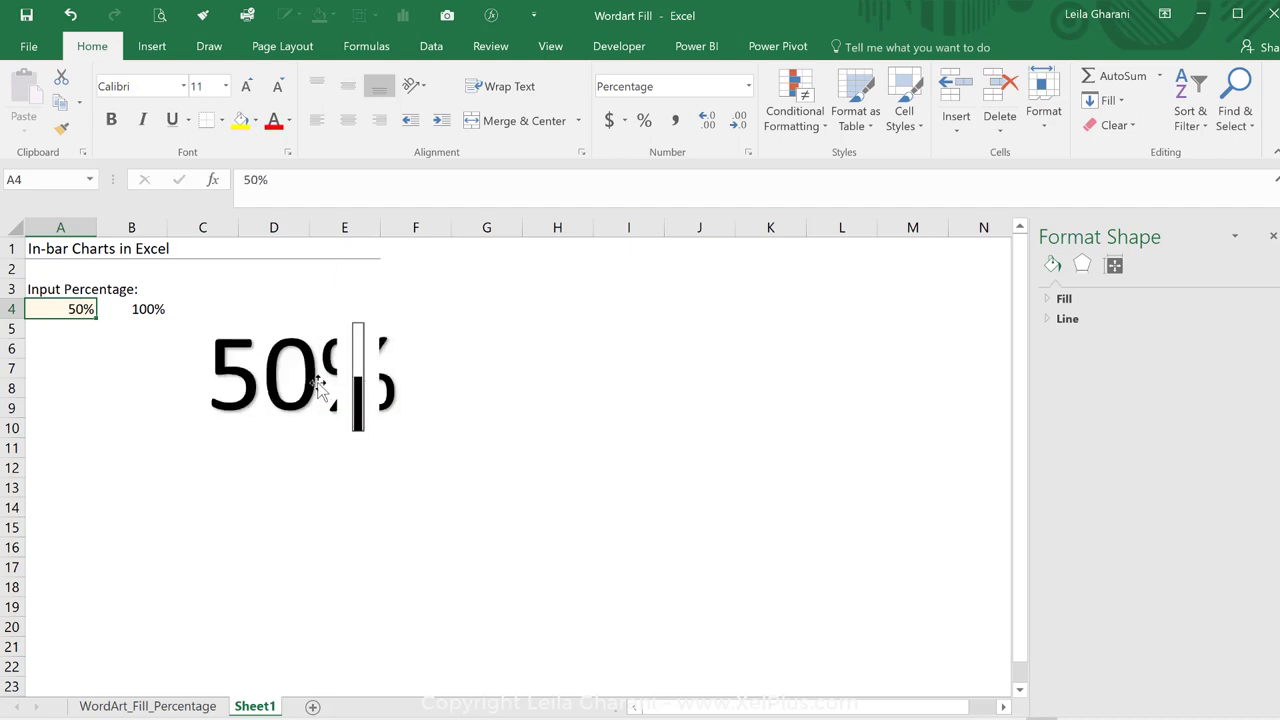
left_click(358, 385)
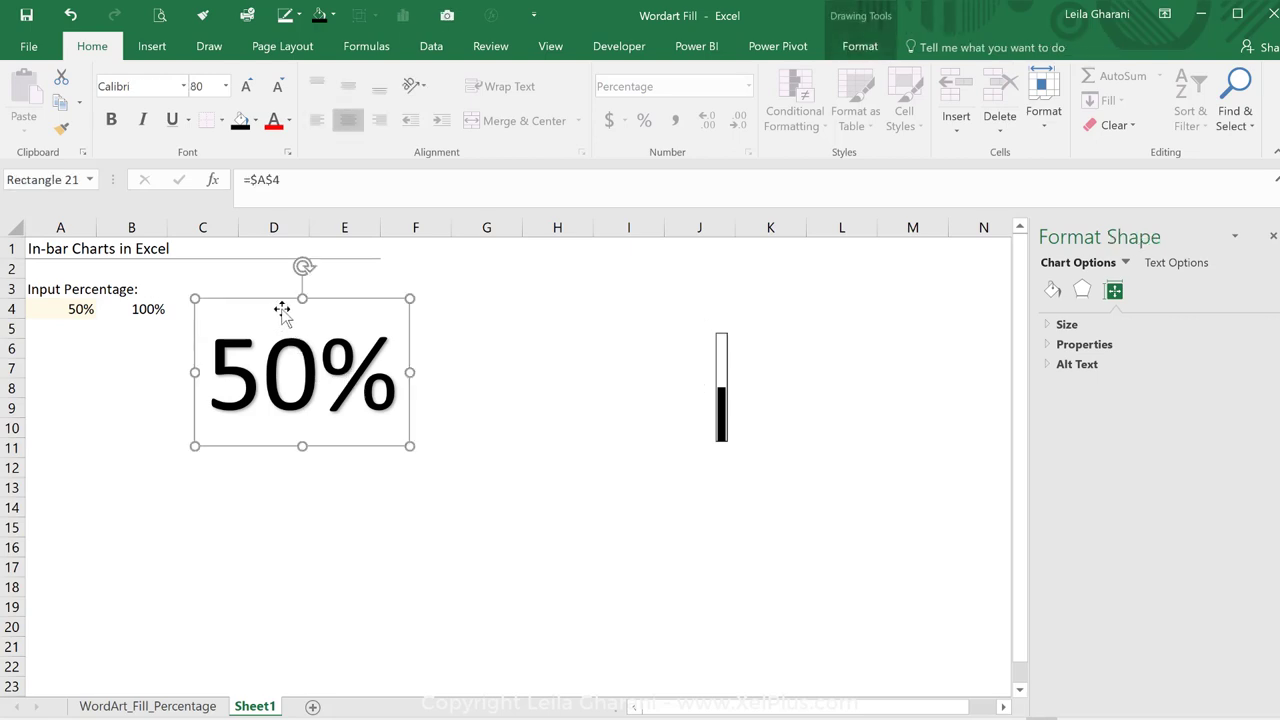
Duplicate the 50% WordArt with copy and paste
key("ctrl+c")
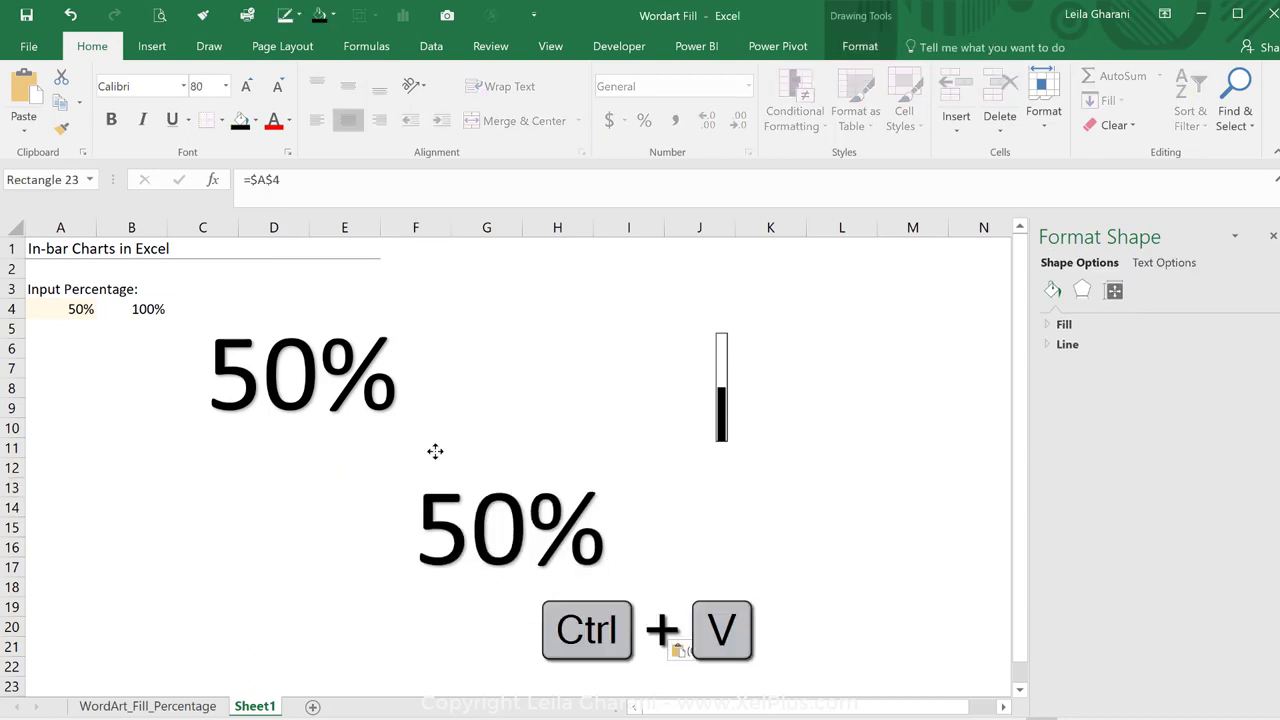
key("ctrl+v")
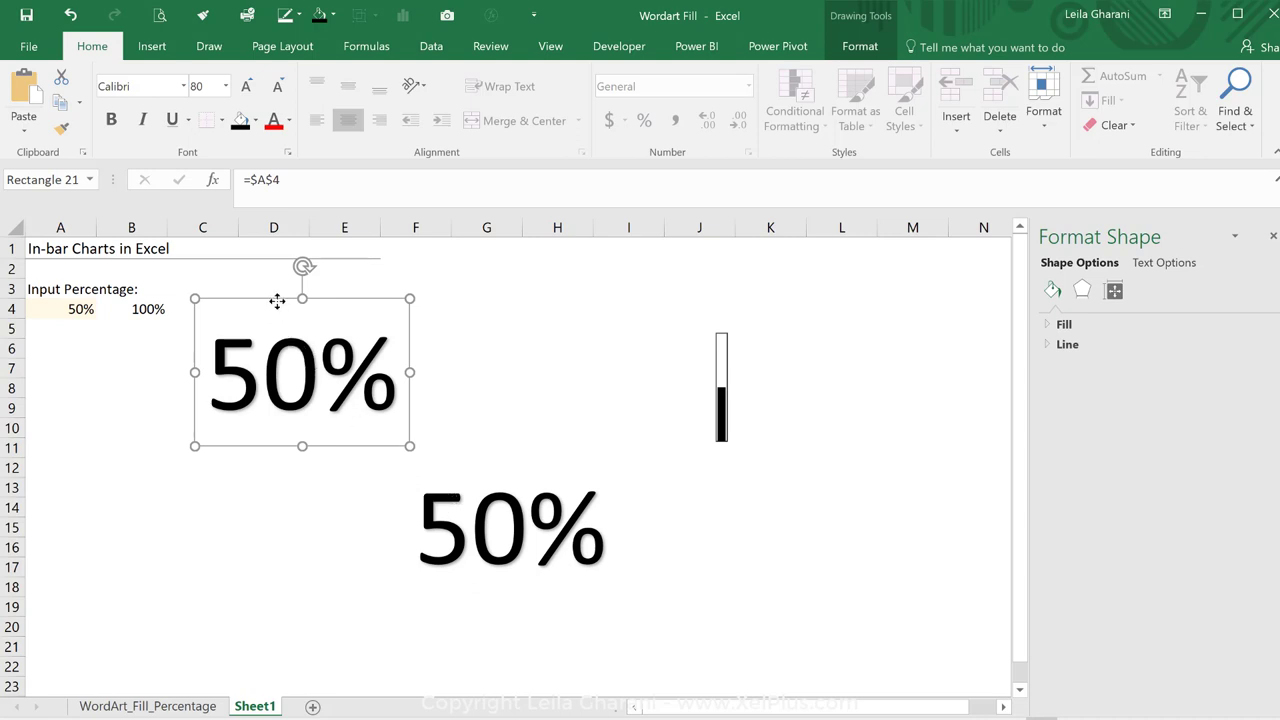
left_click(202, 308)
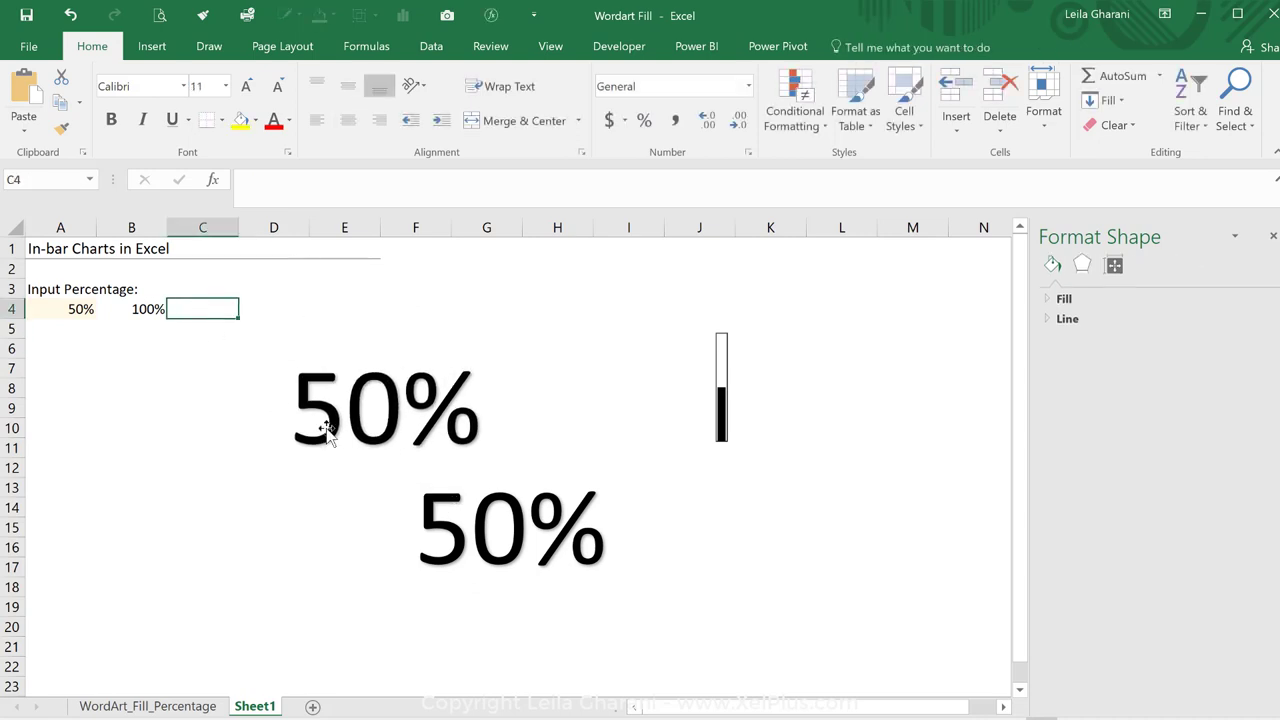
Enter =A4*100 in C4 giving 50, and select the first WordArt to link it to C4
type("=")
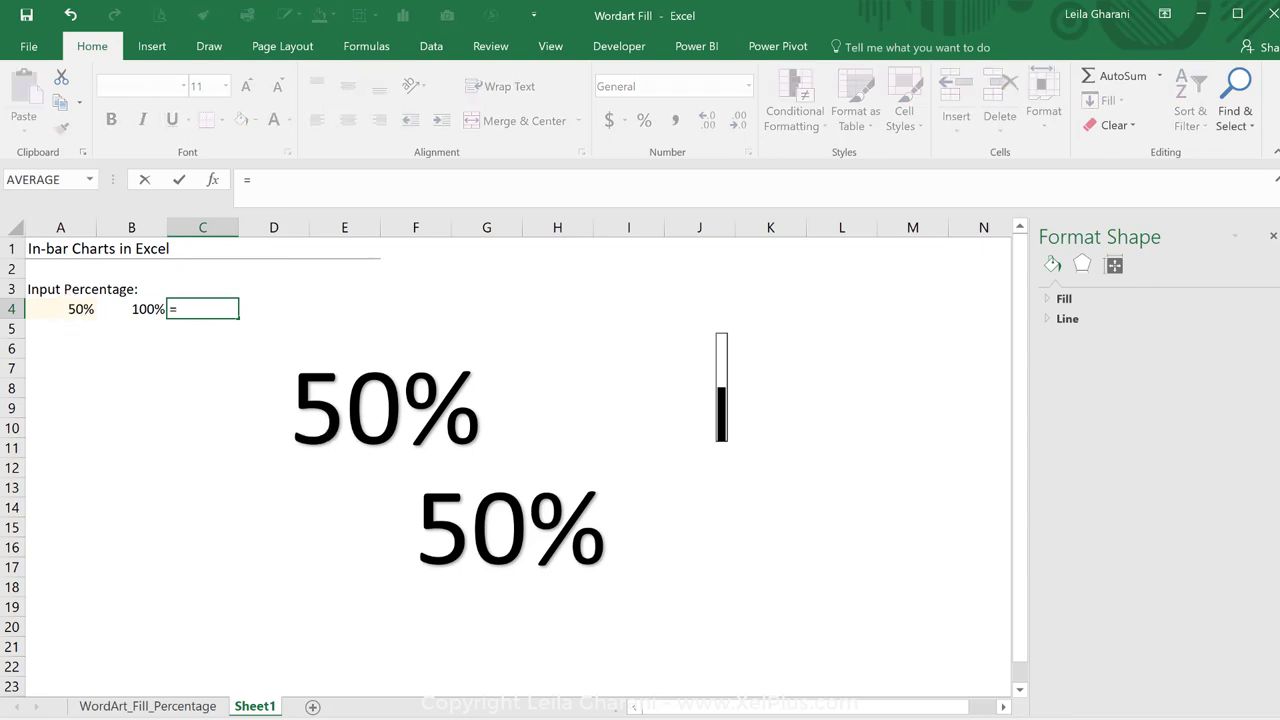
type("=A4*100")
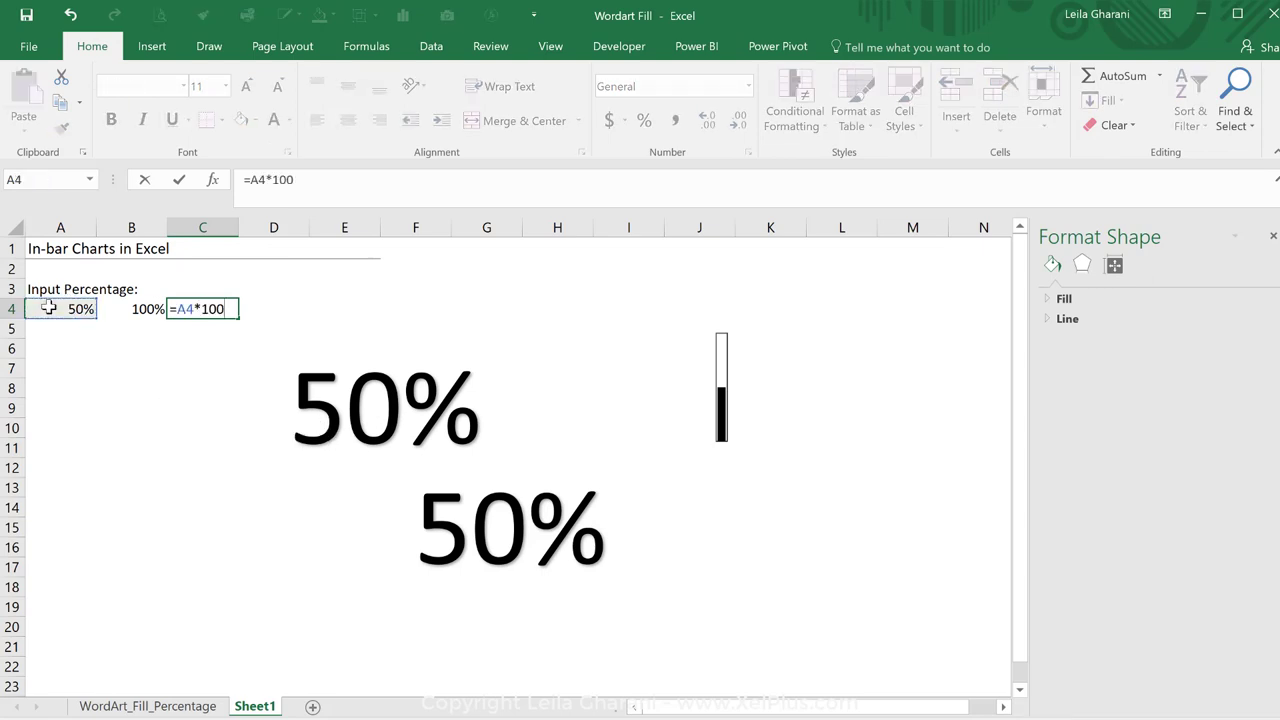
left_click(385, 405)
type("=$C$4")
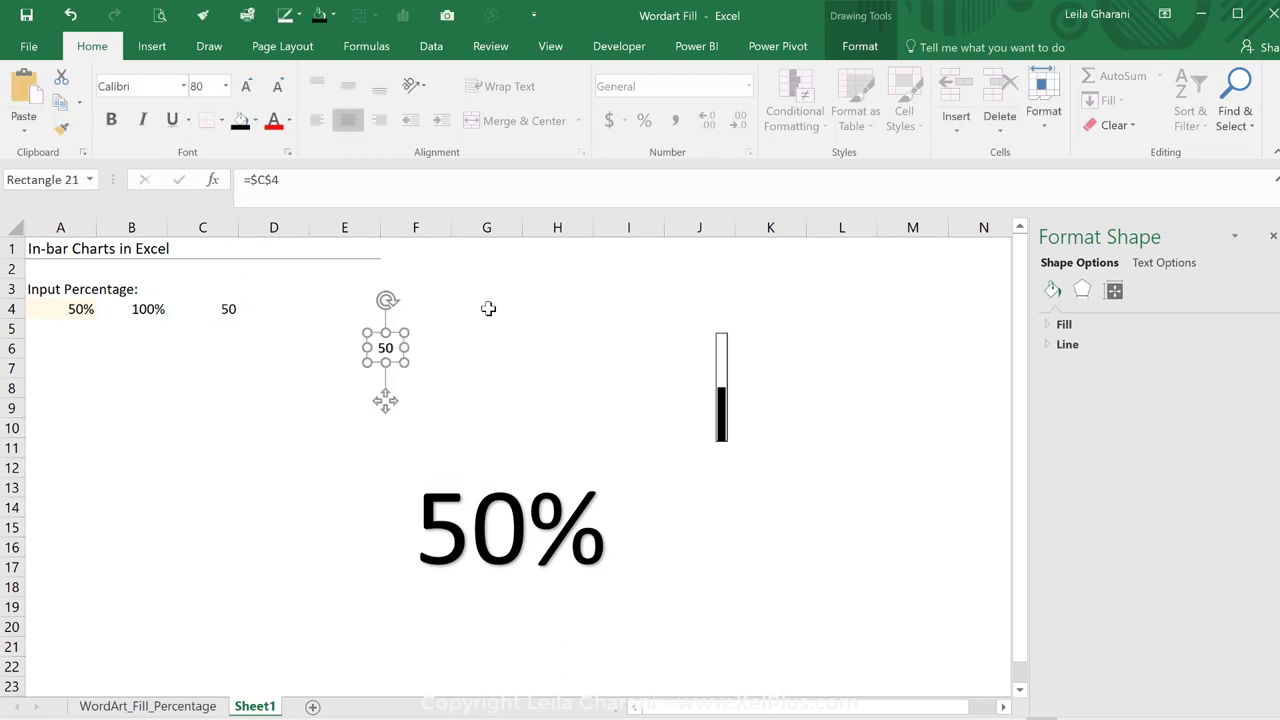
mouse_move(420, 350)
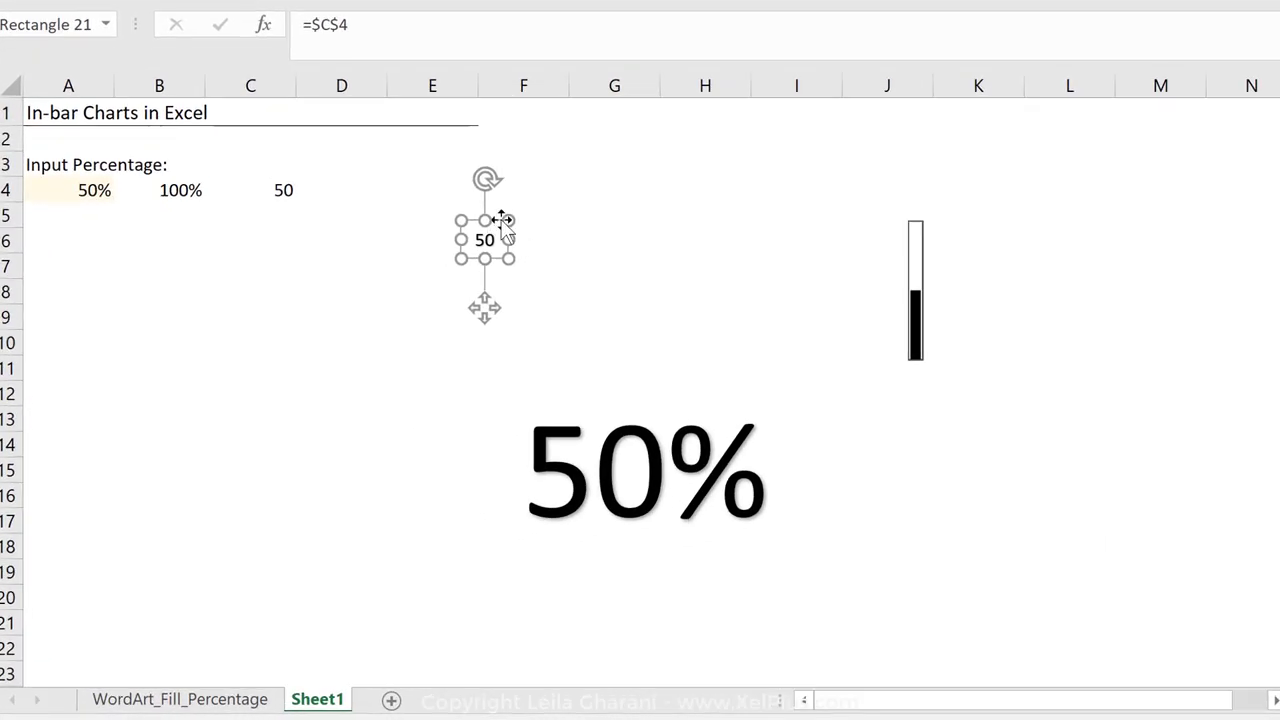
mouse_move(578, 440)
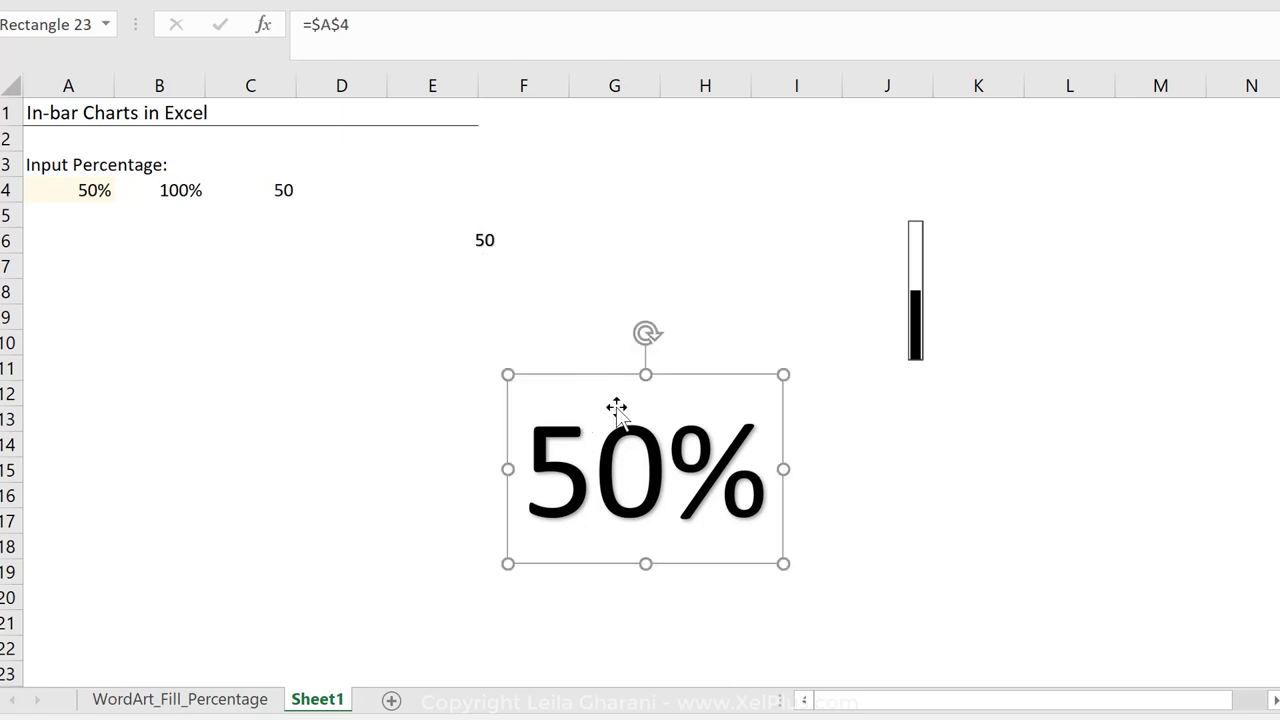
mouse_move(604, 385)
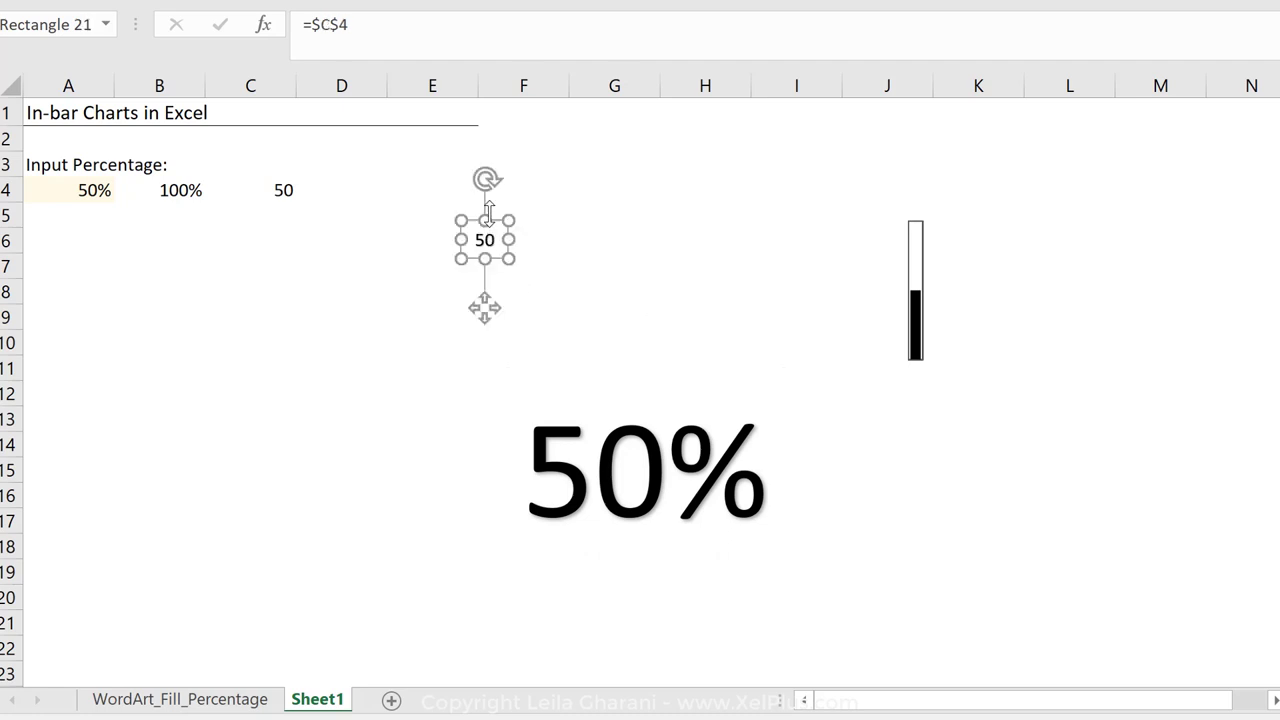
Enlarge the linked 50, cut the copy down to a % sign and place it after the 50
key("ctrl+shift+v")
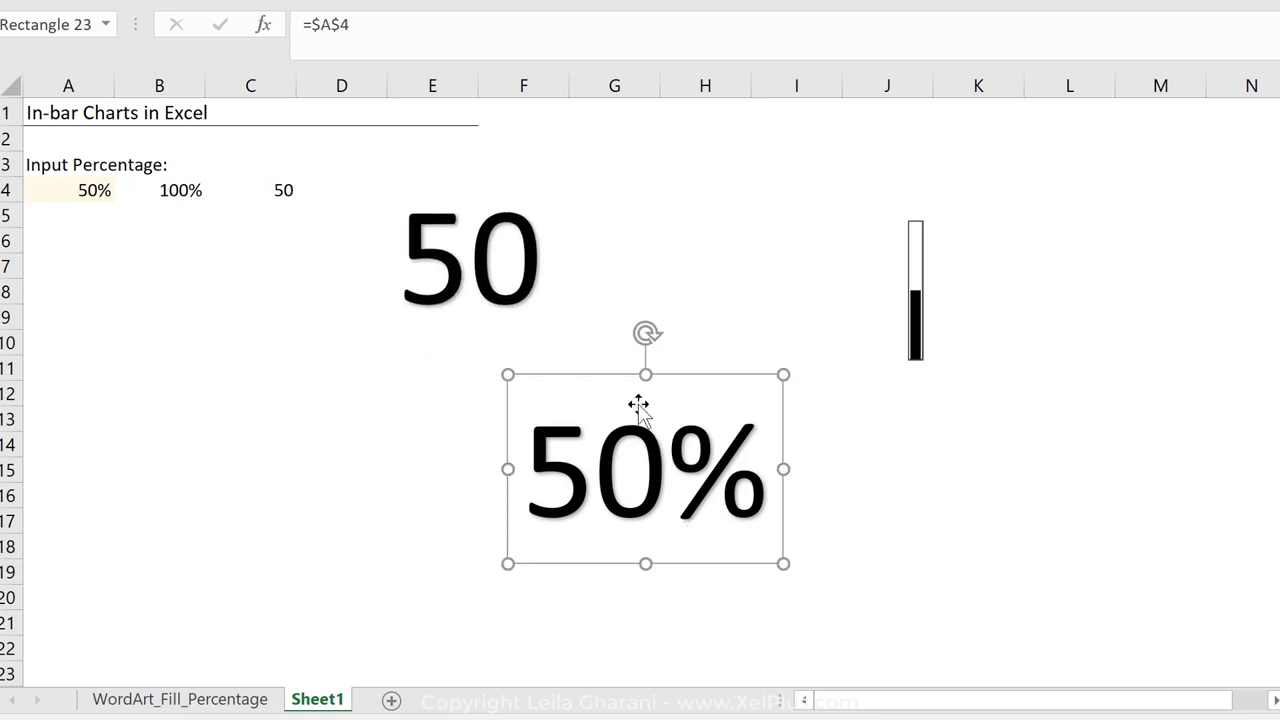
mouse_move(613, 373)
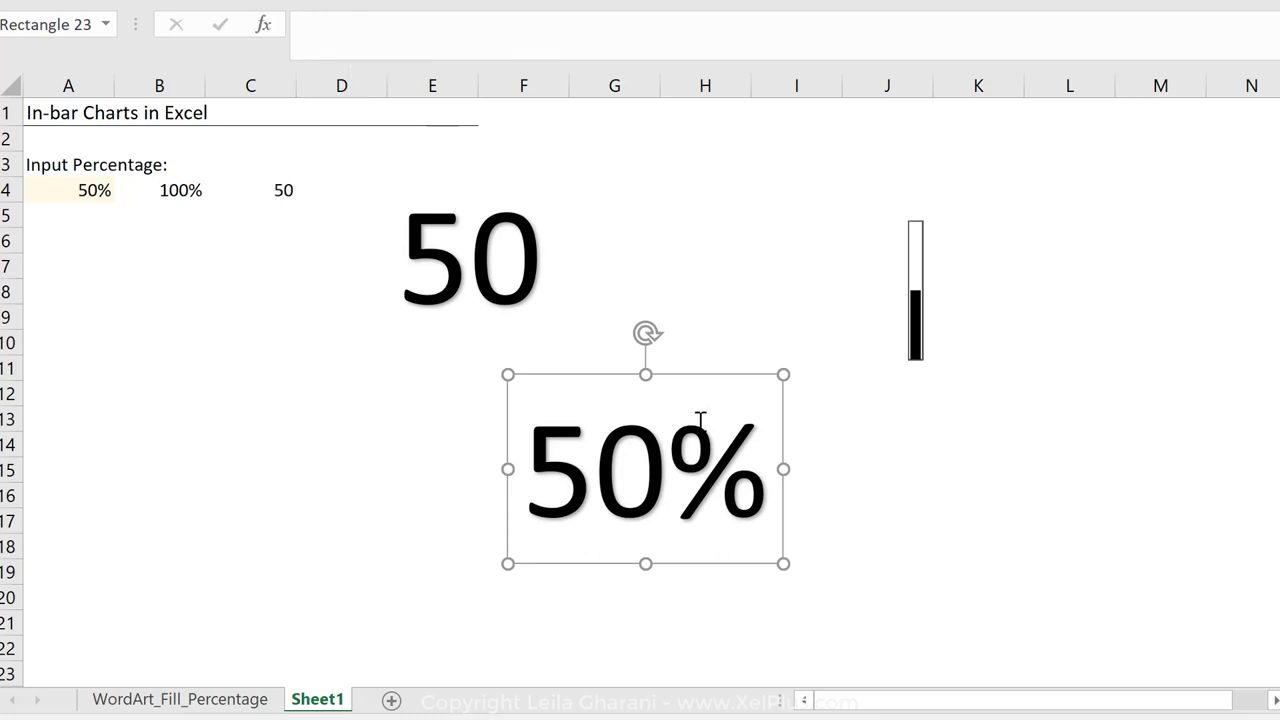
double_click(625, 485)
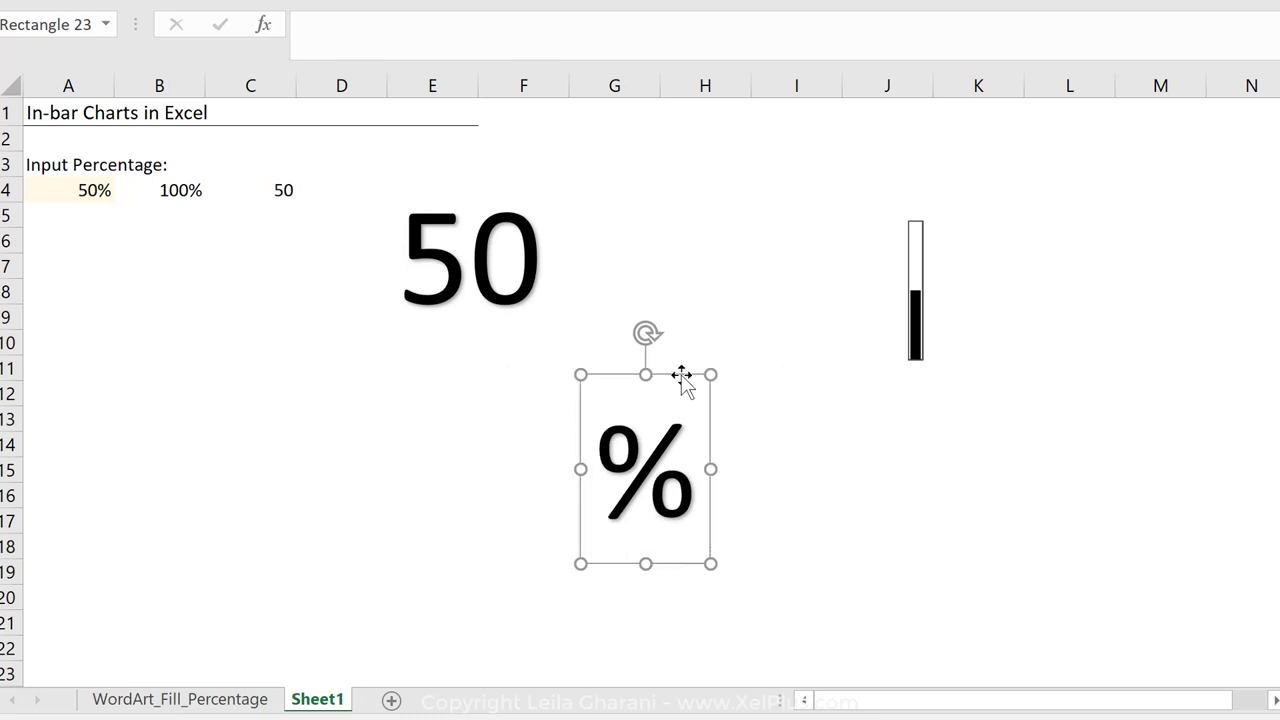
left_click_drag(645, 468, 635, 265)
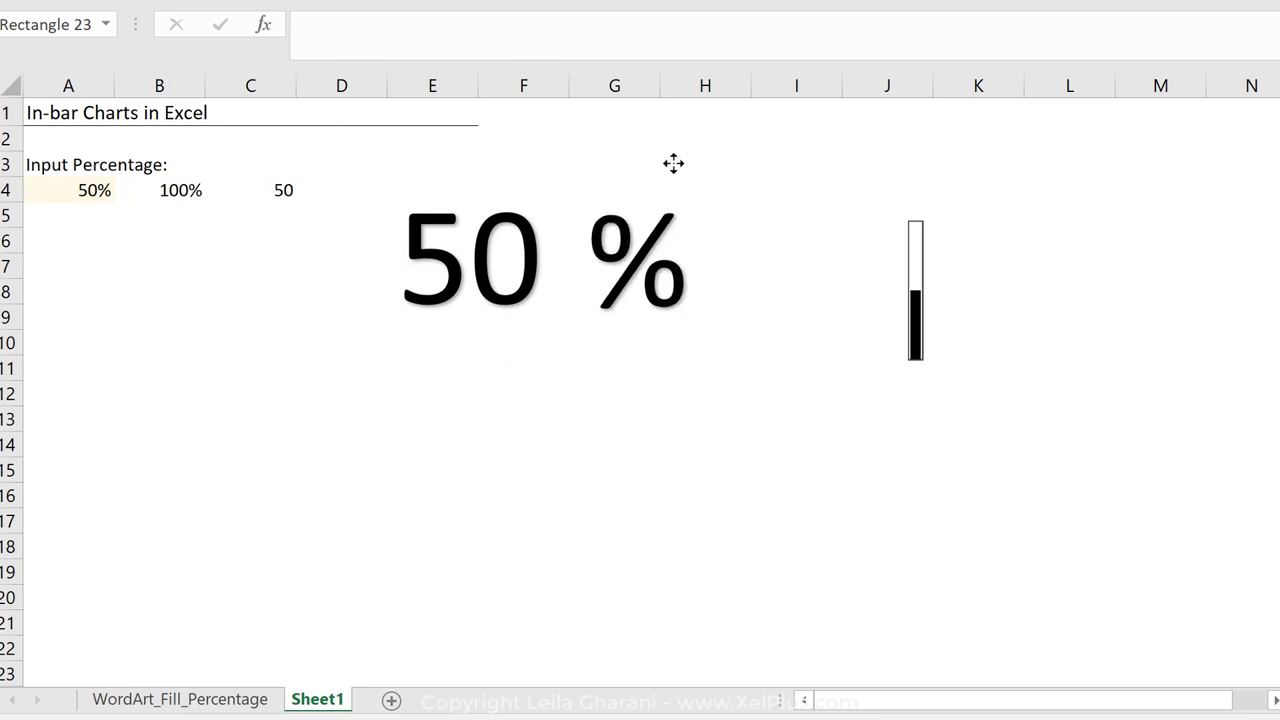
Enter 100% then 40% in A4 so the display reads 40 %, and select the chart
left_click(68, 190)
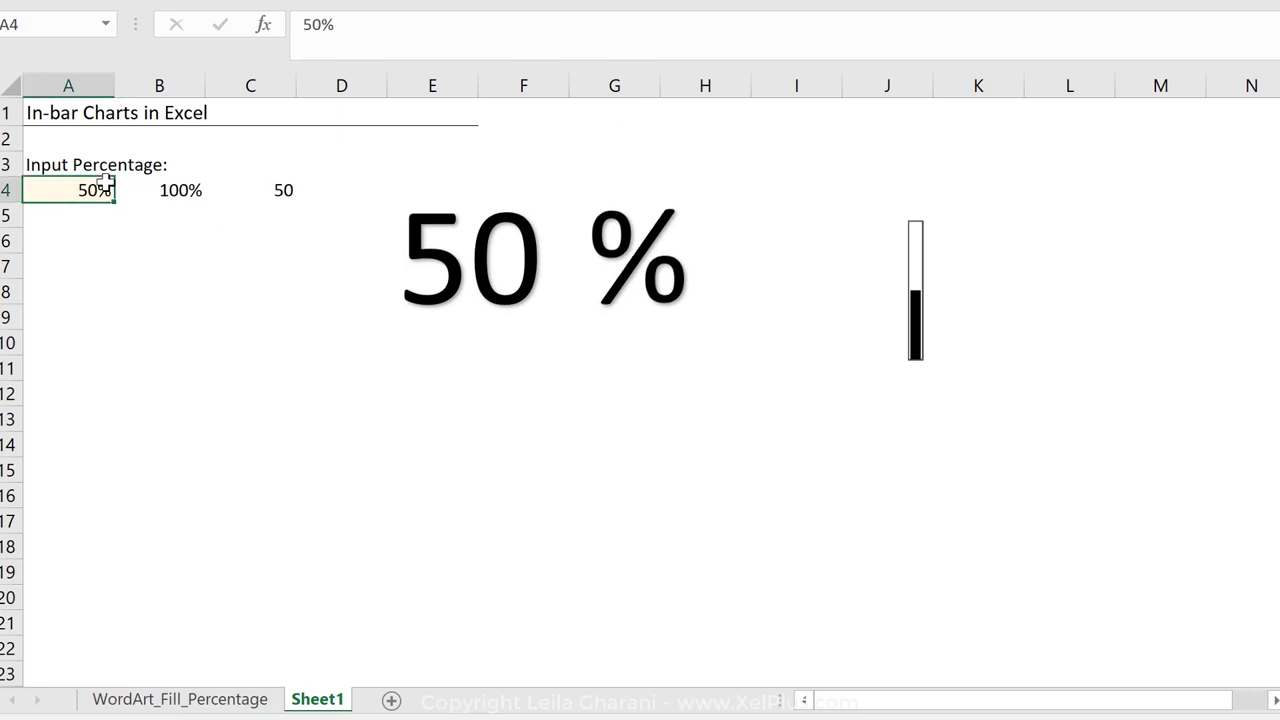
type("100%")
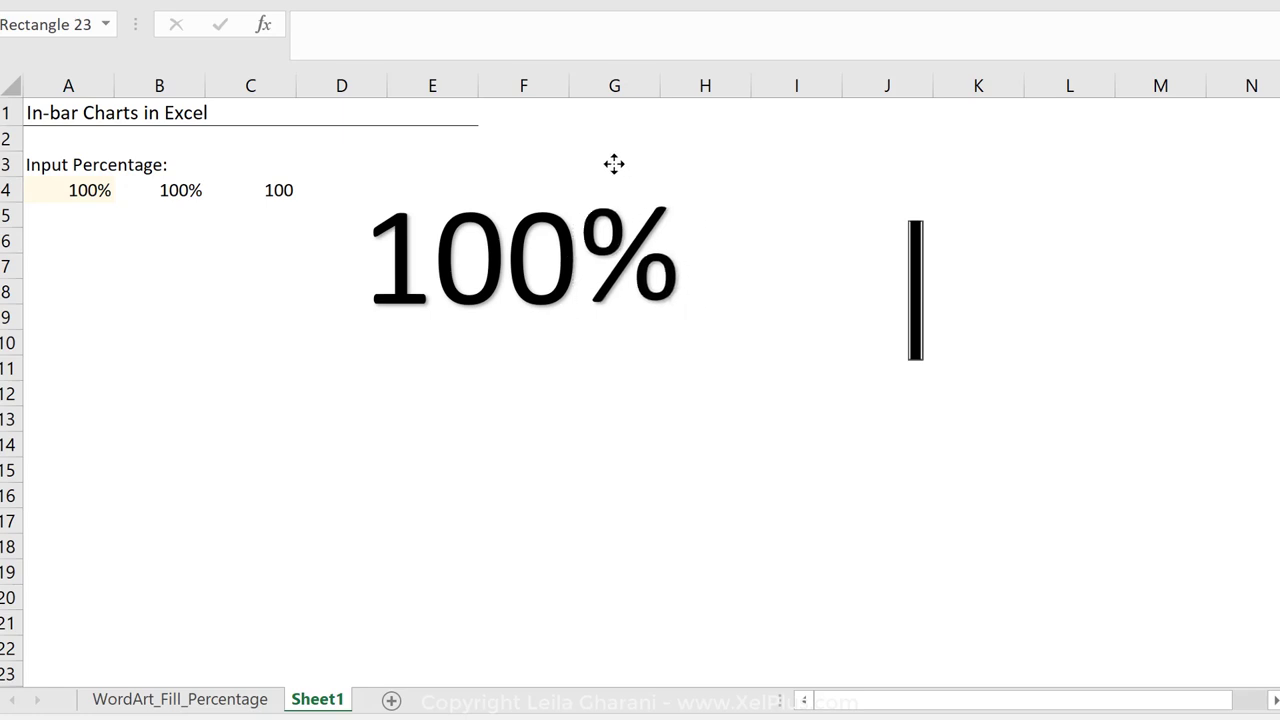
left_click(68, 189)
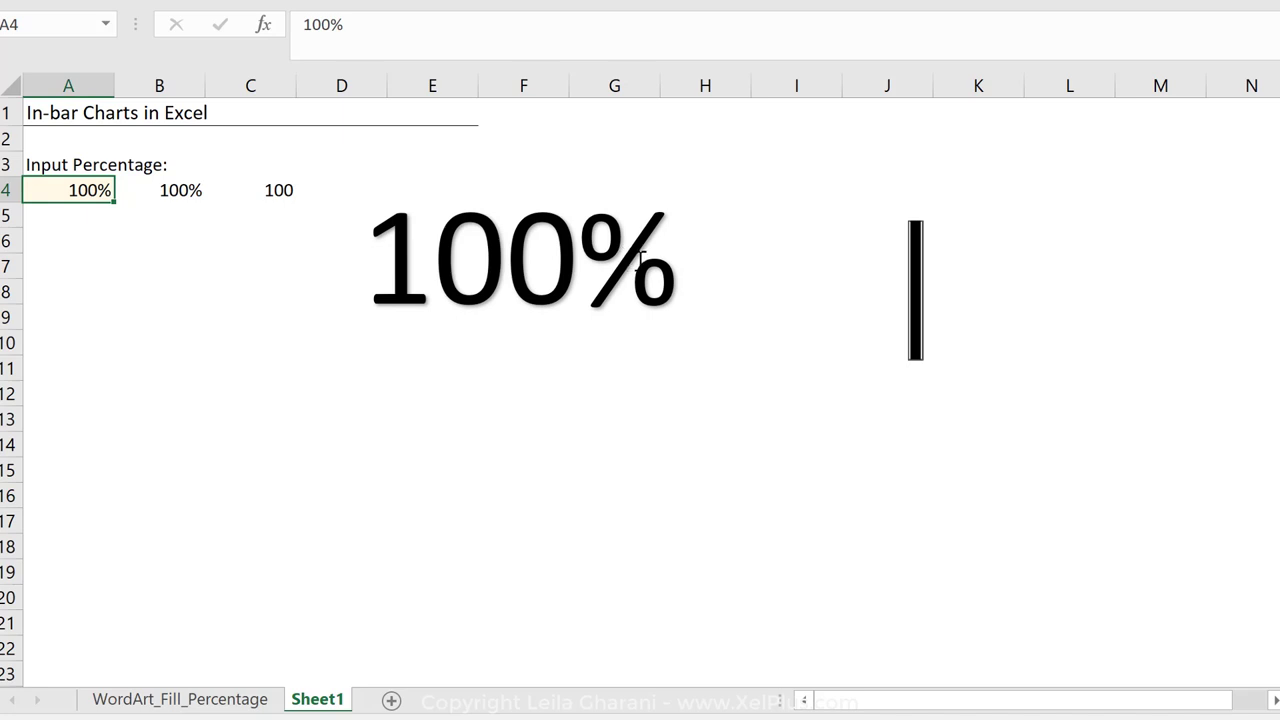
type("40%")
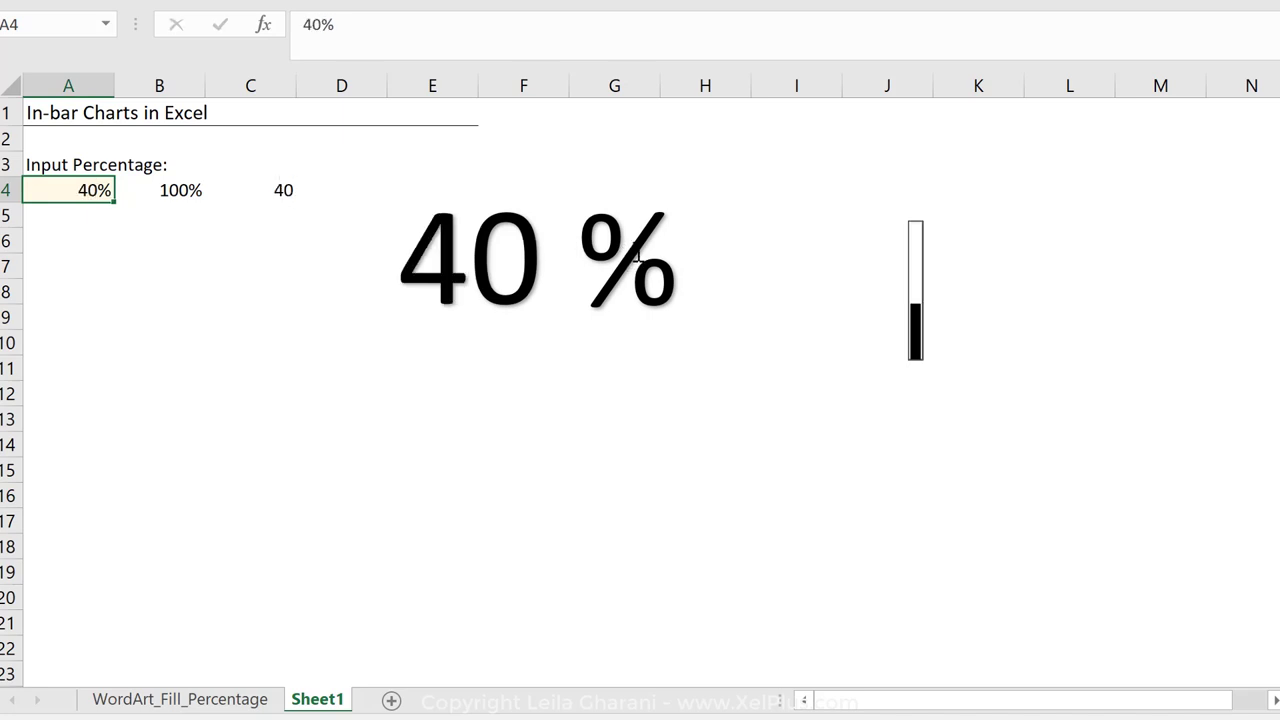
left_click(913, 290)
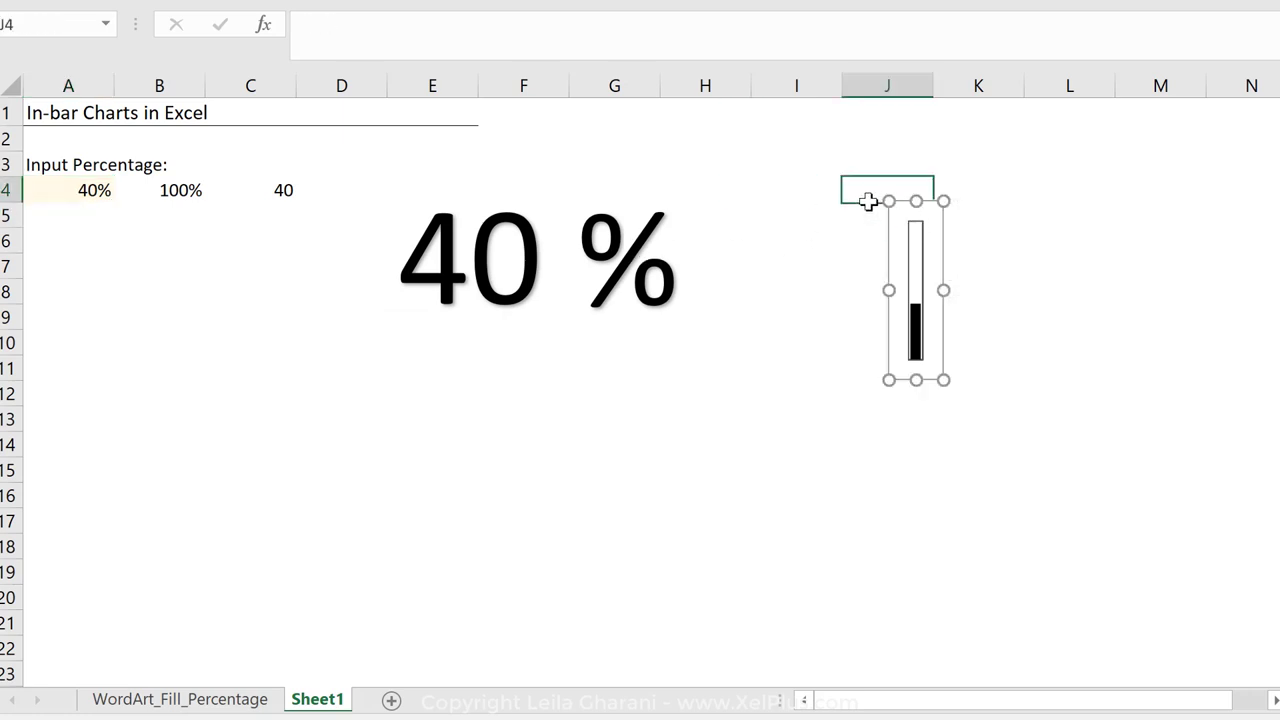
Drag the slim chart over column M and copy the M6:M12 cells behind it
left_click(577, 295)
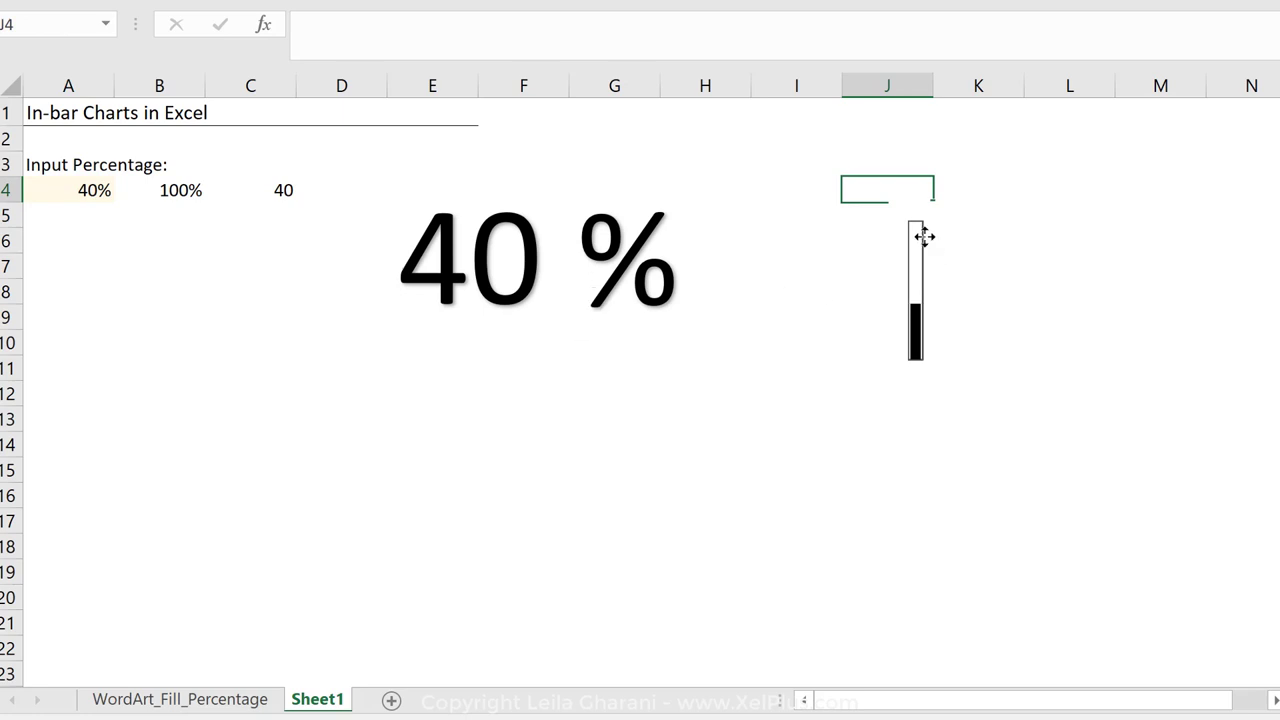
left_click_drag(915, 290, 990, 290)
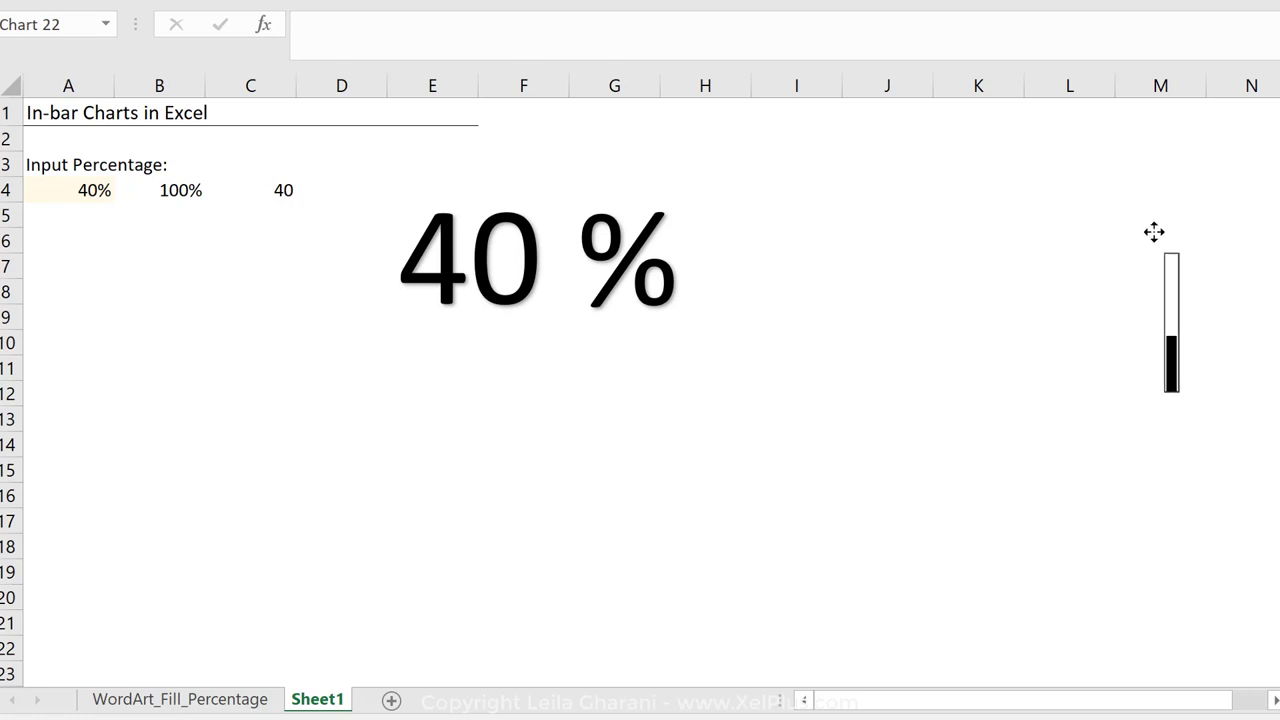
left_click(1163, 228)
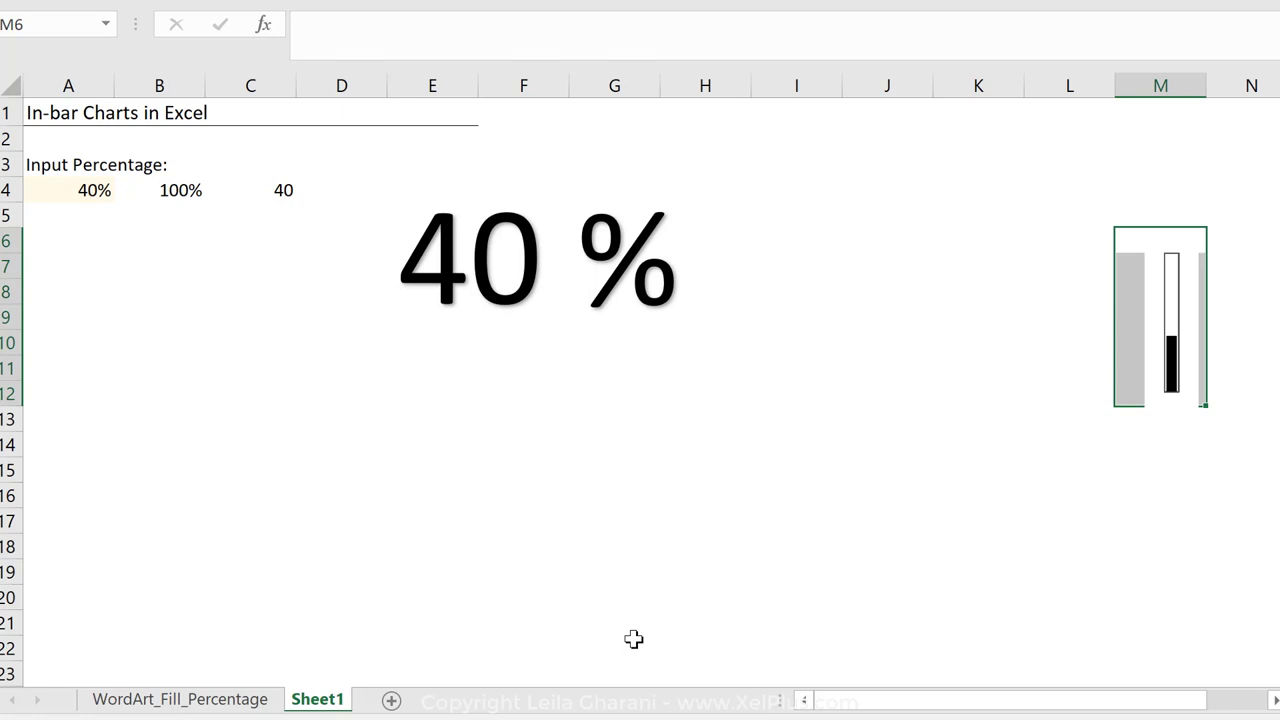
key("Ctrl+c")
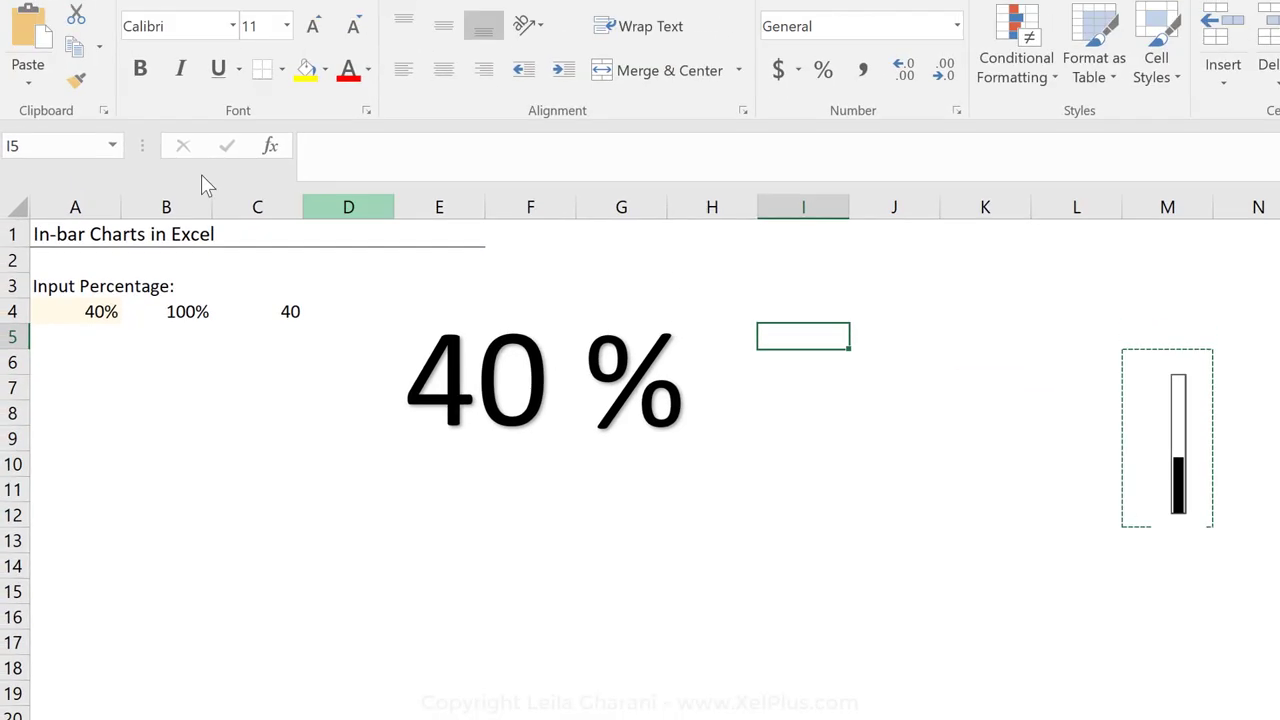
Paste the copied cells as a Linked Picture near column I and bring up its formatting options
left_click(37, 90)
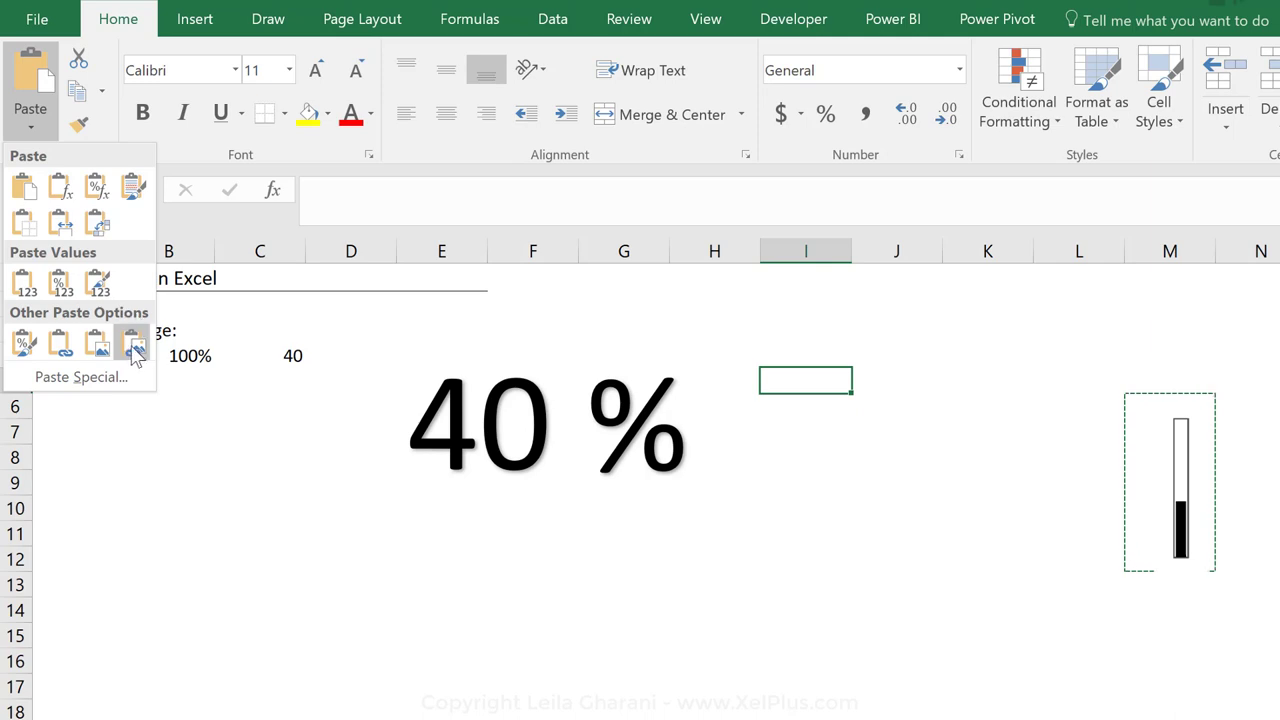
left_click(132, 343)
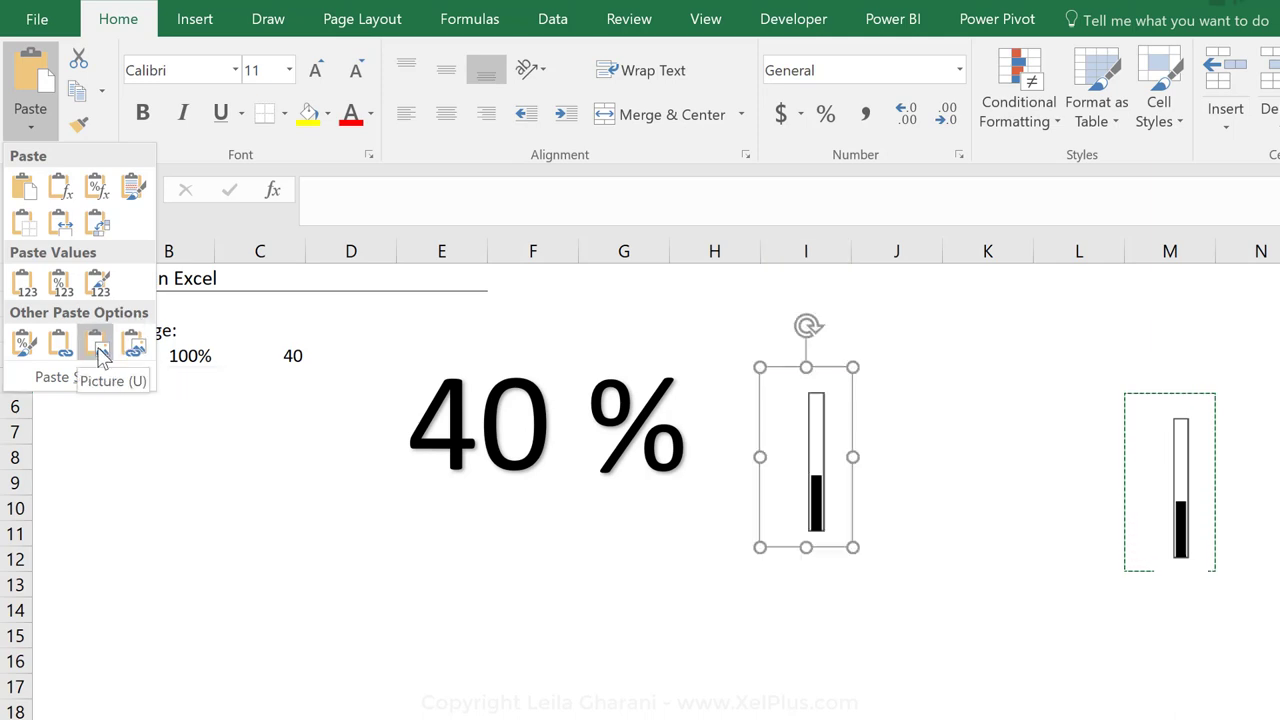
mouse_move(119, 357)
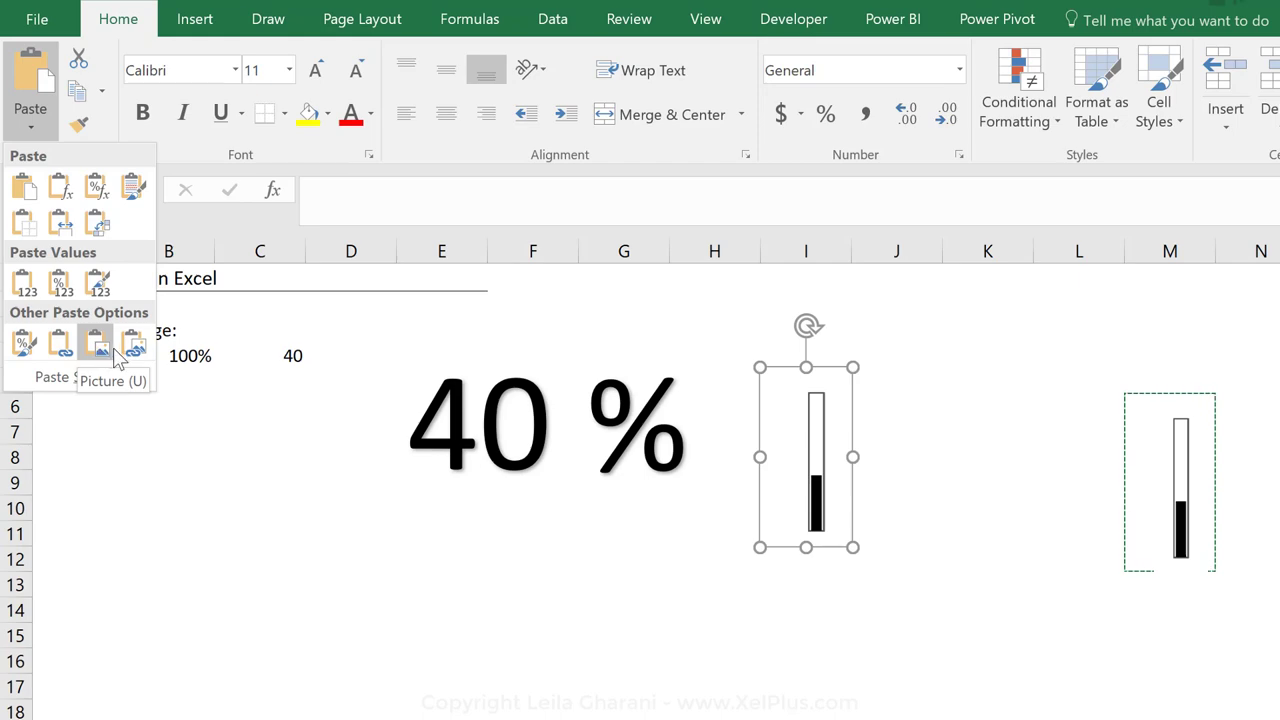
left_click(97, 342)
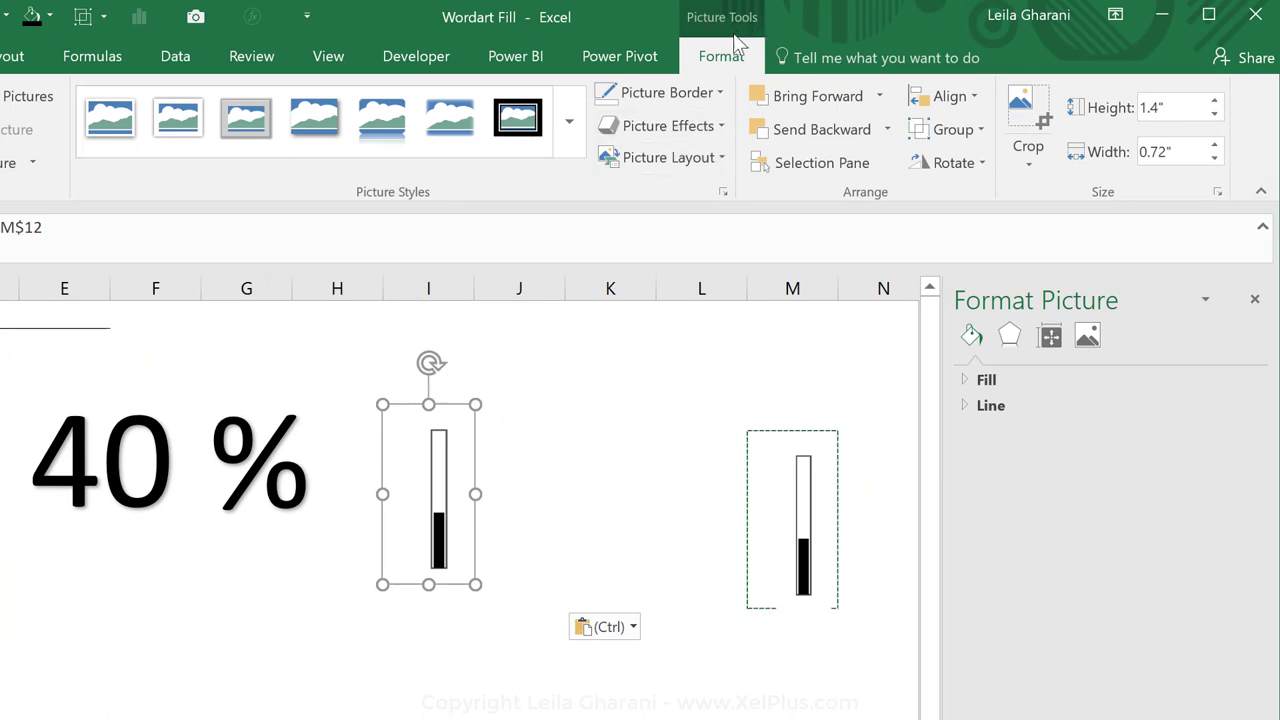
mouse_move(797, 482)
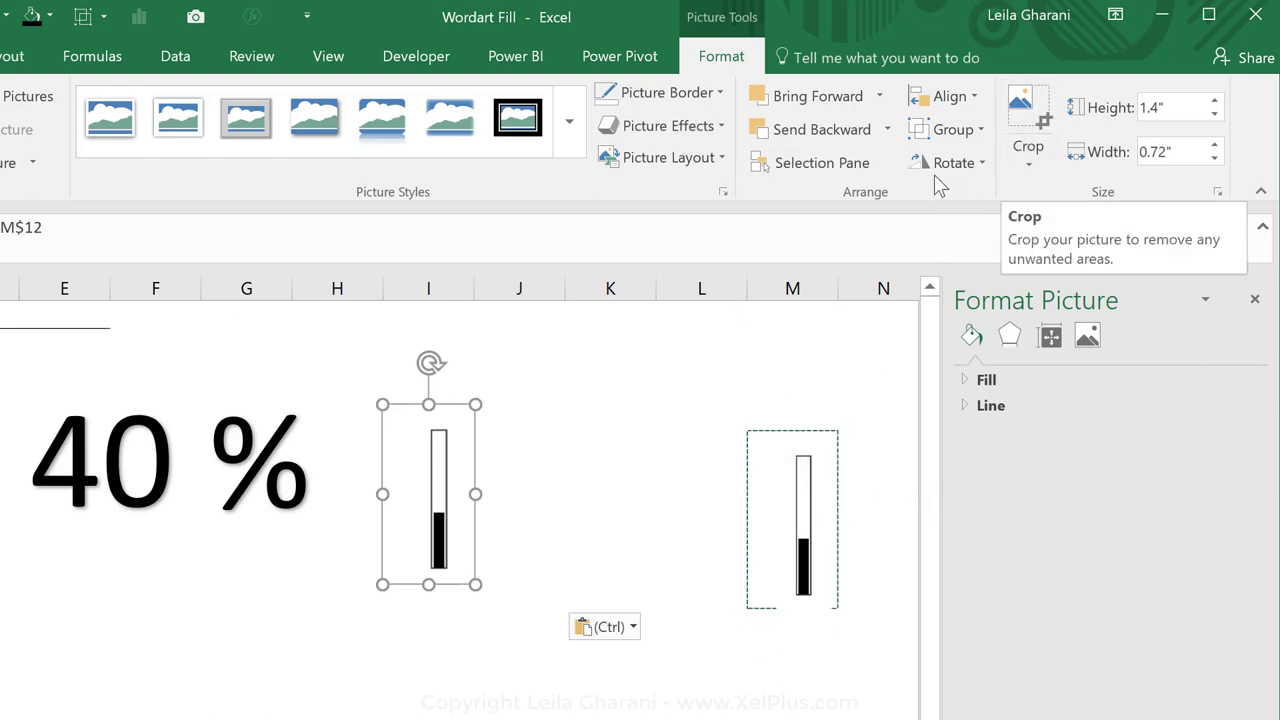
mouse_move(946, 172)
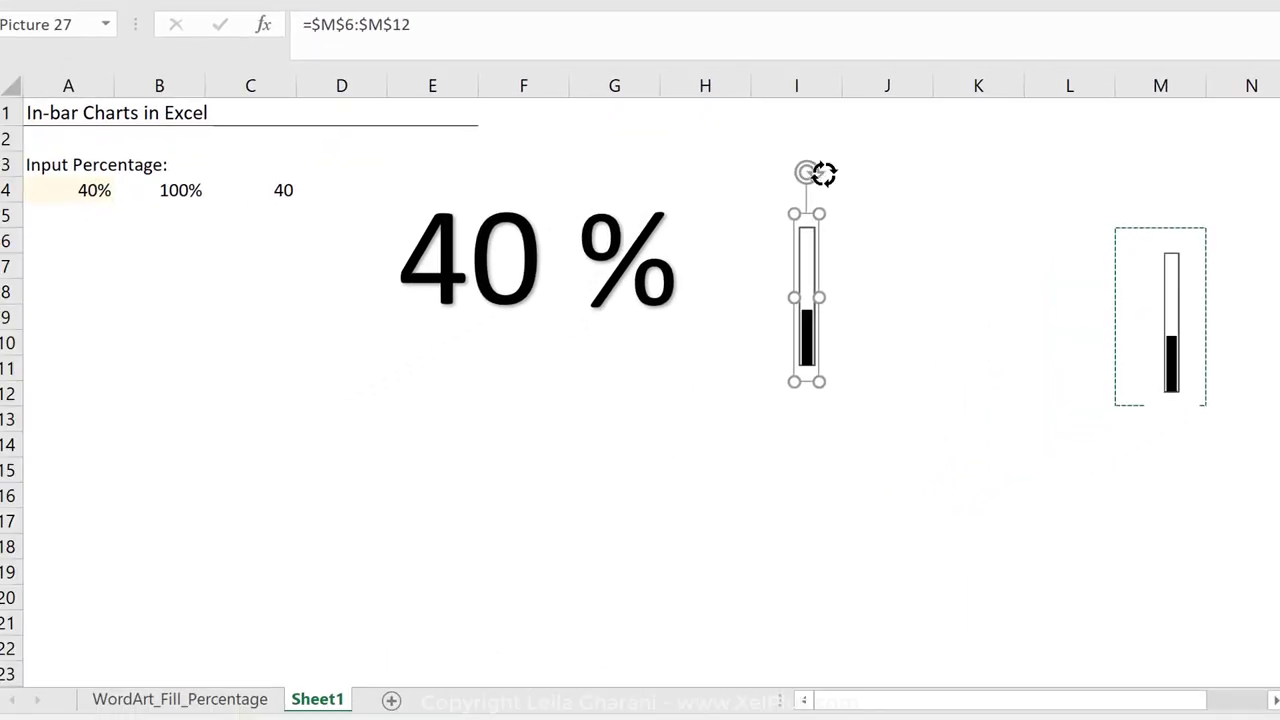
mouse_move(810, 218)
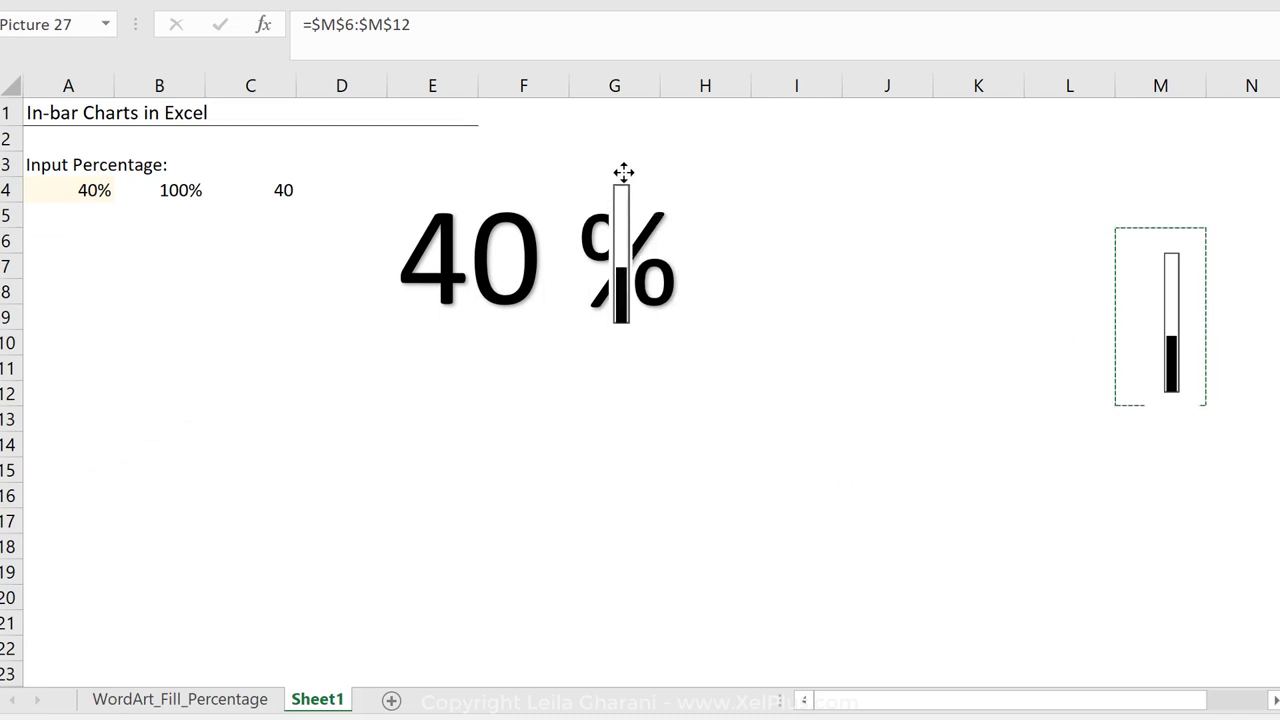
Tilt the slim bar picture over the % sign to act as its 40%-filled slash
left_click(617, 255)
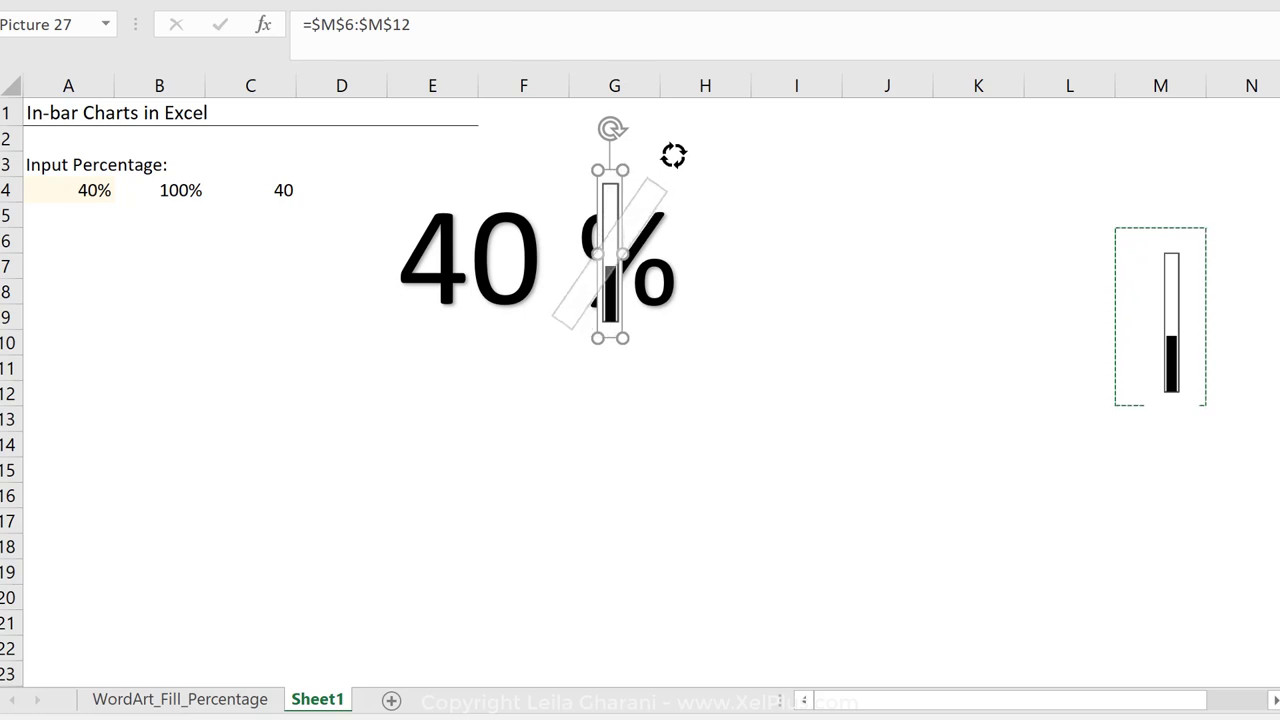
left_click_drag(613, 128, 680, 150)
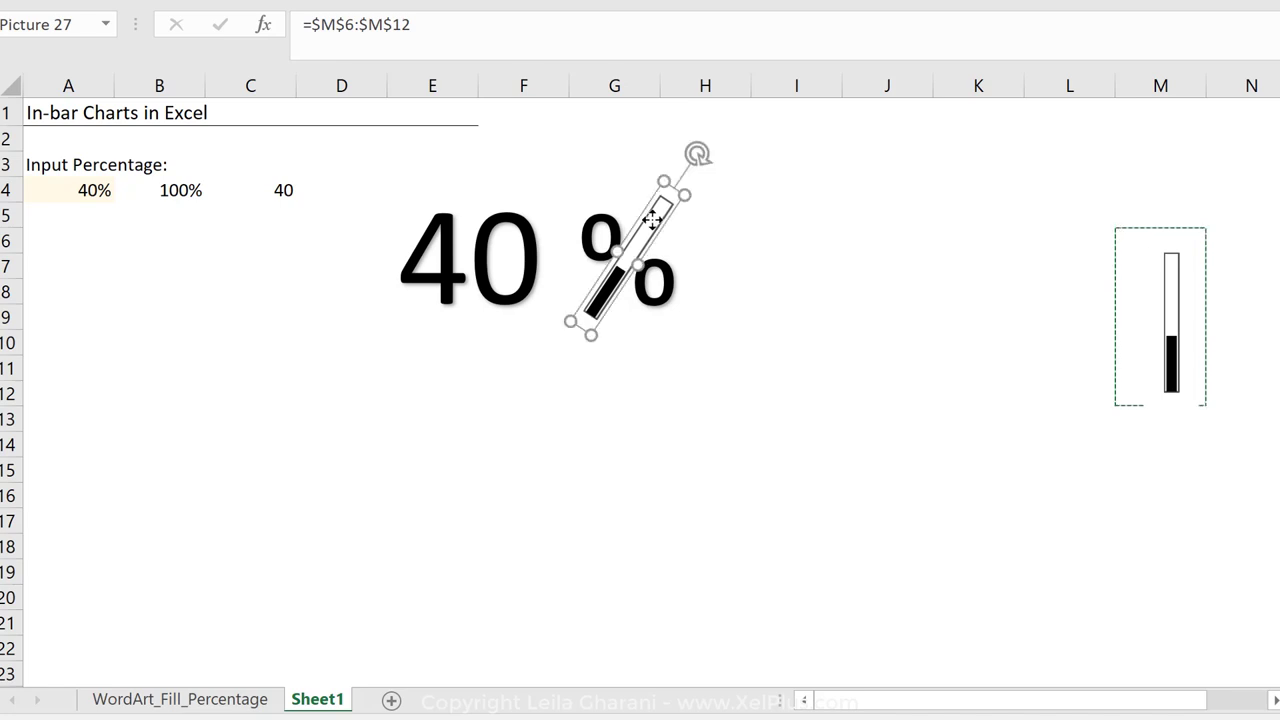
left_click(795, 393)
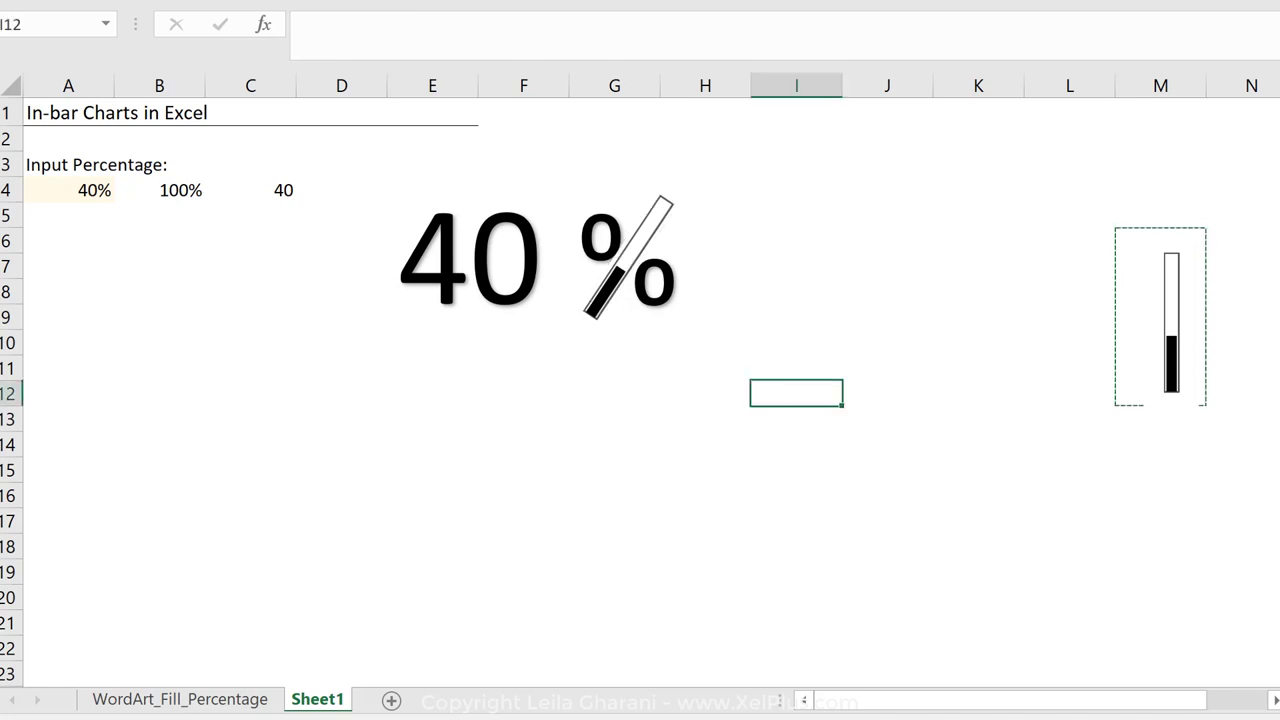
Enter 80% in A4 so the WordArt number and tilted bar update, then select the in-bar chart
left_click(68, 190)
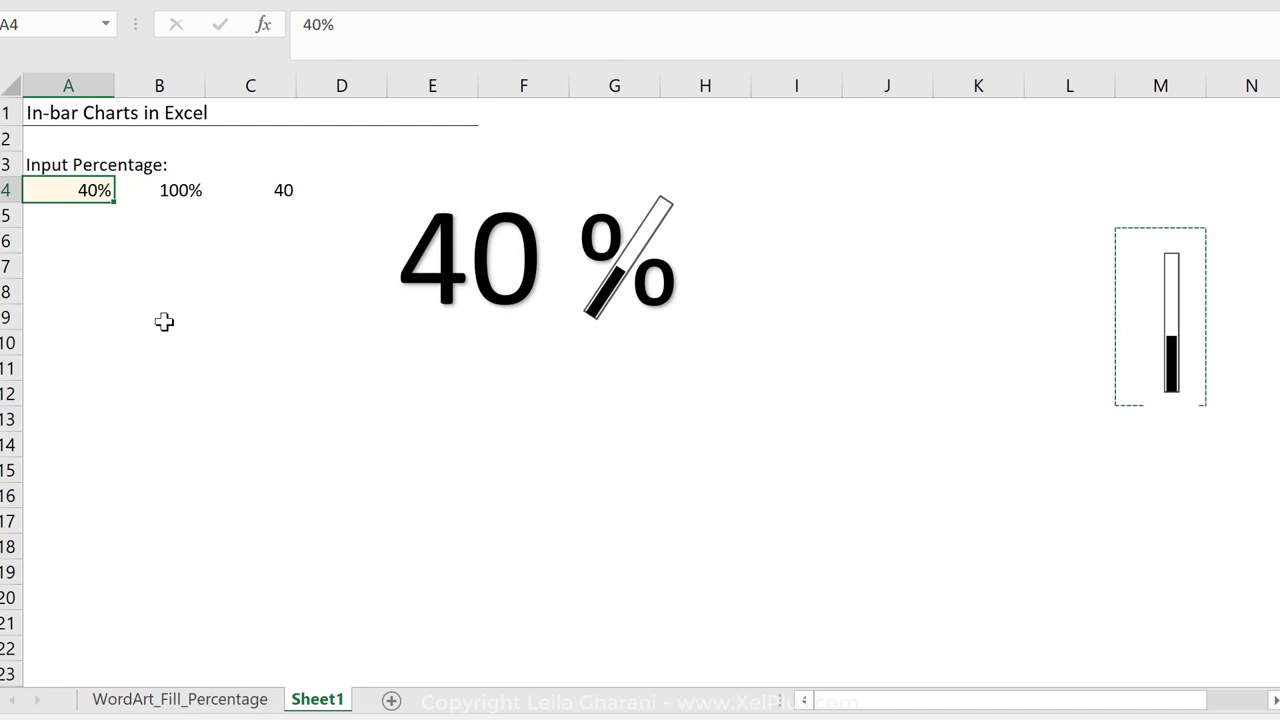
type("80%")
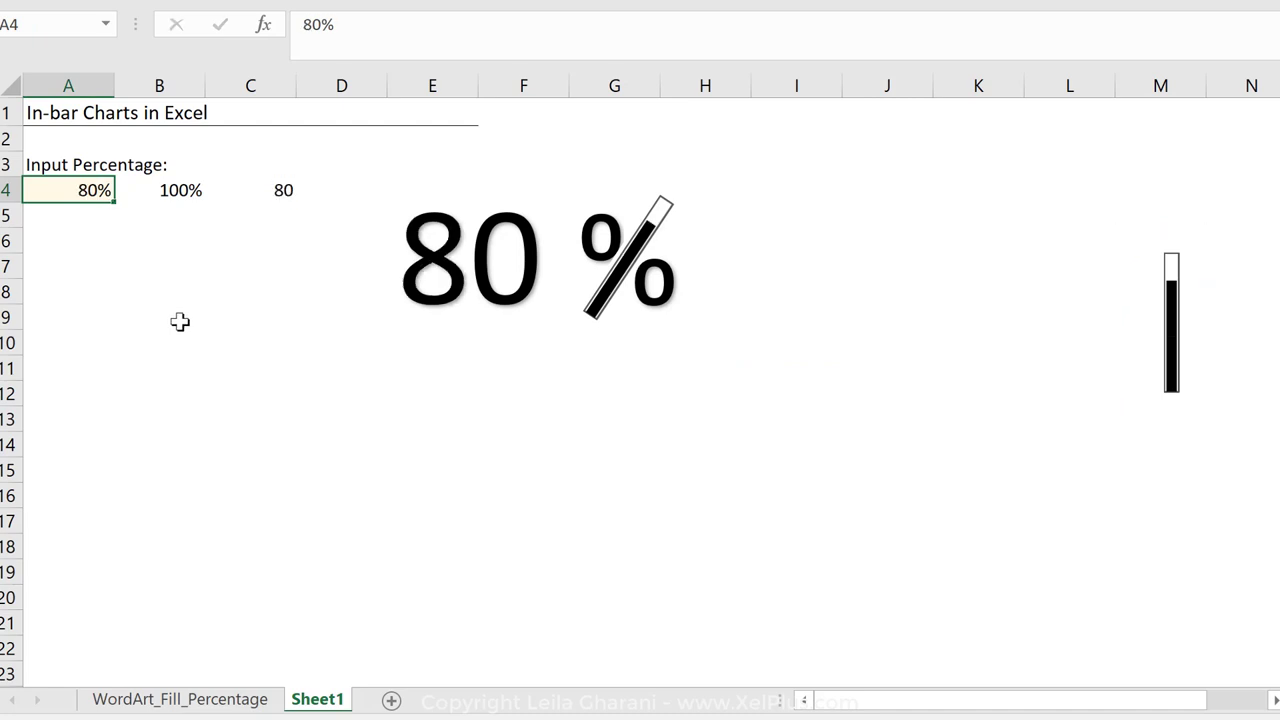
mouse_move(630, 258)
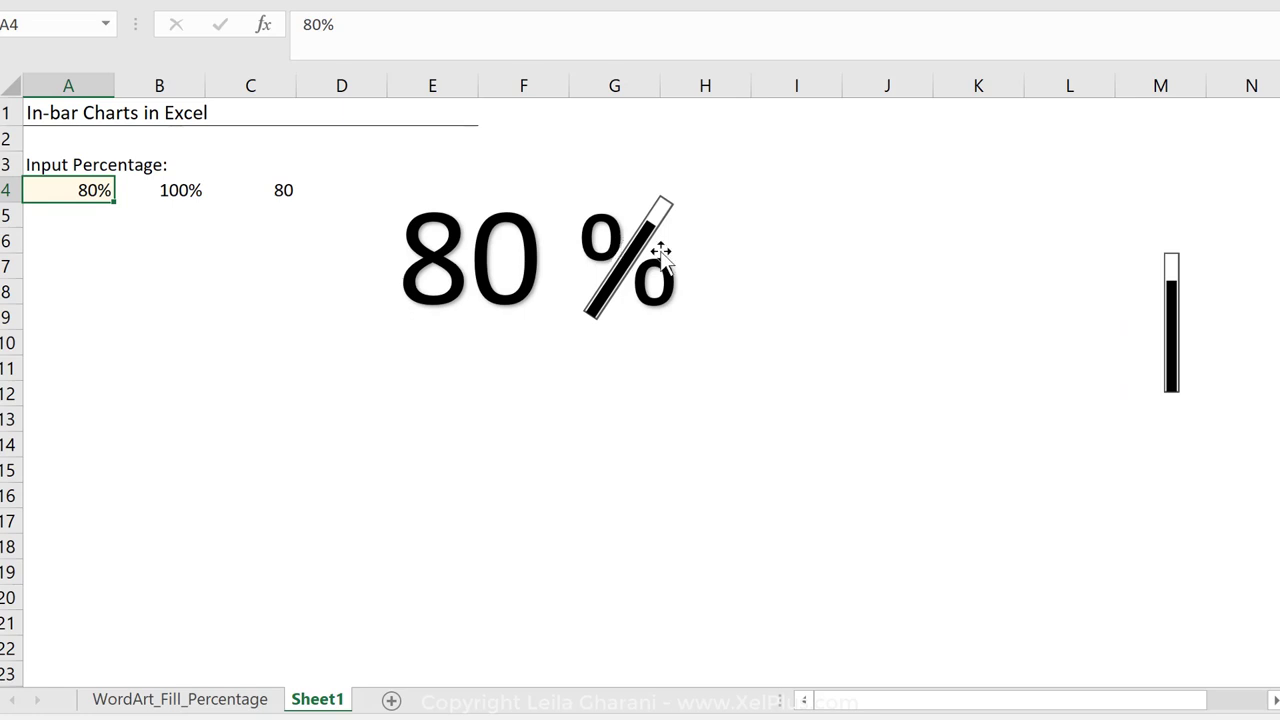
left_click(1170, 320)
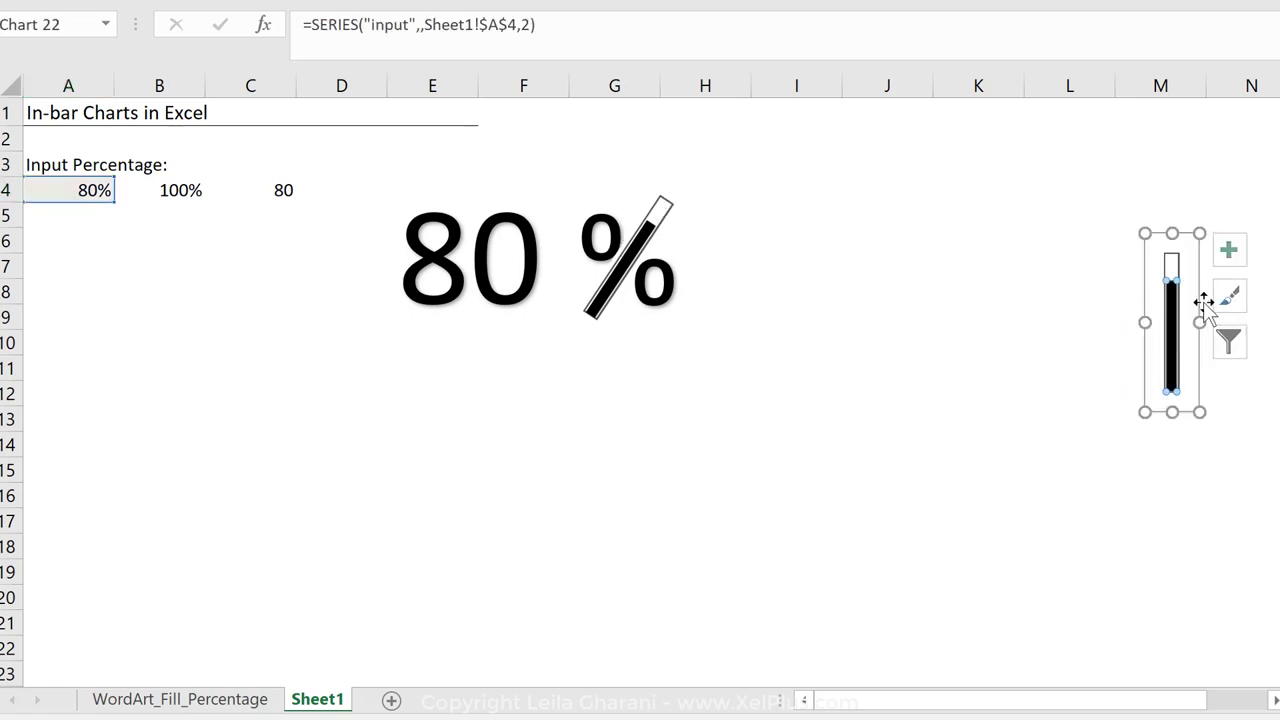
mouse_move(1171, 320)
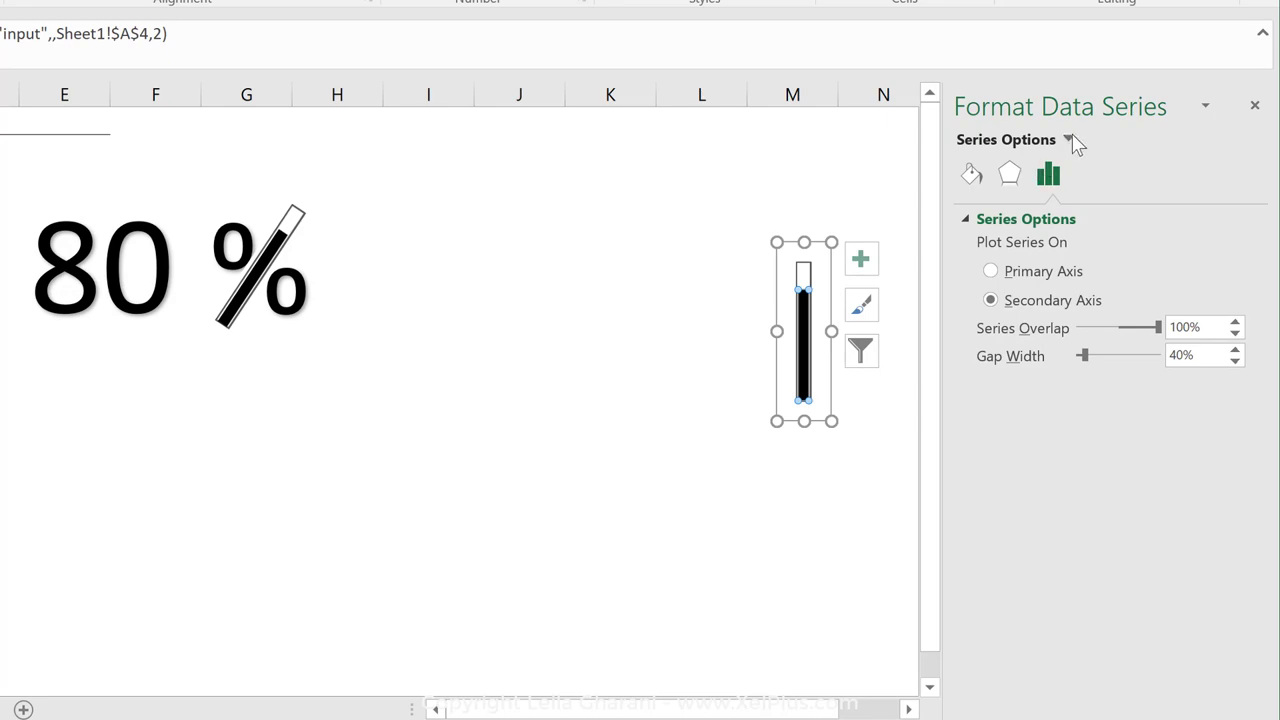
Fill the chart's data bar orange so the tilted slash picture turns orange too
left_click(1070, 140)
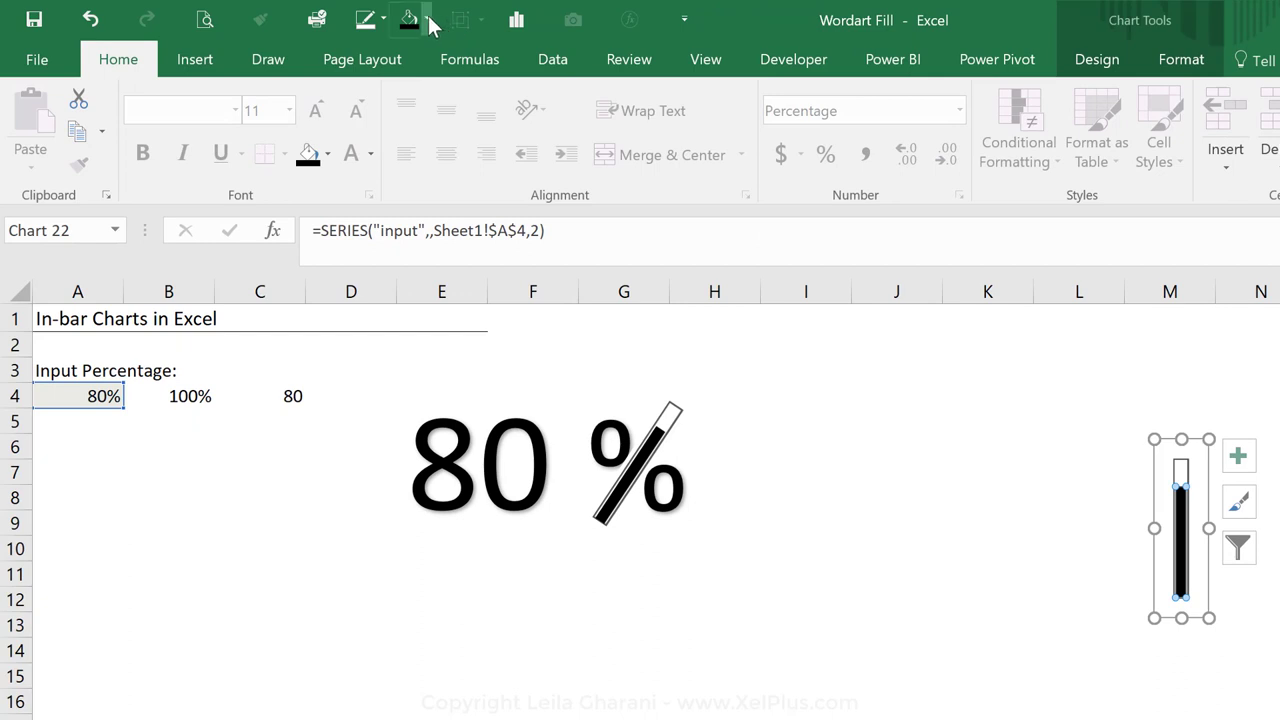
left_click(410, 20)
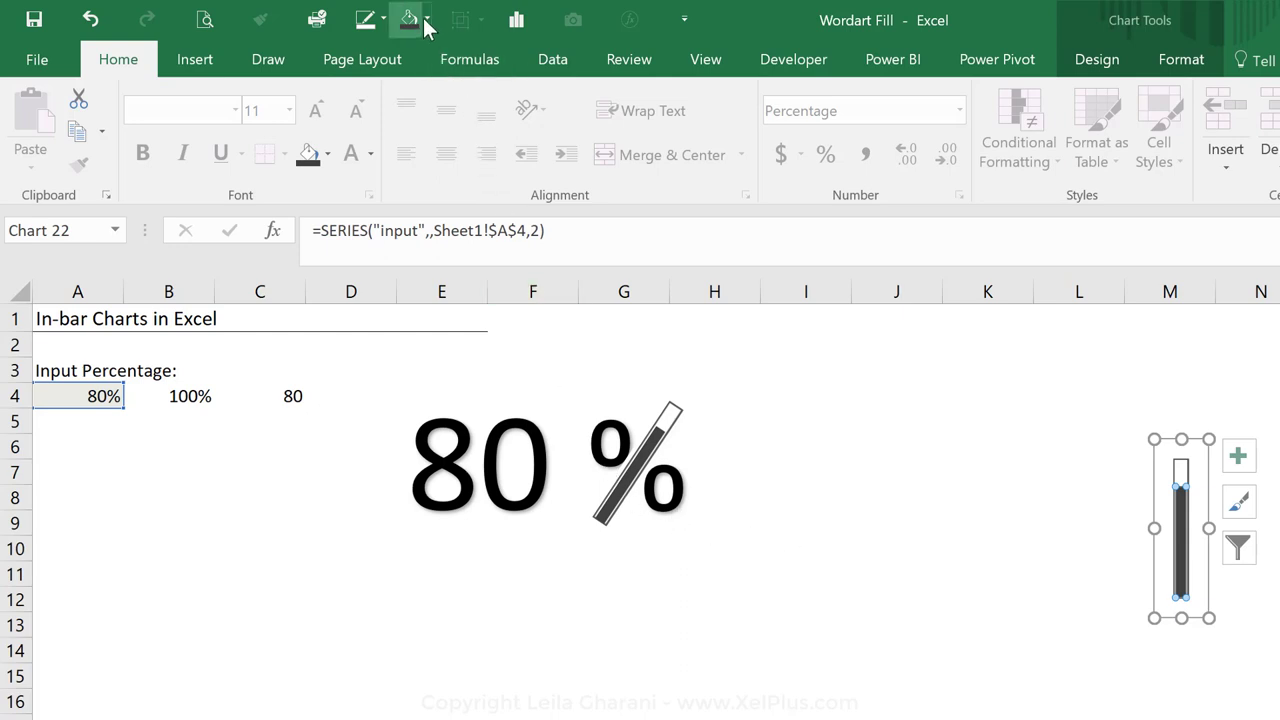
left_click(409, 18)
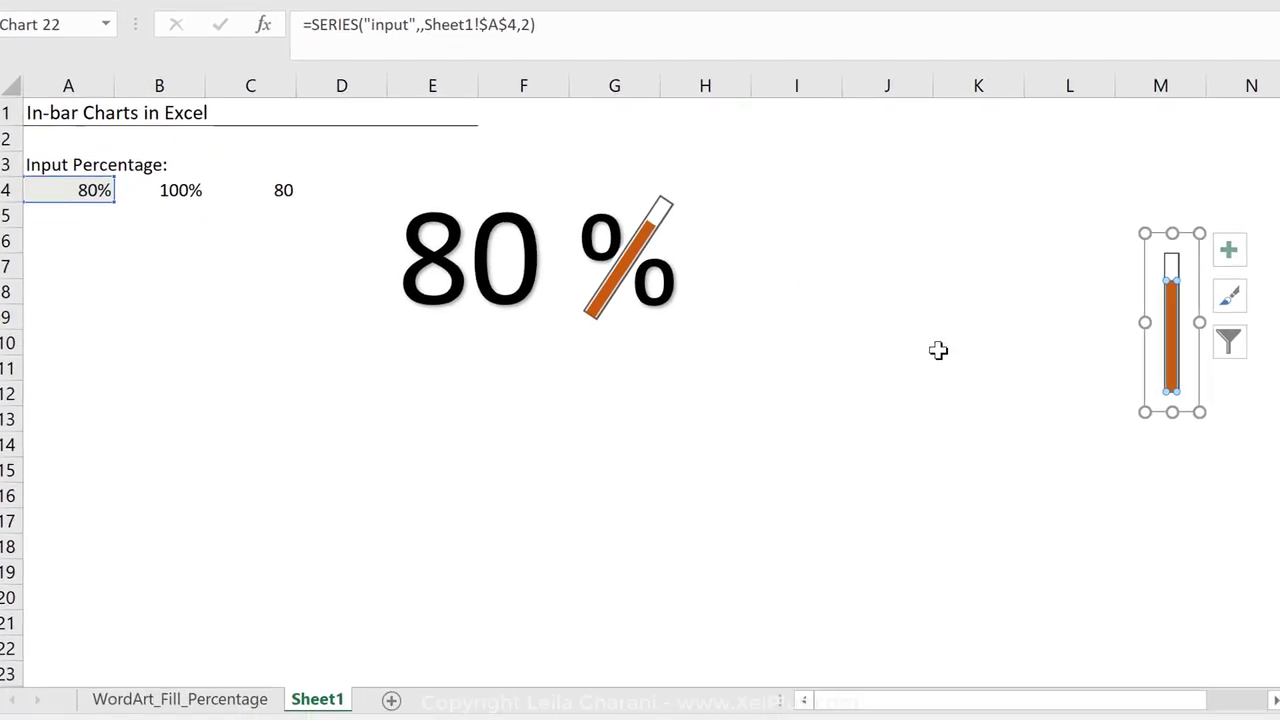
left_click(978, 342)
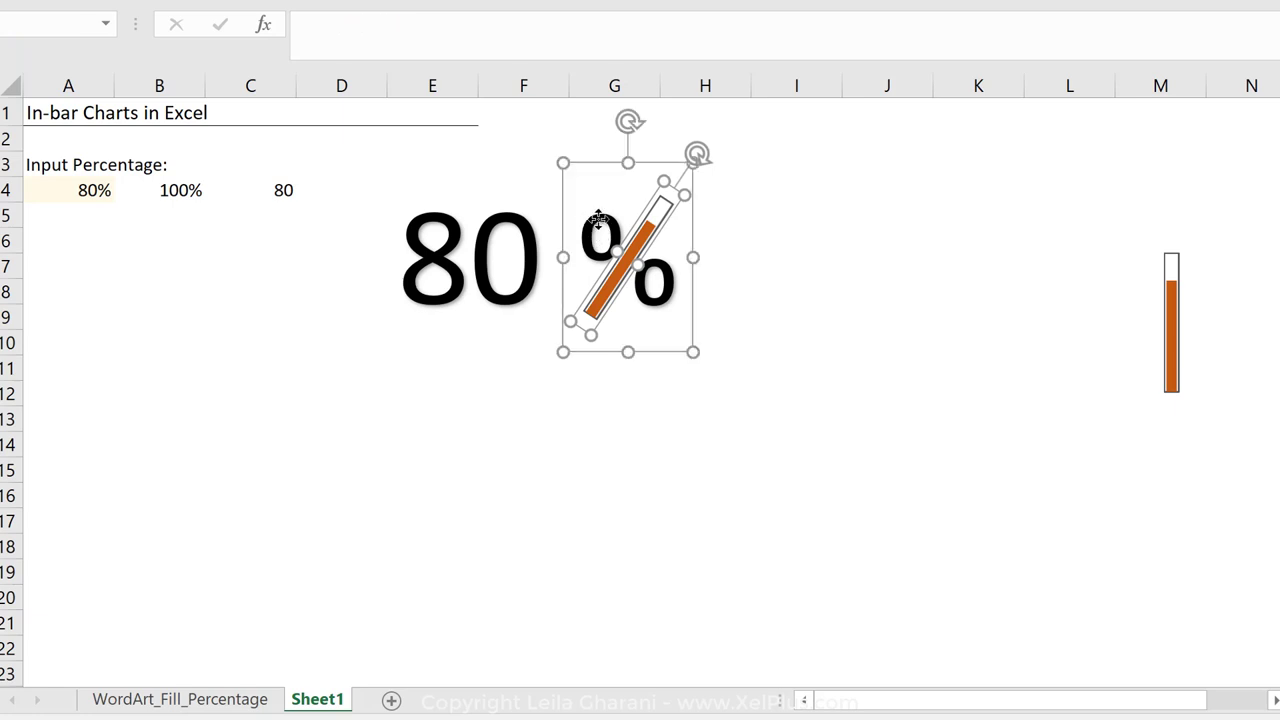
Group the number, % sign and tilted bar into one object, then enter 20% in A4 to confirm it updates
left_click(470, 258)
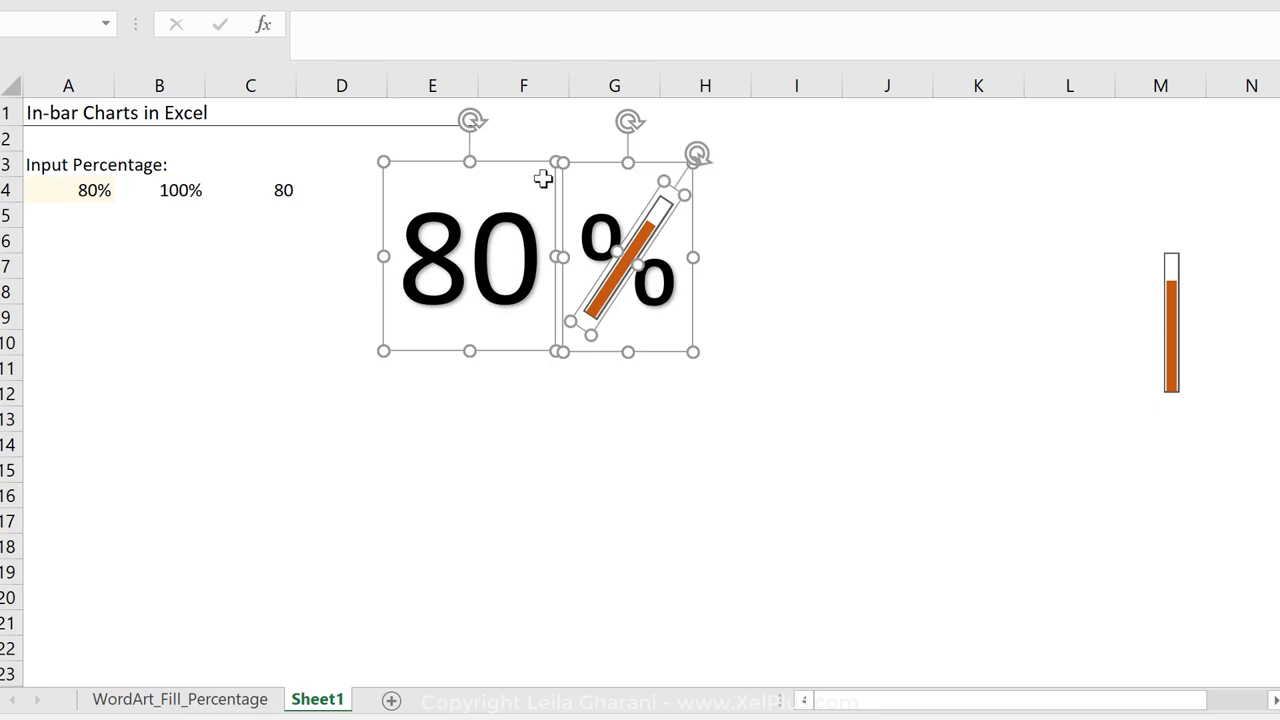
mouse_move(517, 180)
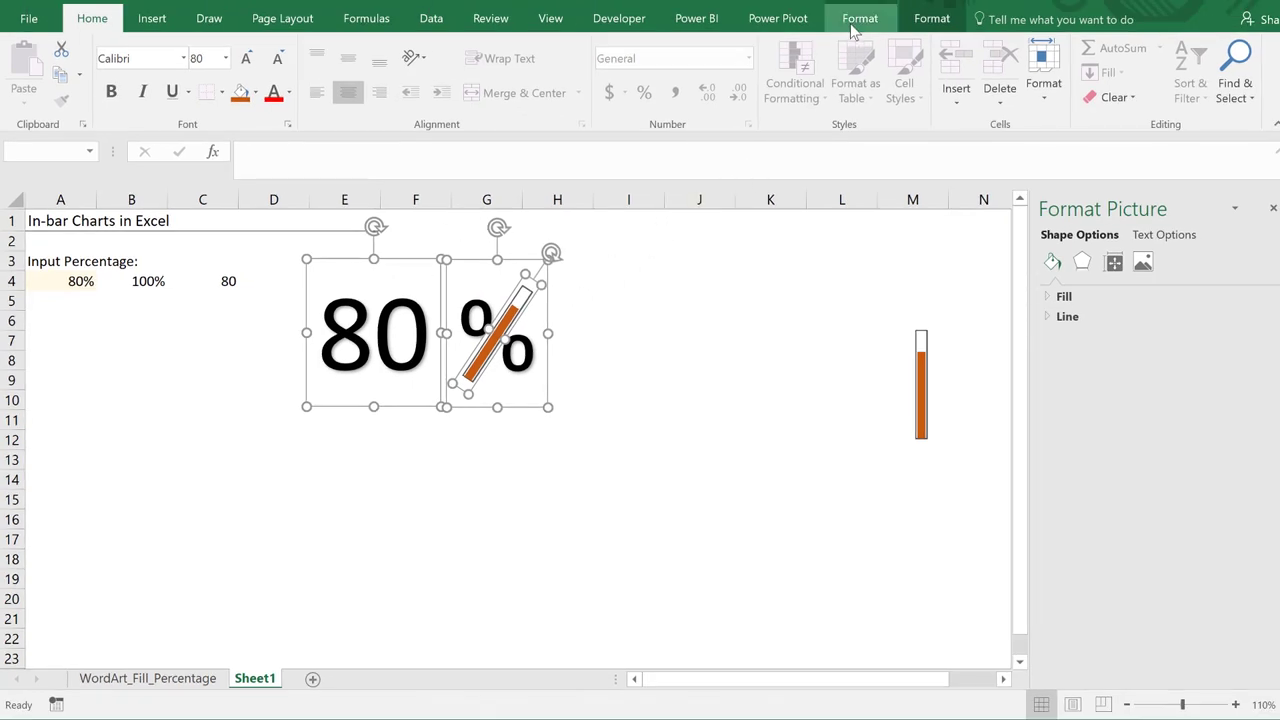
left_click(858, 18)
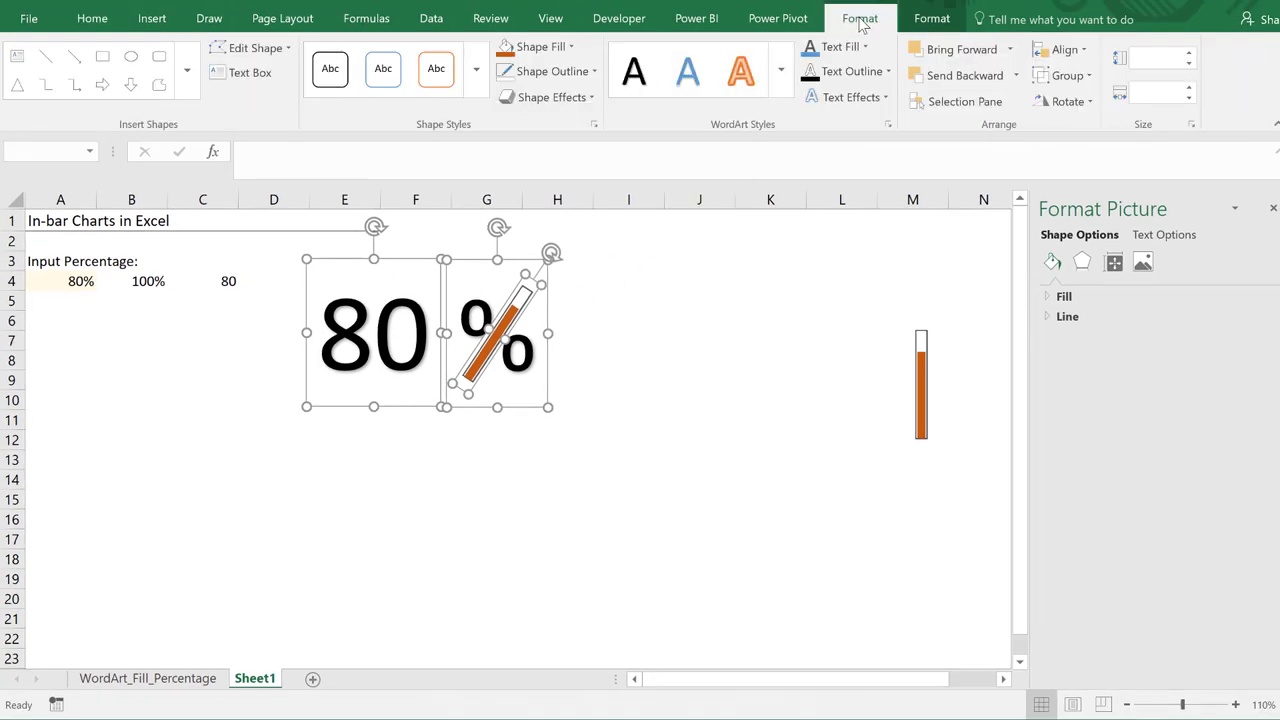
left_click(1073, 76)
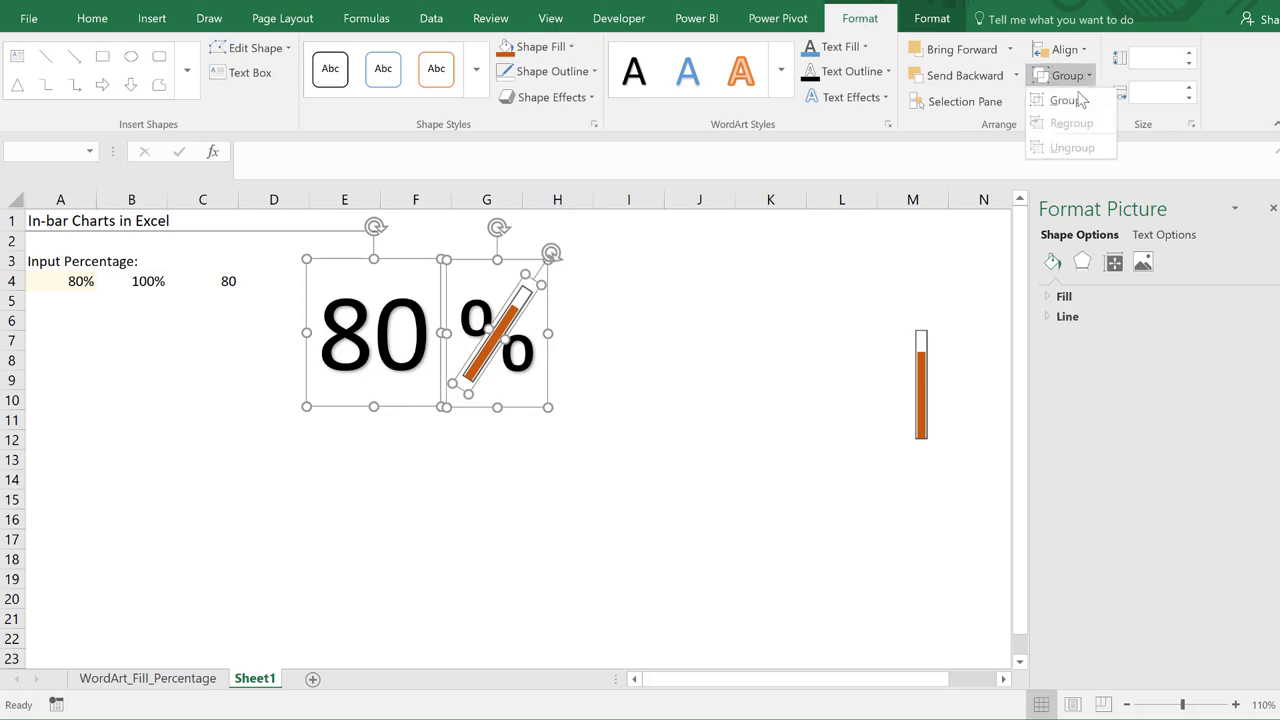
left_click(1062, 99)
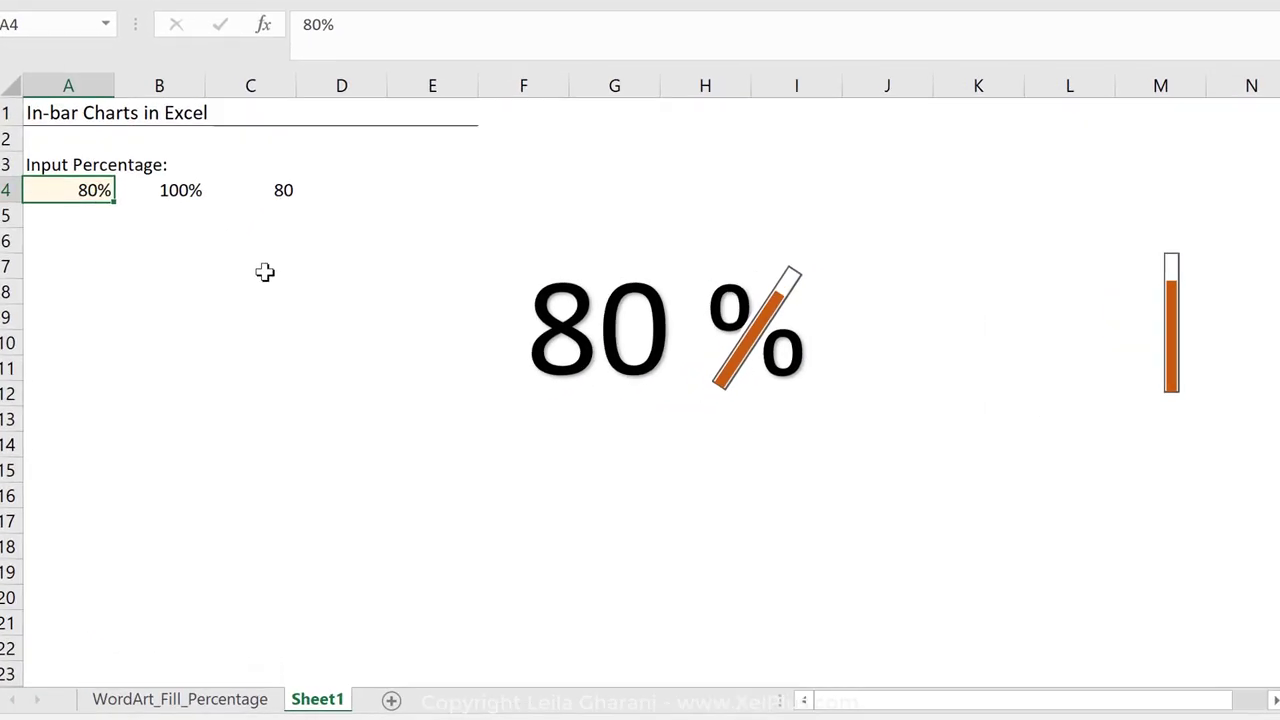
type("20%")
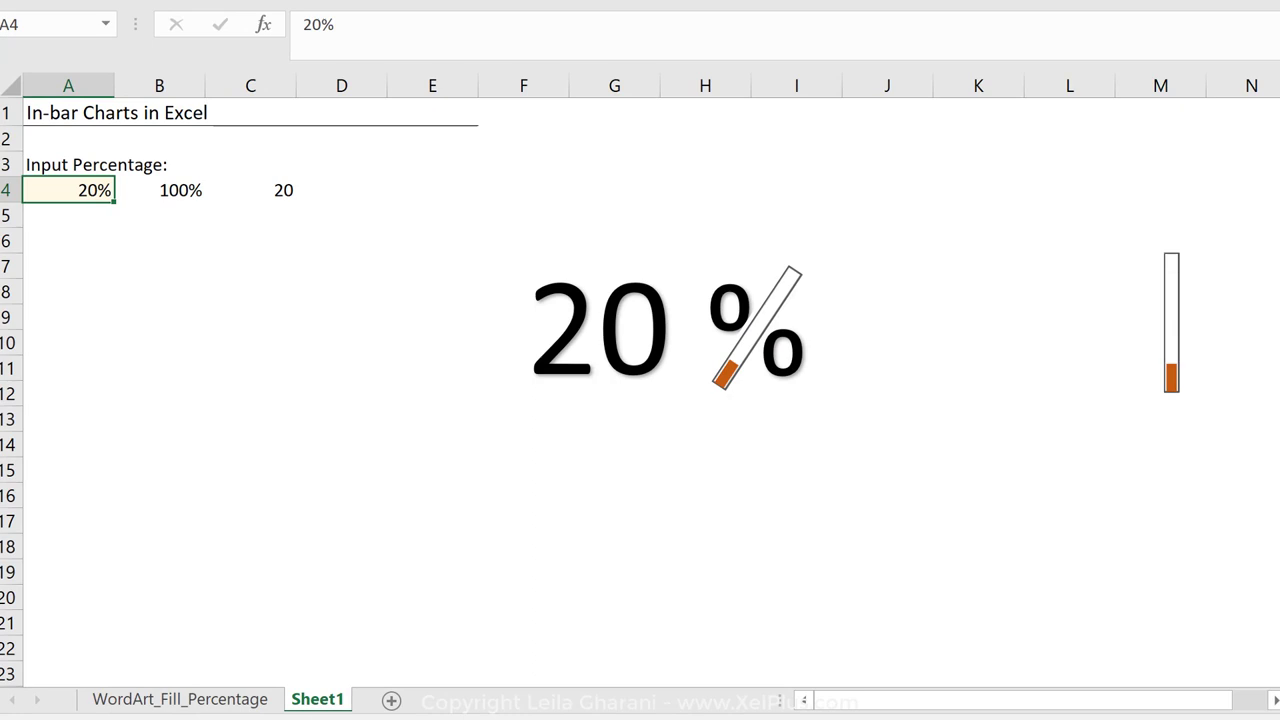